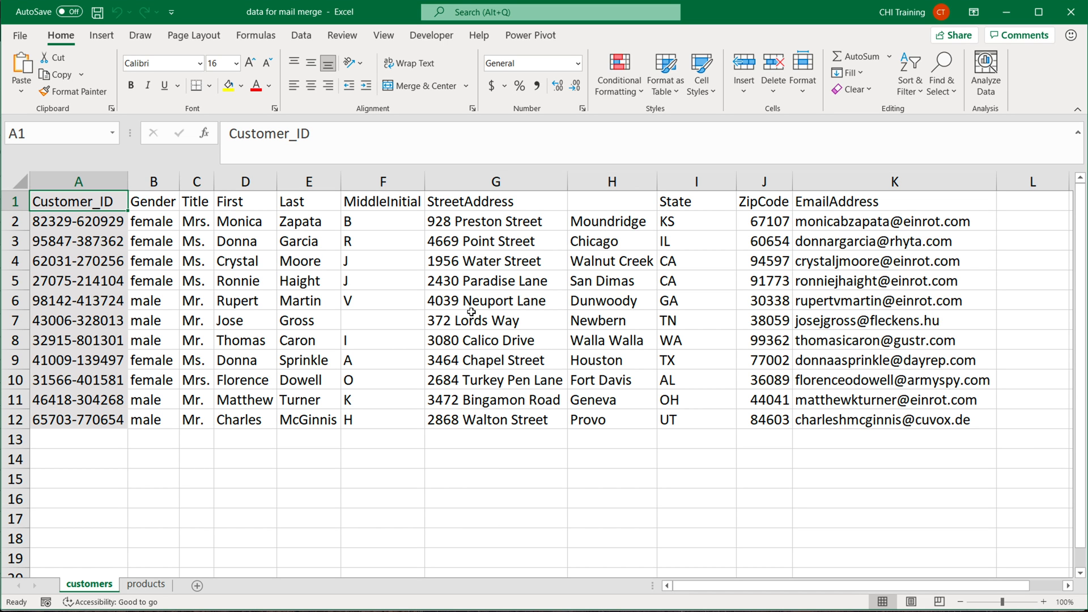
pyautogui.moveTo(471, 317)
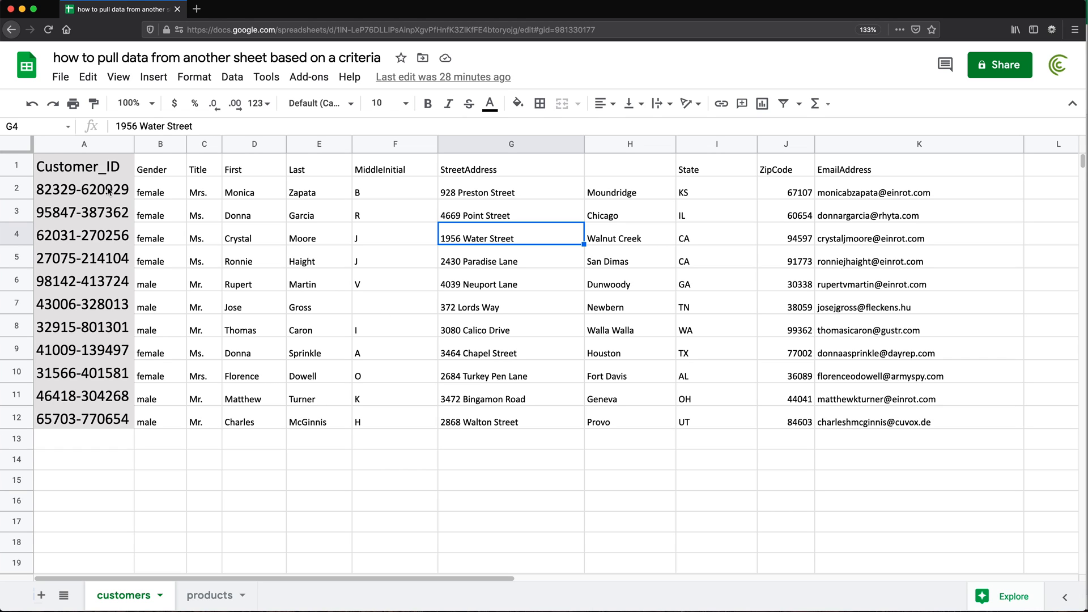
pyautogui.moveTo(269, 298)
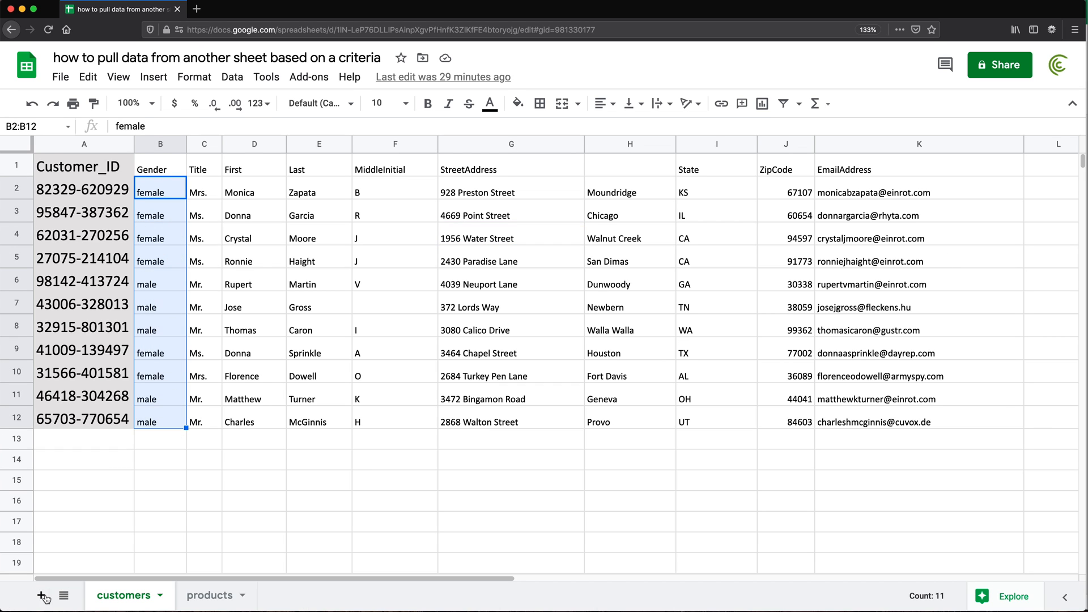
pyautogui.moveTo(38, 596)
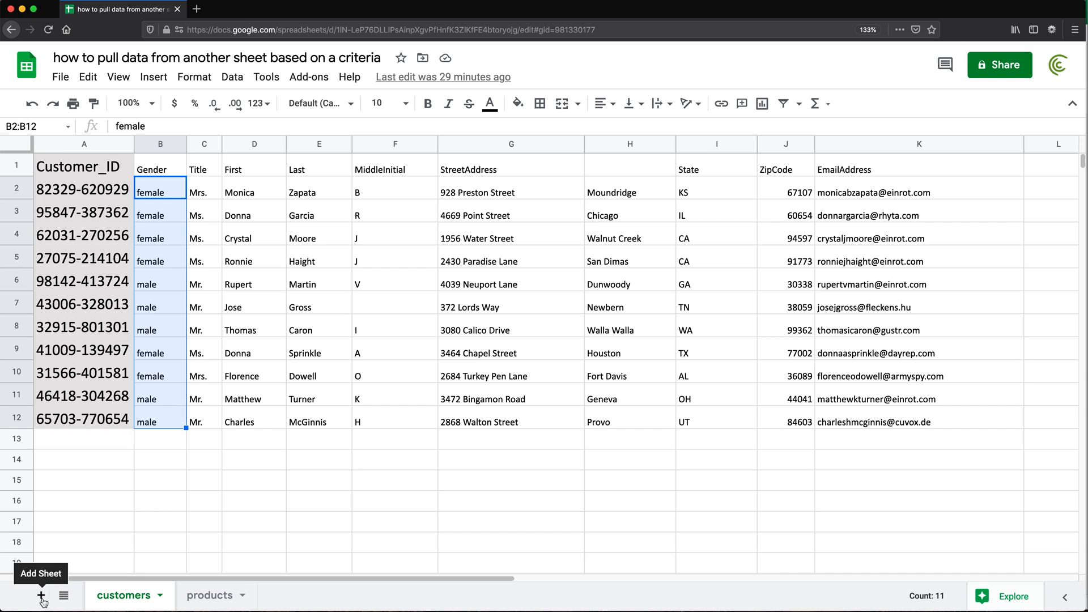
# Step: Add a blank sheet and rename its tab 'data pull'
pyautogui.click(38, 596)
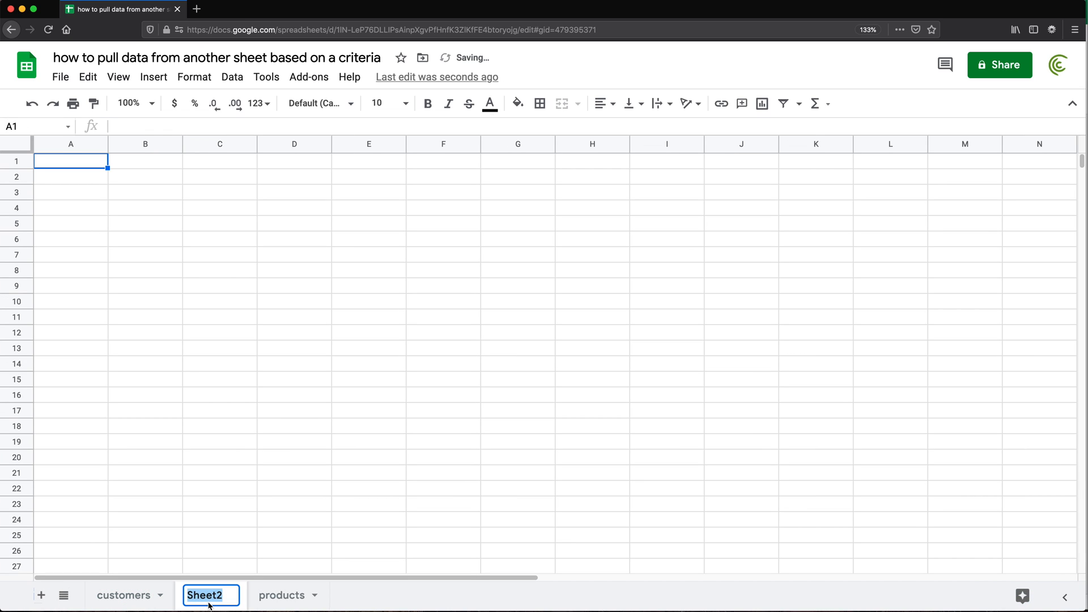
pyautogui.write('d')
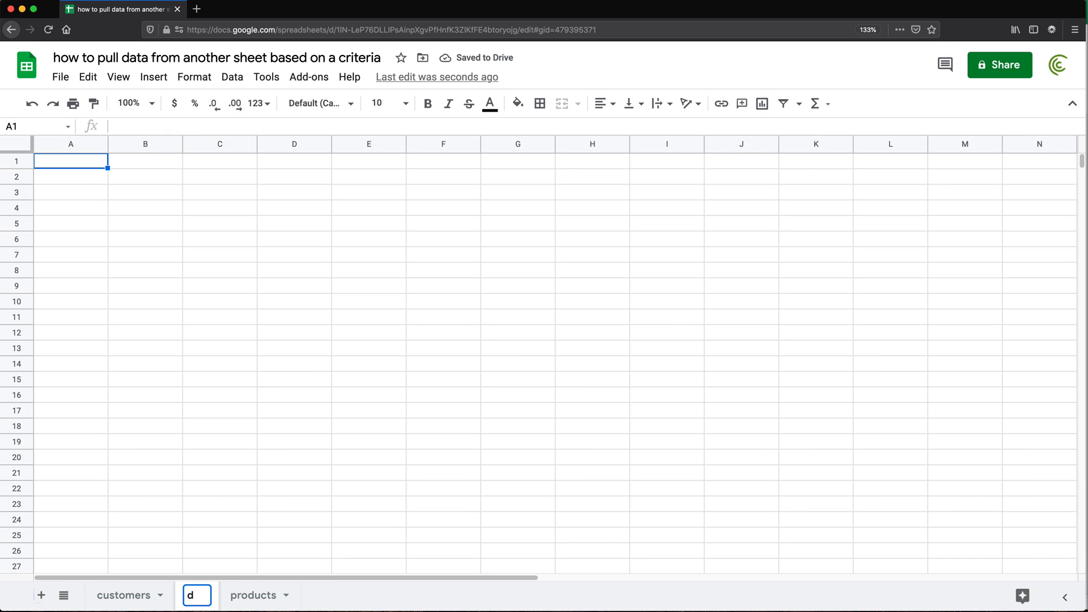
pyautogui.write('data pull')
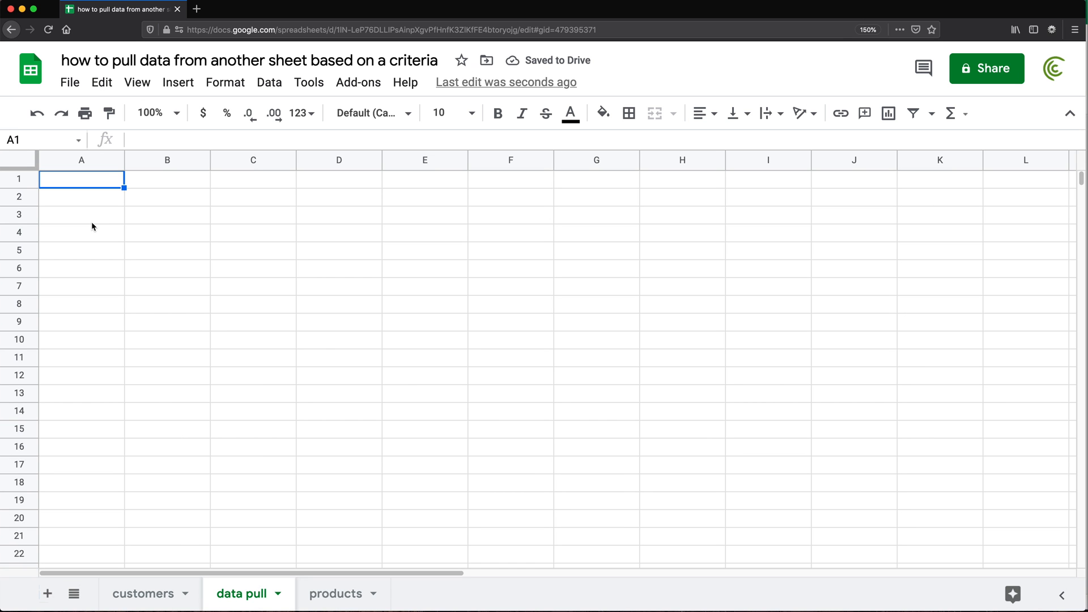
# Step: Start a FILTER formula in A2 over the range customers!A2:K12
pyautogui.click(82, 197)
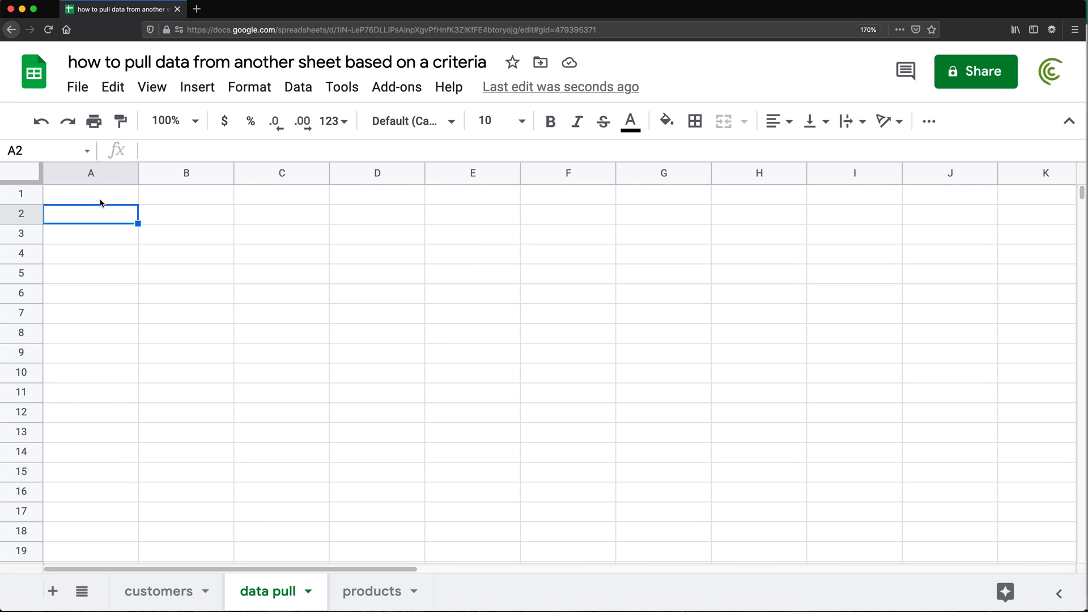
pyautogui.write('=fil')
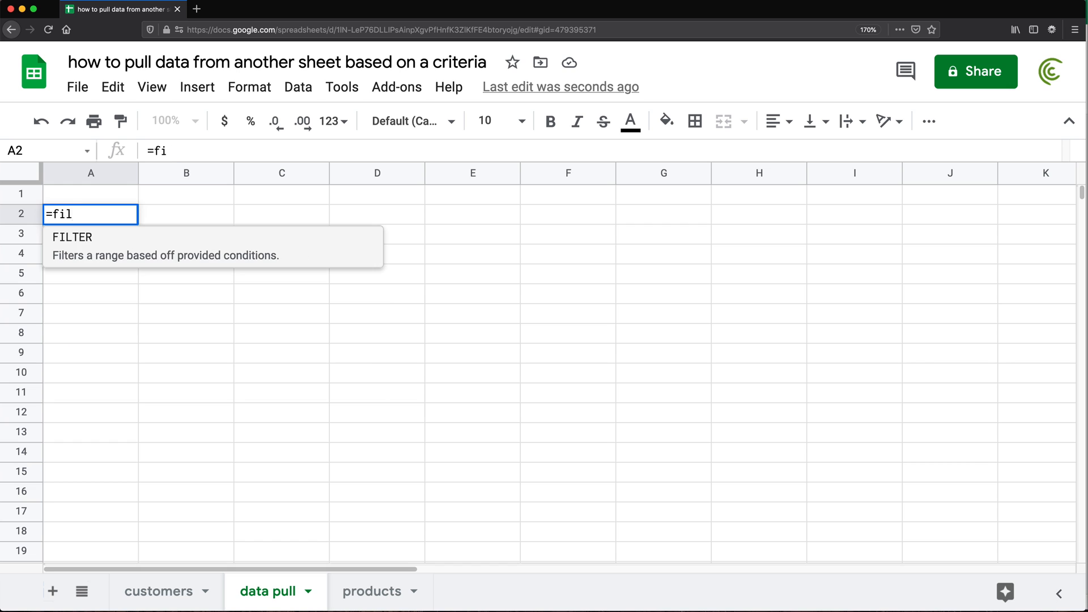
pyautogui.write('FILTER(')
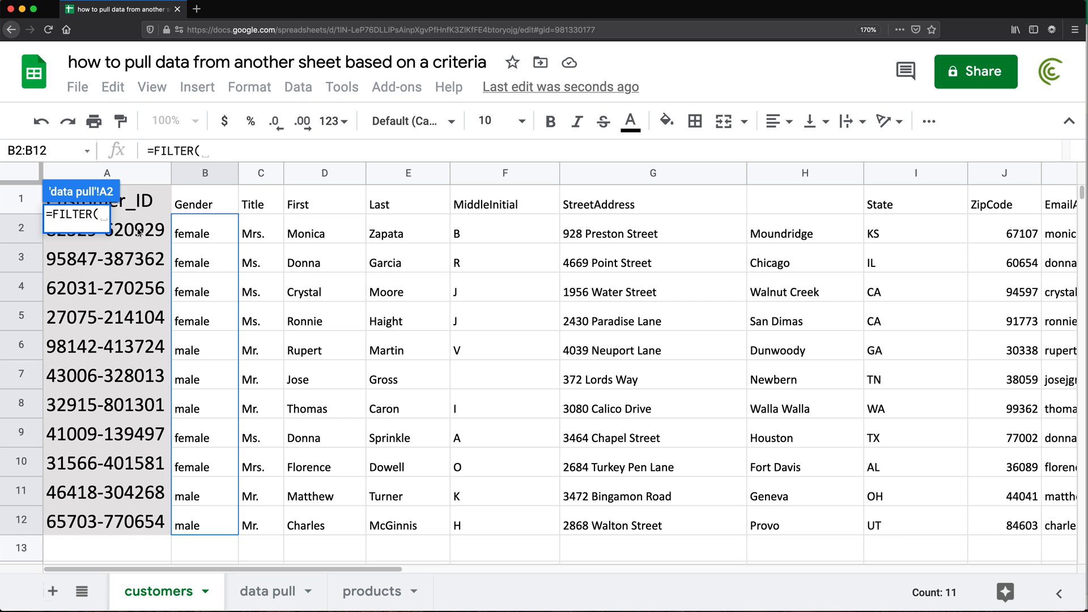
pyautogui.write('customers!A2:K10')
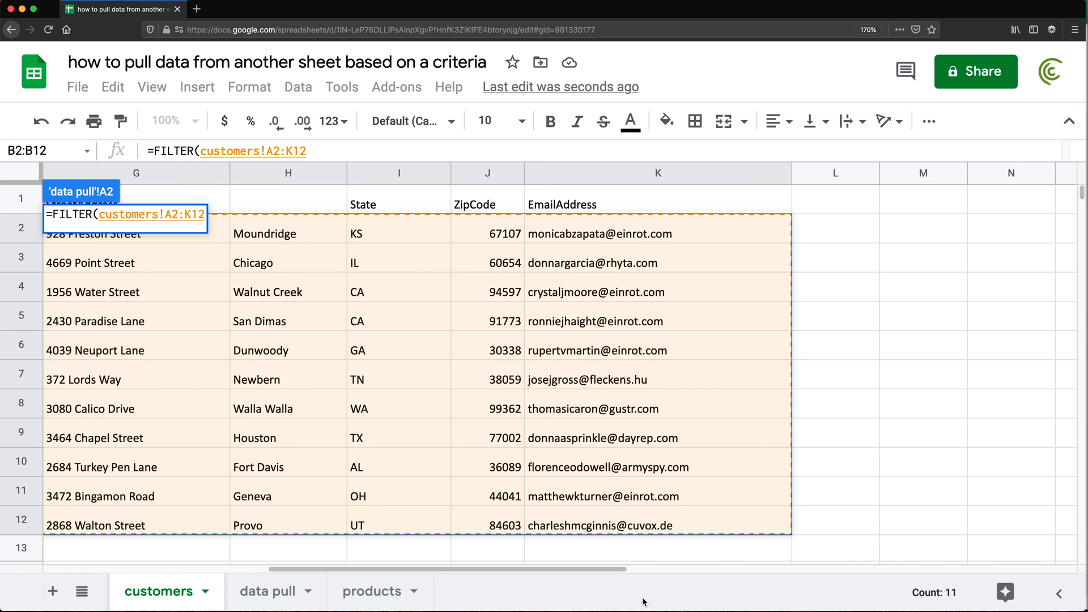
pyautogui.hscroll(-3)
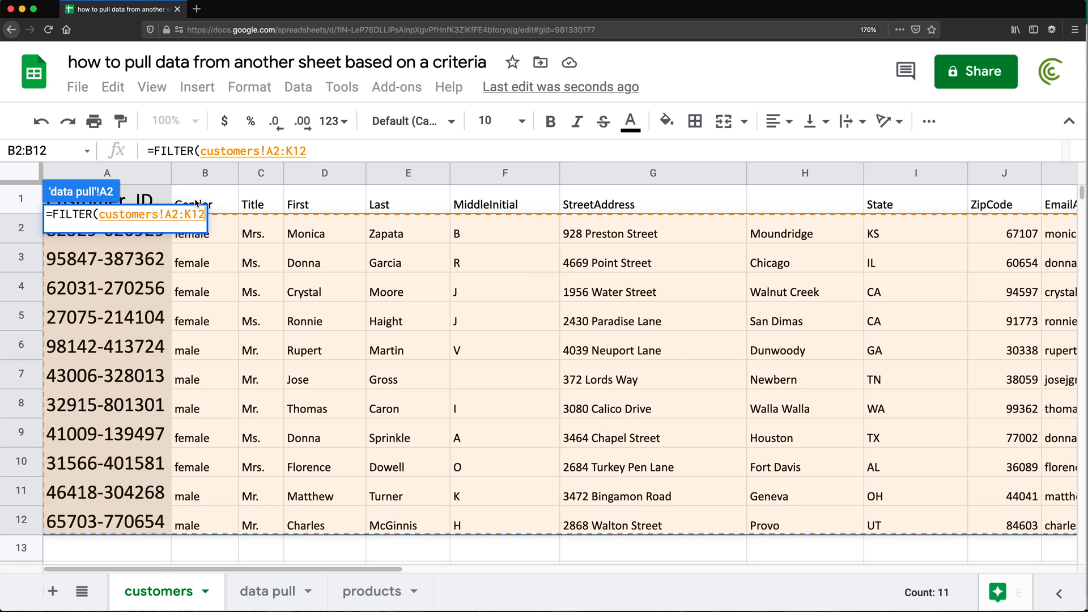
pyautogui.write(',')
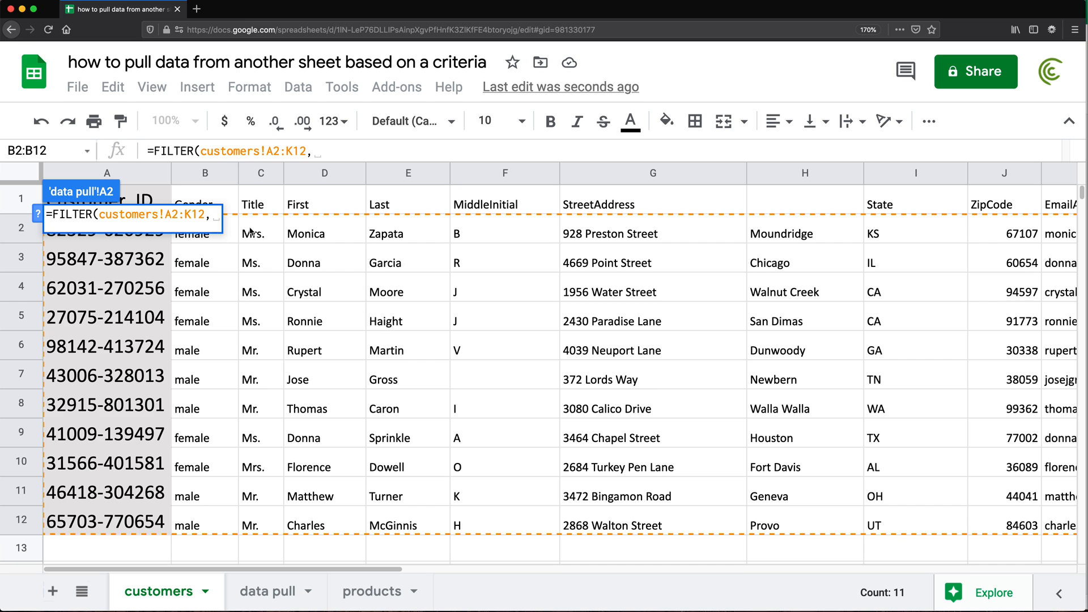
# Step: Complete the condition customers!B2:B12="female" so only female rows are returned
pyautogui.click(204, 233)
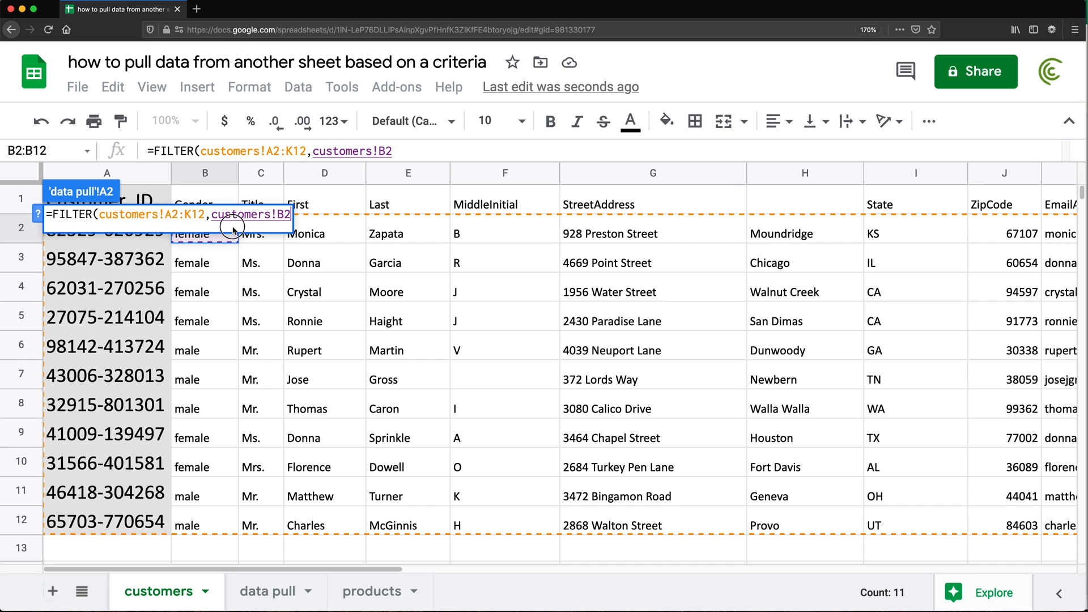
pyautogui.moveTo(204, 234); pyautogui.dragTo(204, 524)
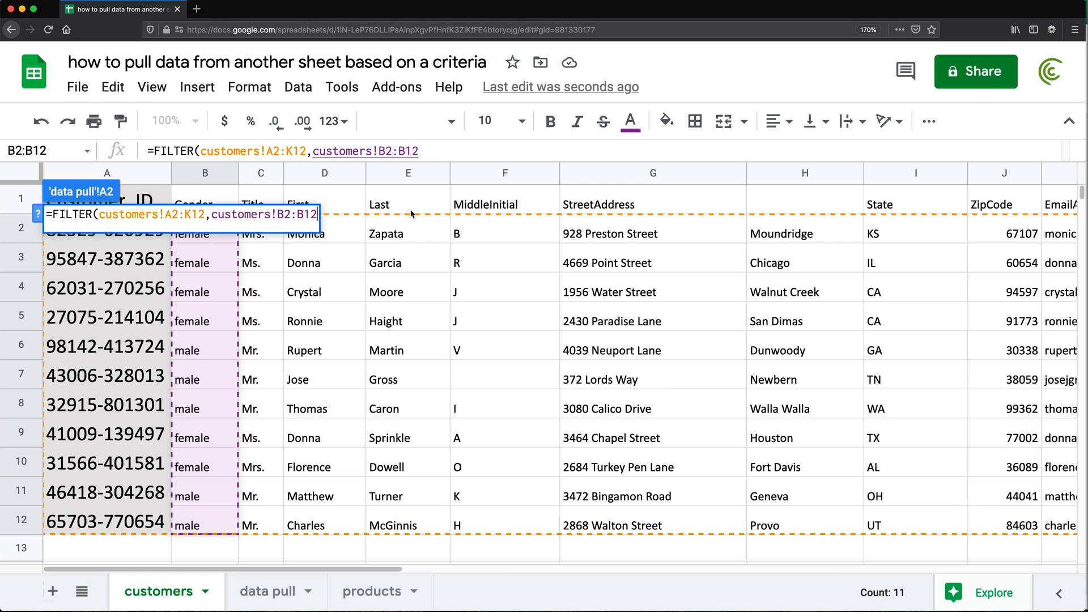
pyautogui.write('=')
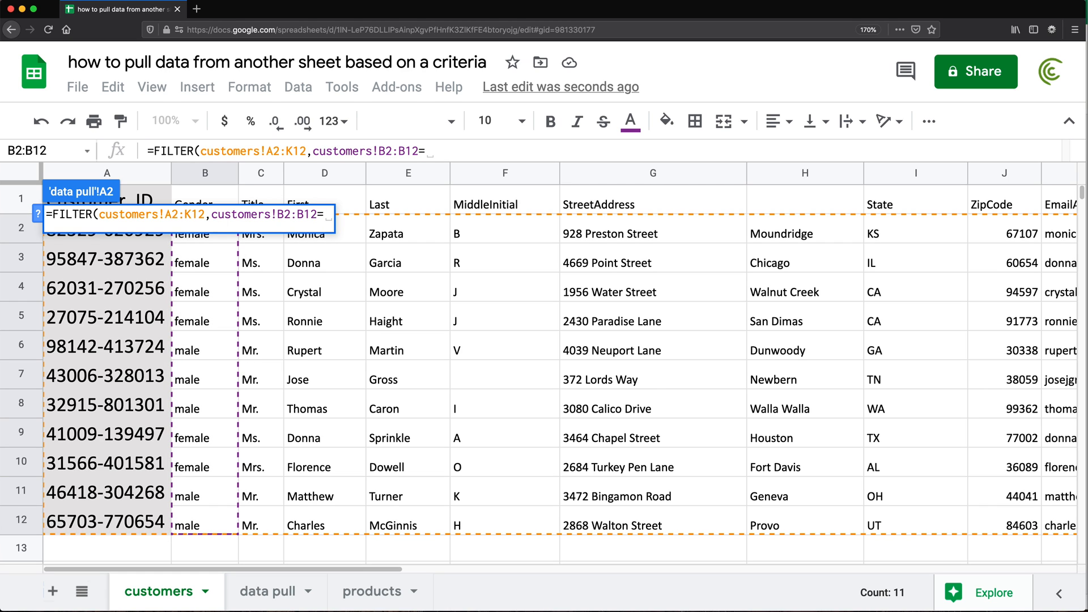
pyautogui.moveTo(200, 287)
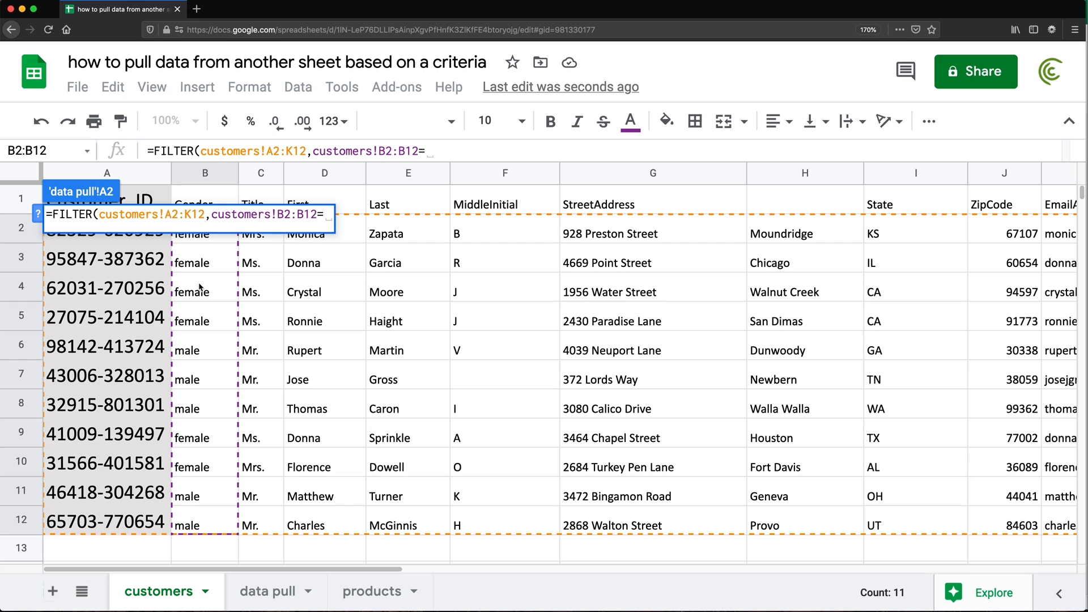
pyautogui.write('"female")')
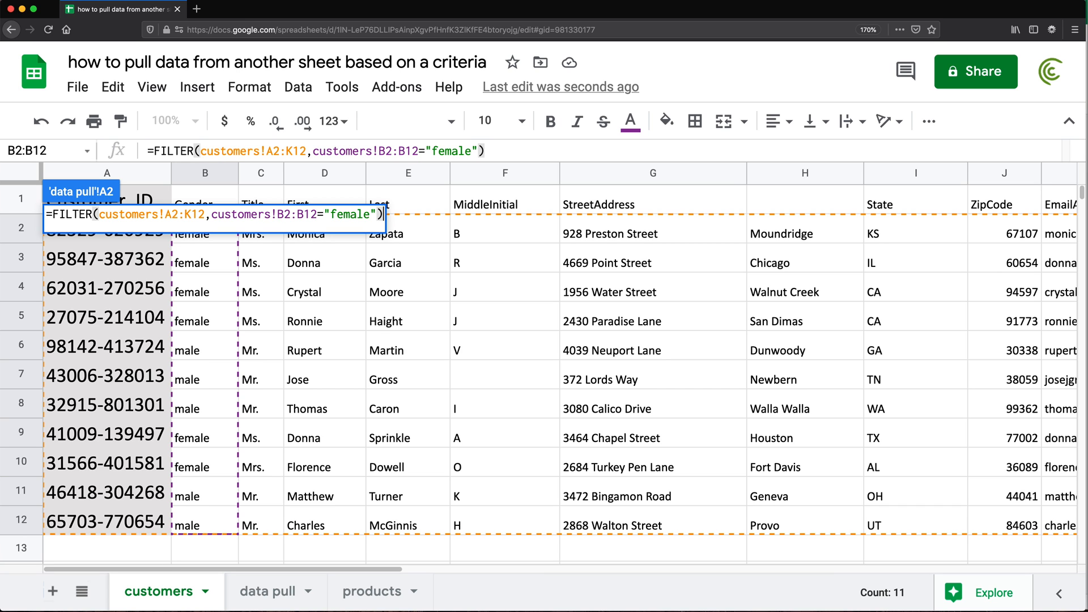
pyautogui.click(268, 591)
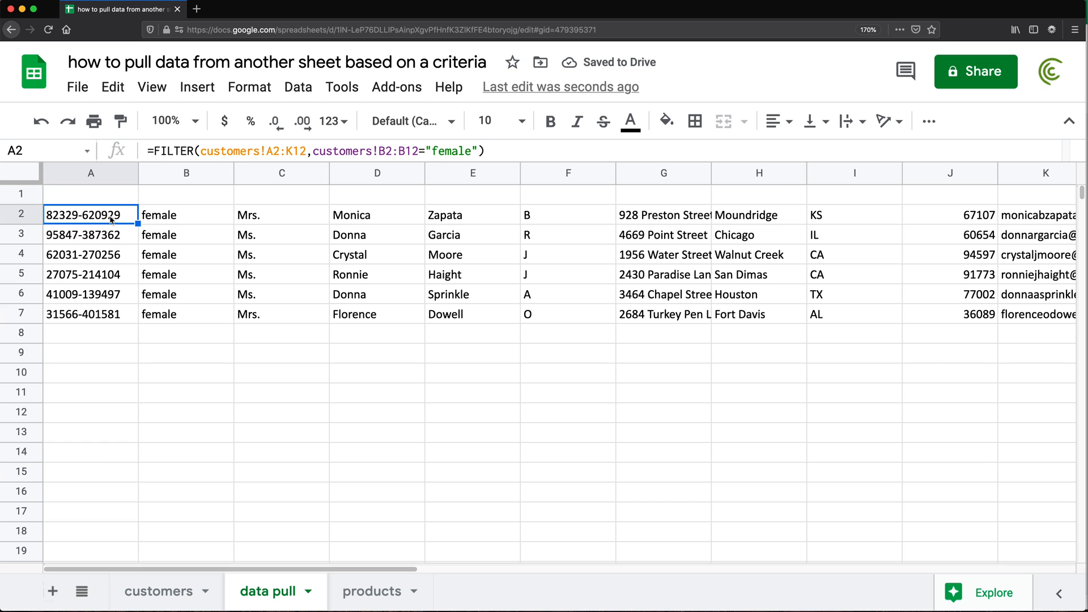
# Step: Copy the customers header row into row 1 of data pull above the filtered rows
pyautogui.click(153, 591)
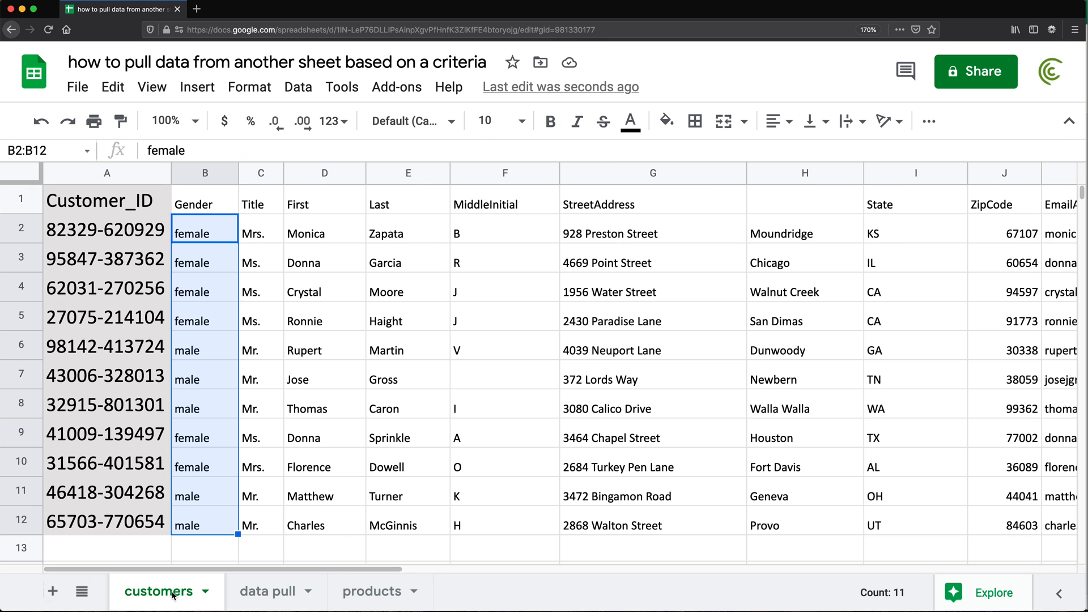
pyautogui.click(20, 198)
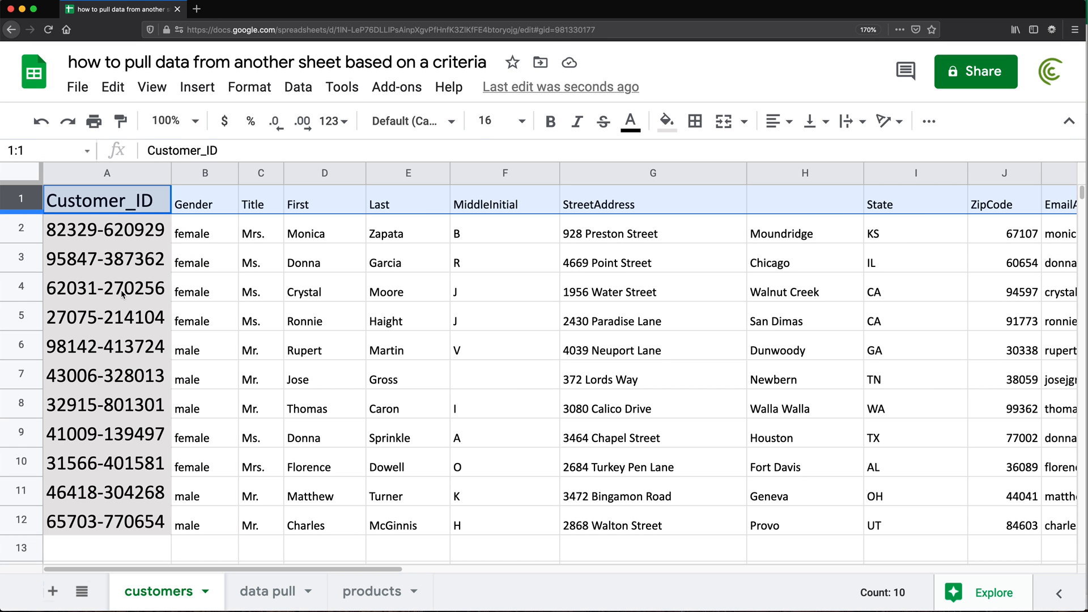
pyautogui.click(267, 591)
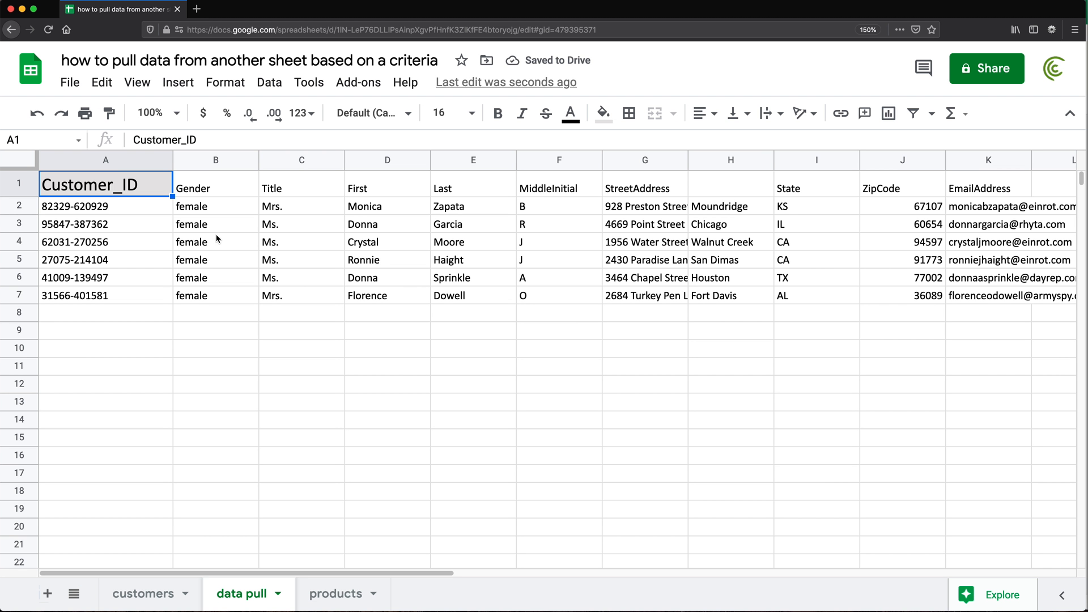
pyautogui.moveTo(102, 207)
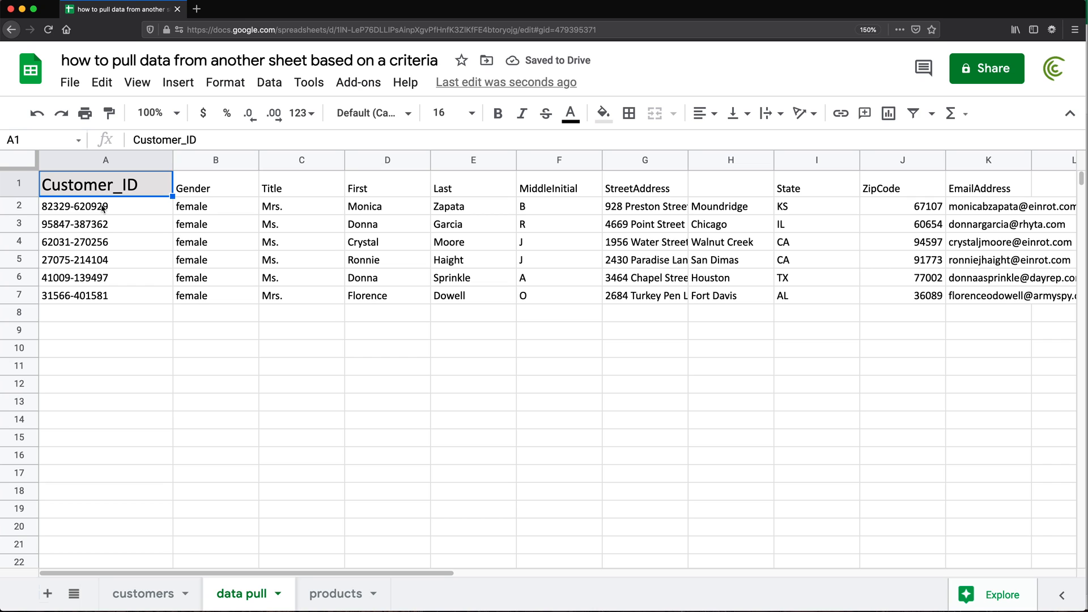
pyautogui.write('=FILTER(customers!A2:K12,customers!B2:B12="female")')
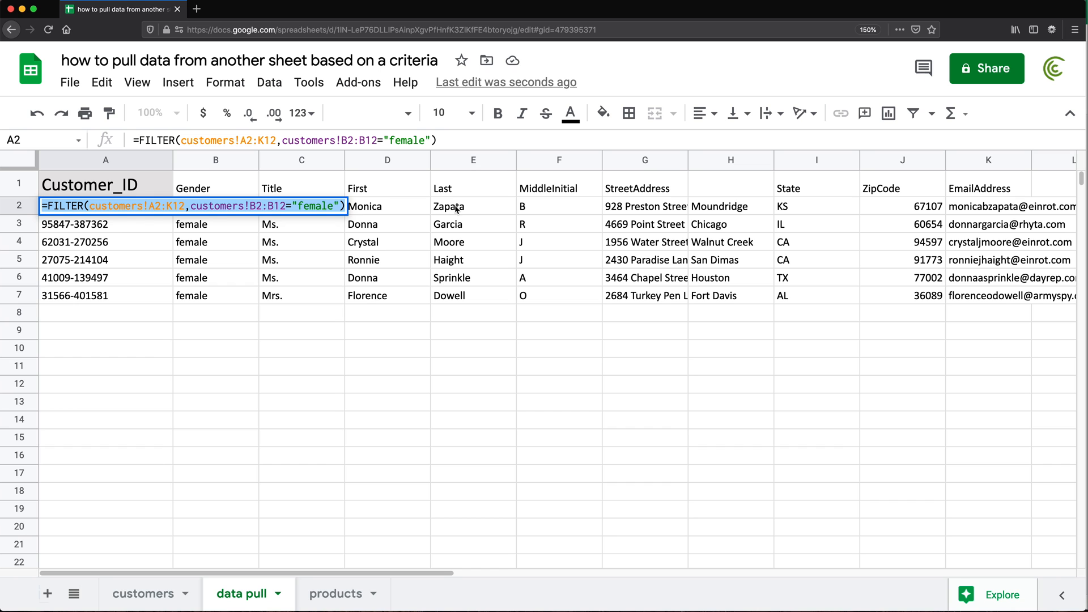
# Step: Add Sheet1 in Excel with the same FILTER formula for female customers in A2
pyautogui.press('Enter')
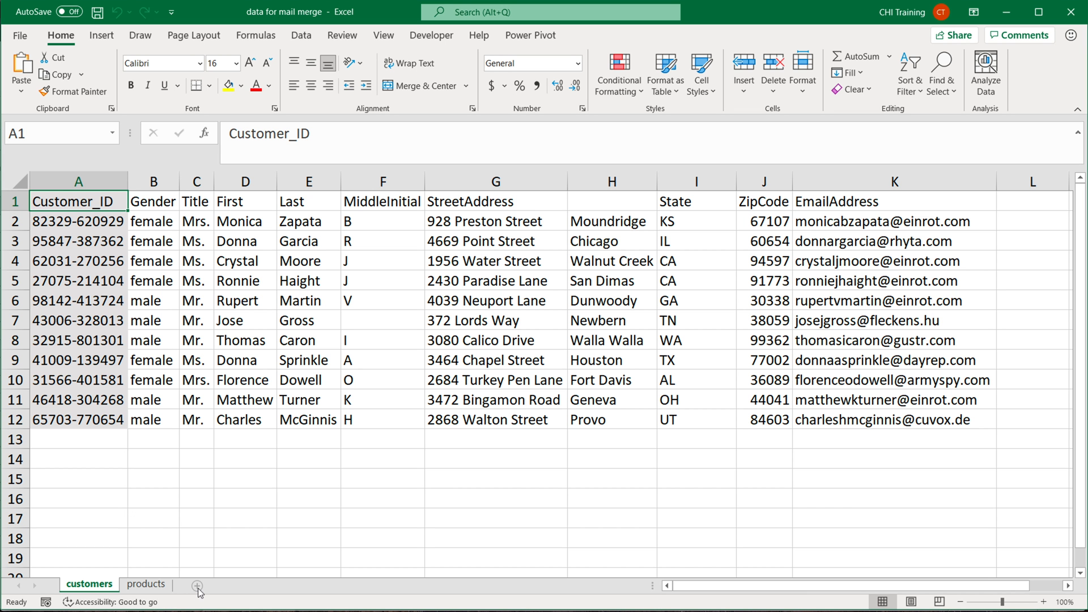
pyautogui.click(197, 585)
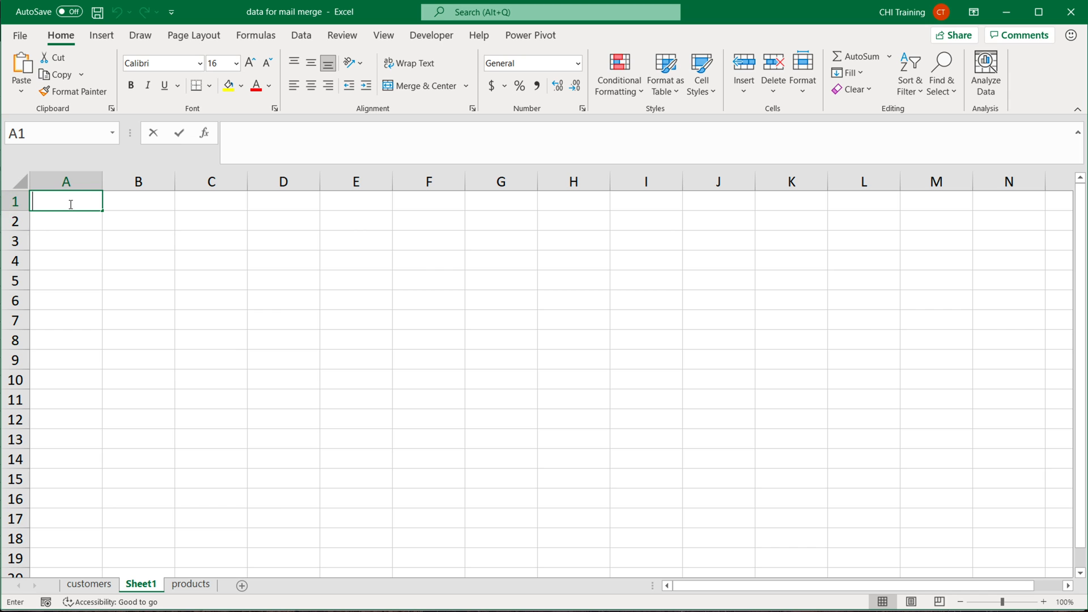
pyautogui.write('=FILTER(customers!A2:K12,customers!B2:B12="female")')
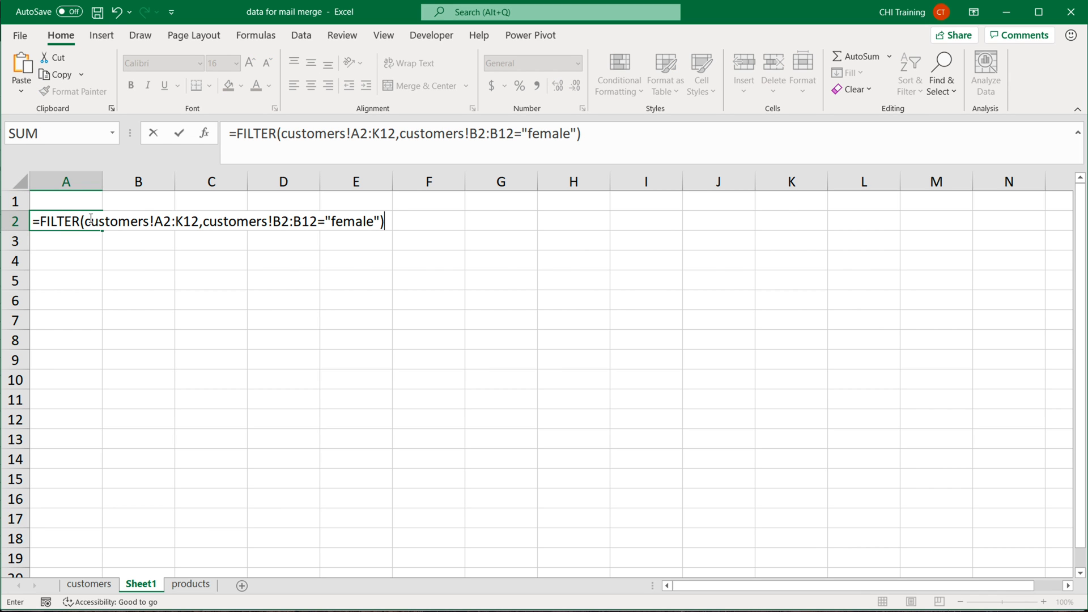
pyautogui.press('Enter')
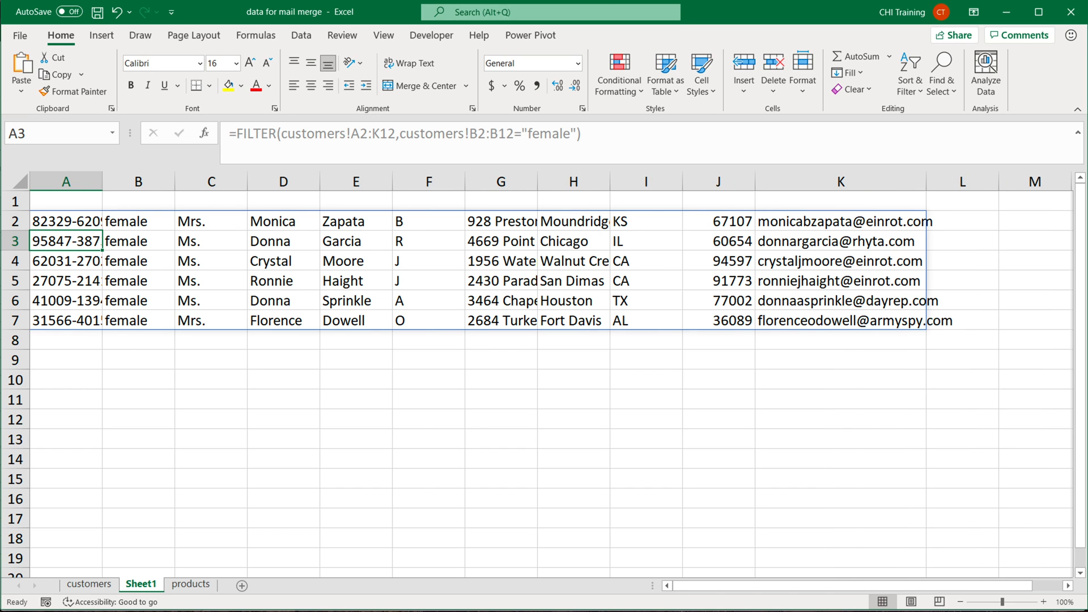
# Step: Go to the Excel customers sheet and select its header row
pyautogui.click(95, 583)
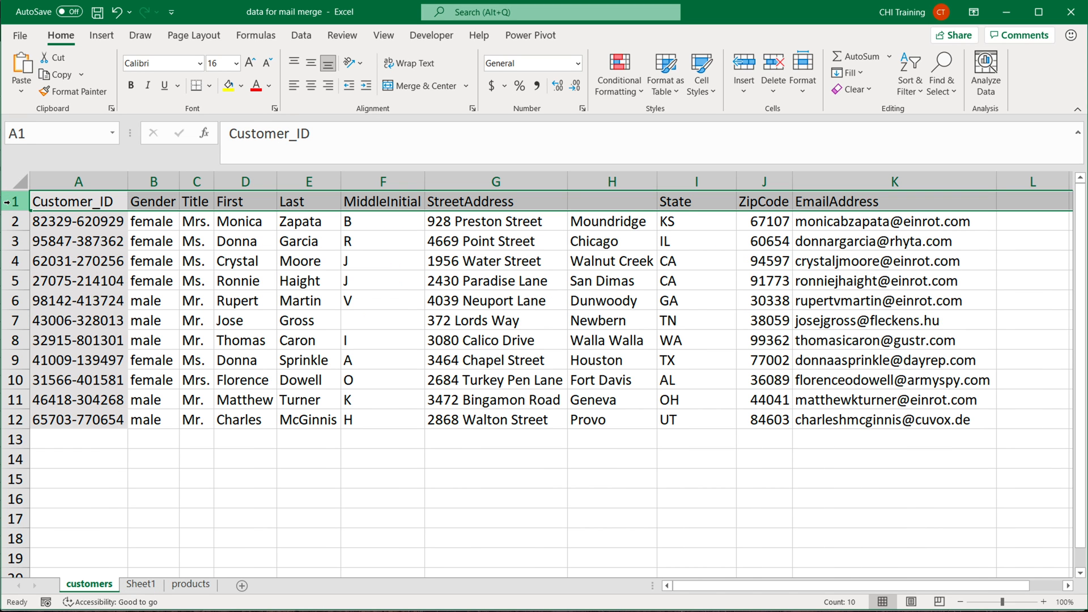
pyautogui.click(140, 583)
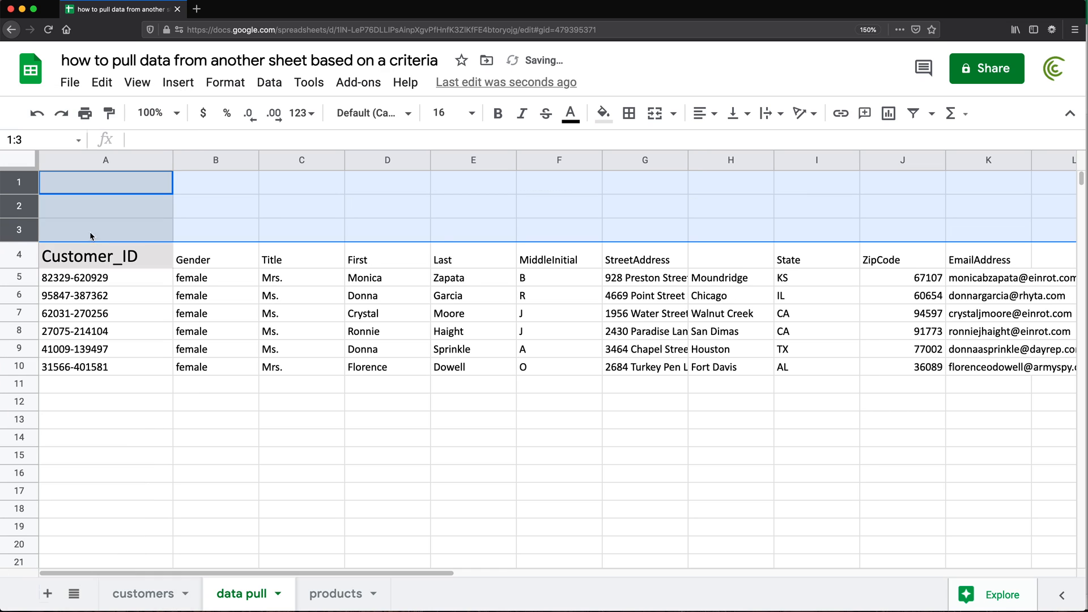
# Step: Label D1 Gender and replace the formula's "female" criterion with a reference to D2
pyautogui.click(387, 183)
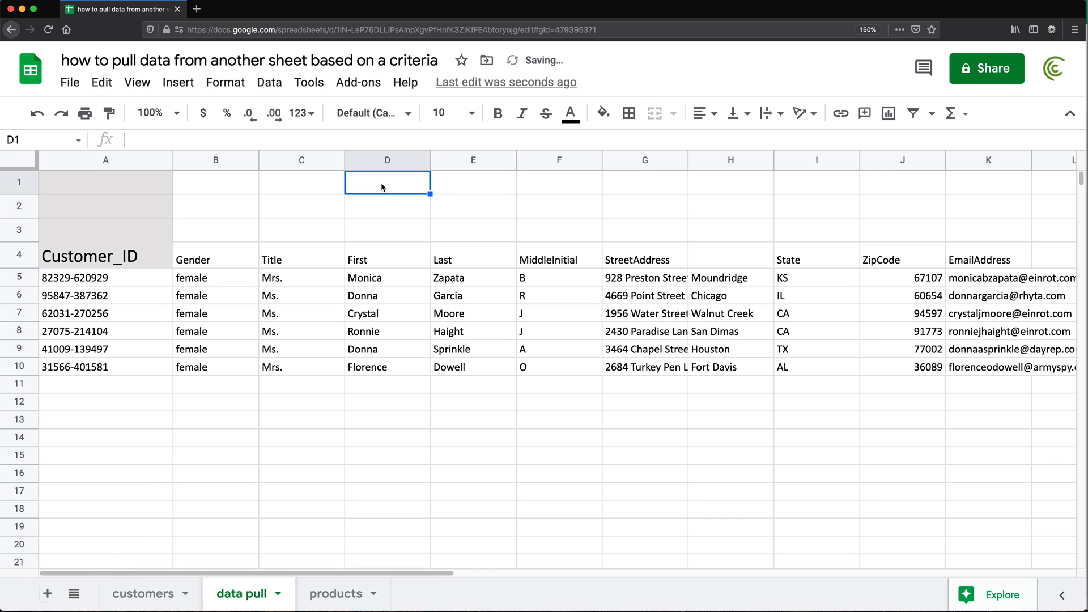
pyautogui.write('Gender')
pyautogui.click(387, 206)
pyautogui.write('male')
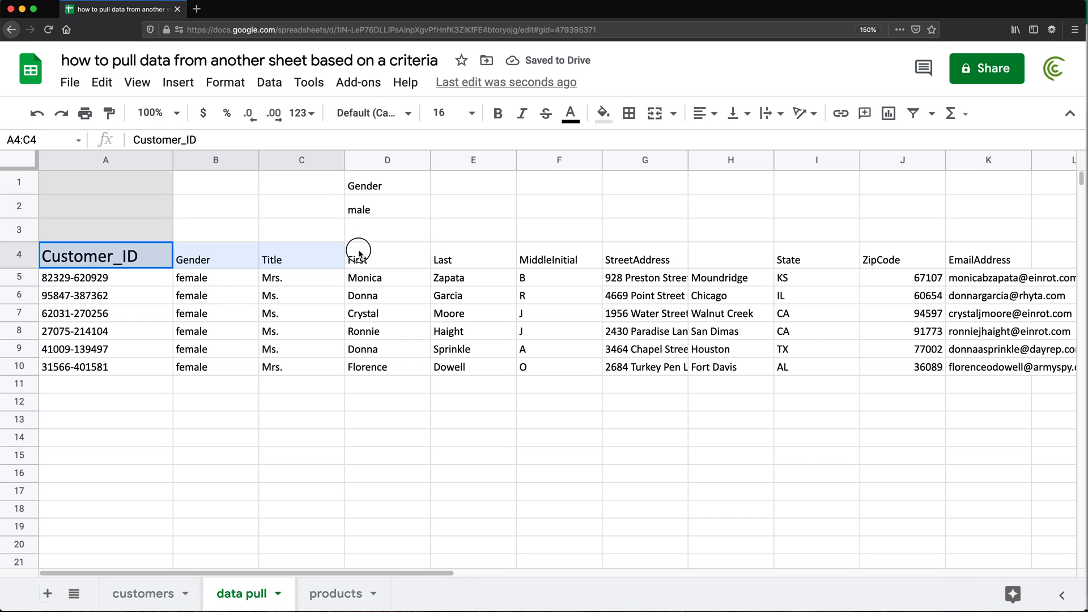
pyautogui.click(105, 278)
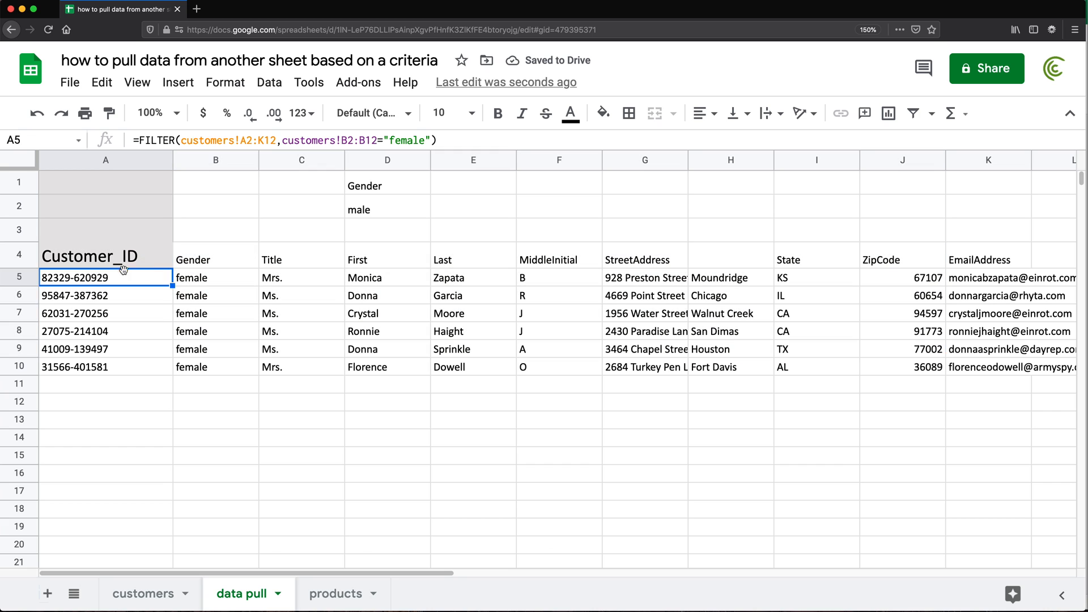
pyautogui.doubleClick(106, 278)
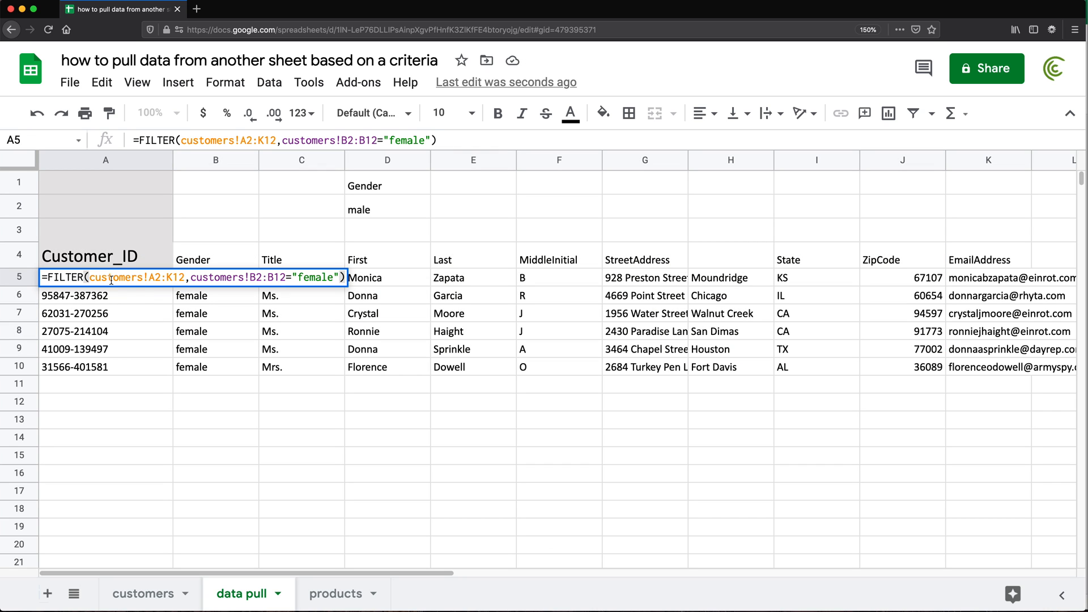
pyautogui.doubleClick(326, 276)
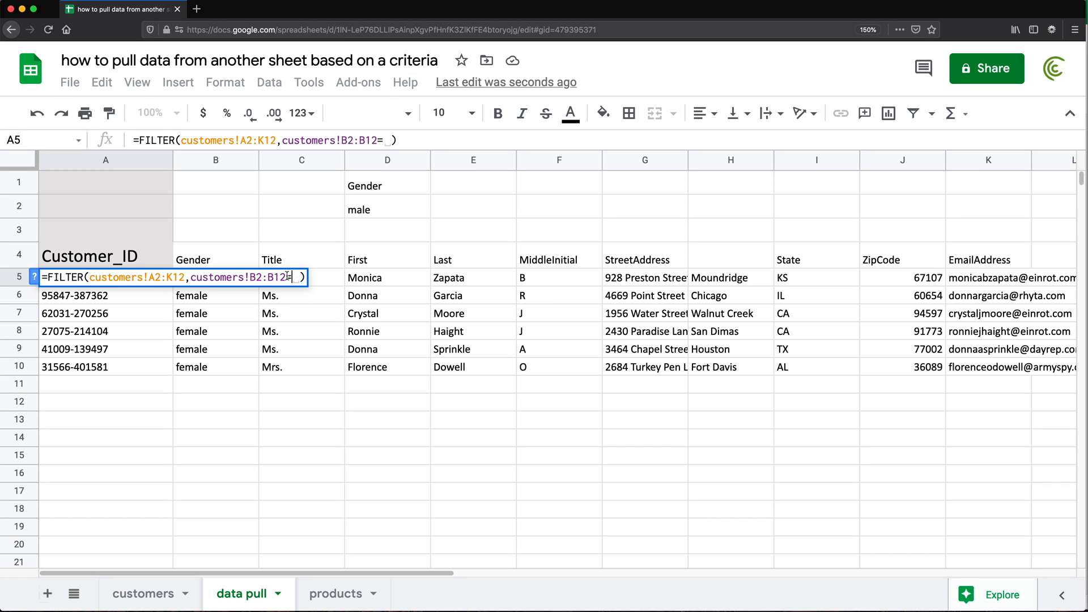
pyautogui.click(388, 207)
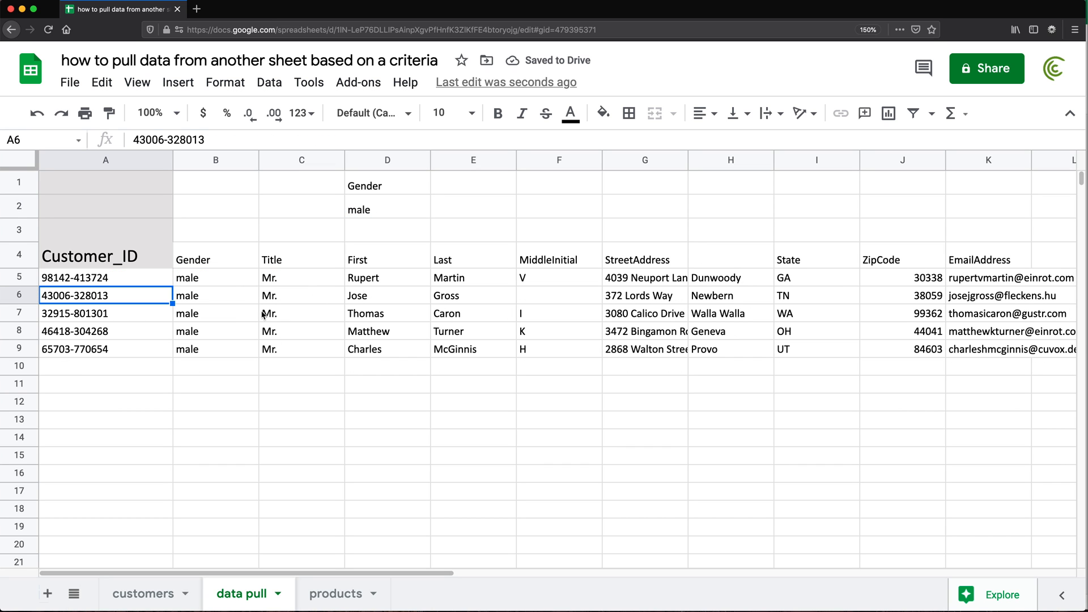
# Step: Enter female in D2 so the FILTER returns the female rows
pyautogui.write('fe')
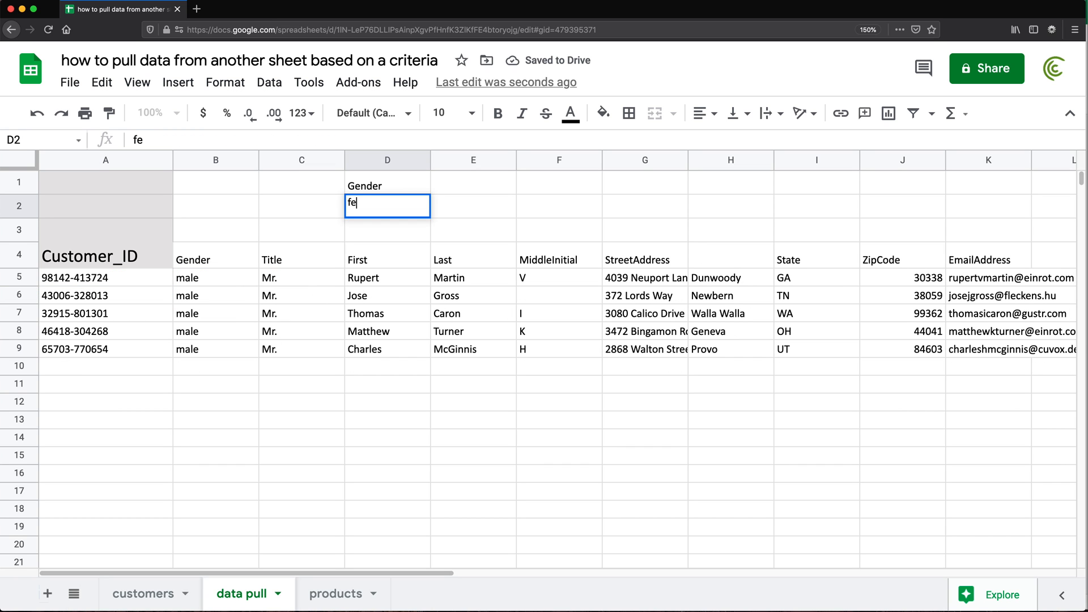
pyautogui.press('Enter')
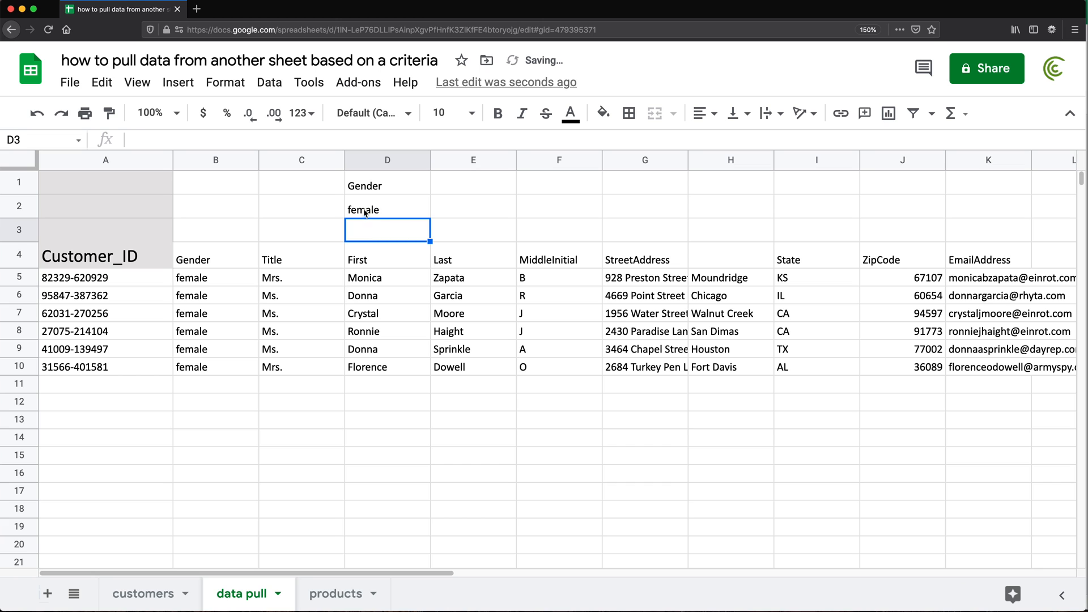
pyautogui.click(269, 81)
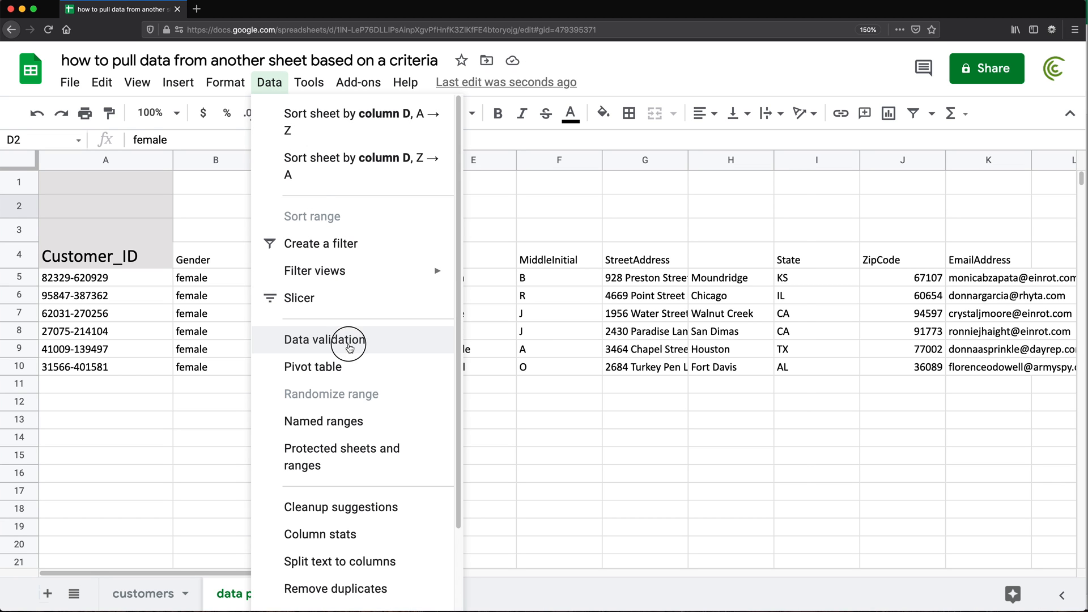
# Step: Validate D2 as a list of items 'female,male' that rejects other input
pyautogui.click(324, 340)
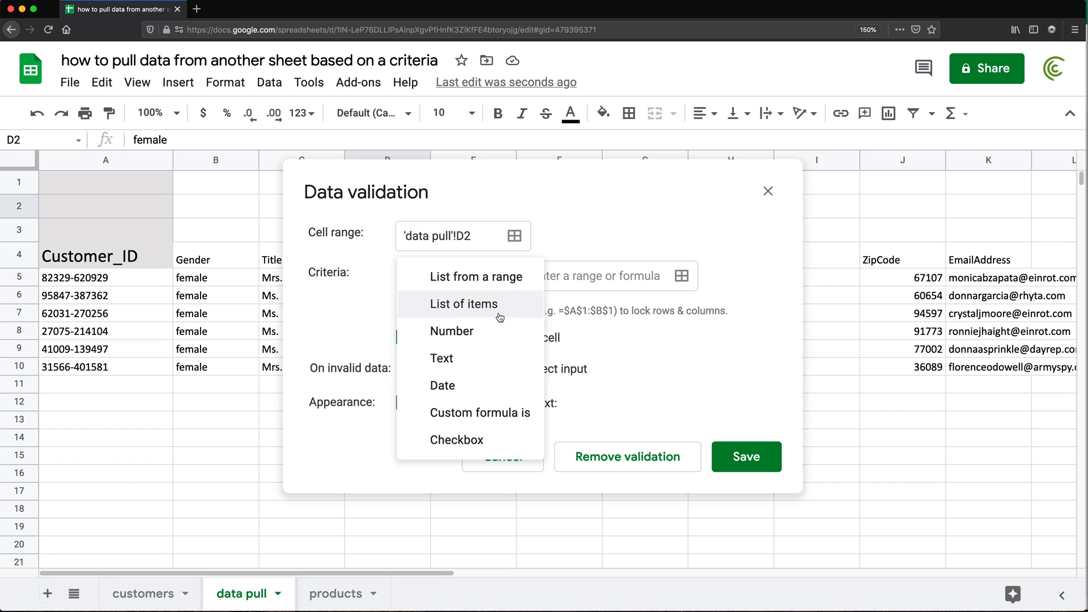
pyautogui.click(464, 304)
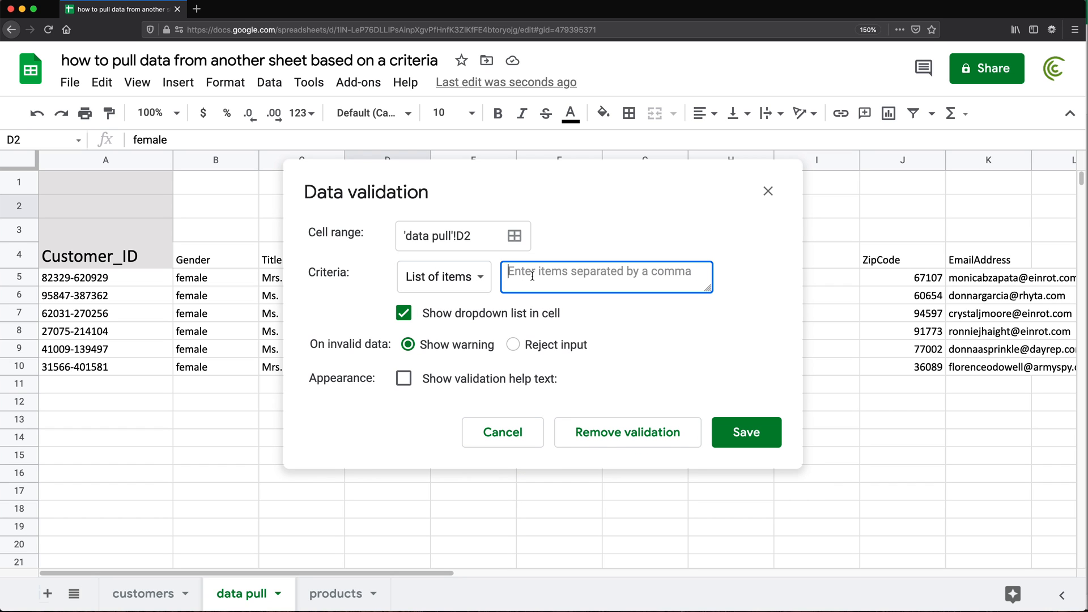
pyautogui.write('female,male')
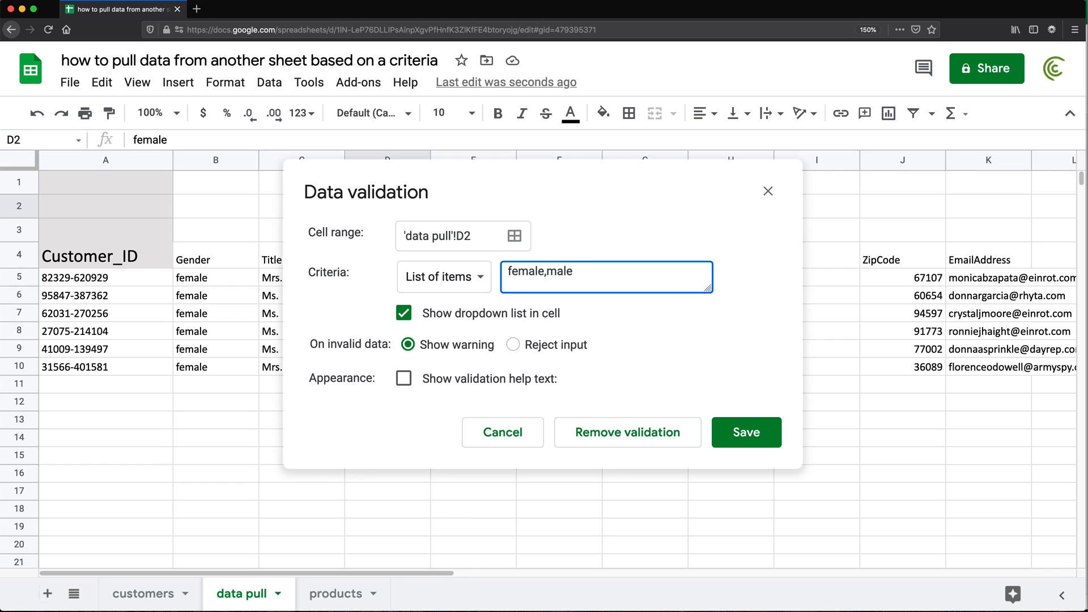
pyautogui.click(512, 344)
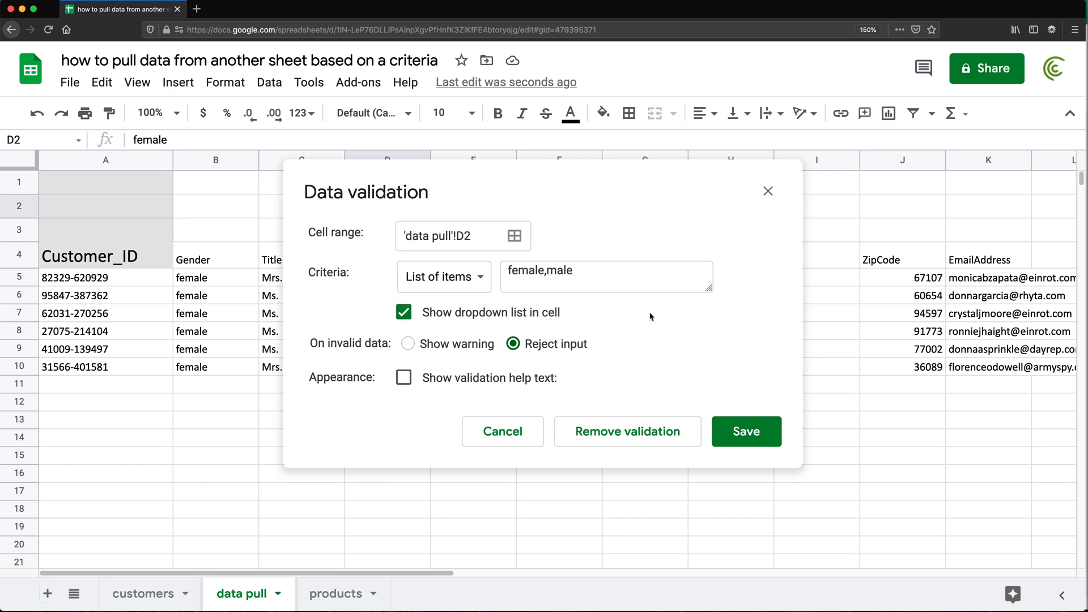
pyautogui.click(746, 431)
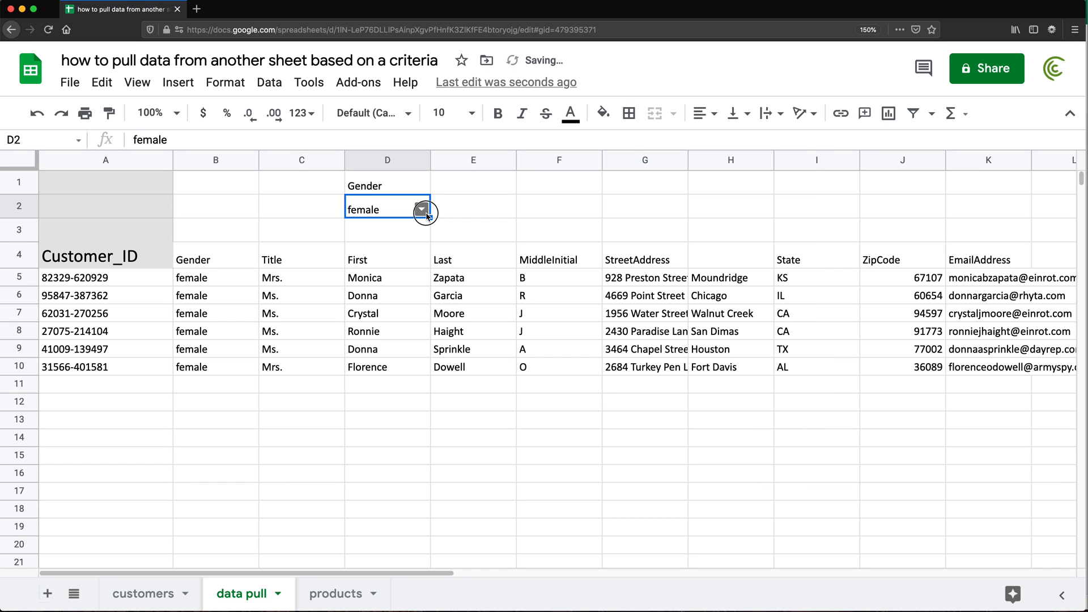
# Step: Switch D2 to male and back to female to check the pulled rows follow
pyautogui.write('male')
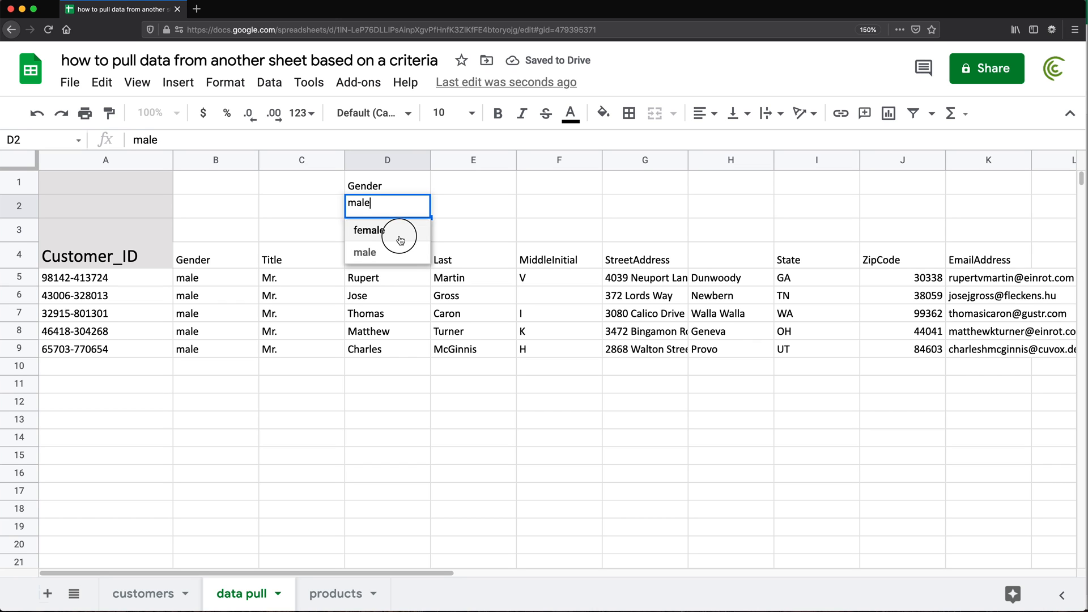
pyautogui.click(363, 251)
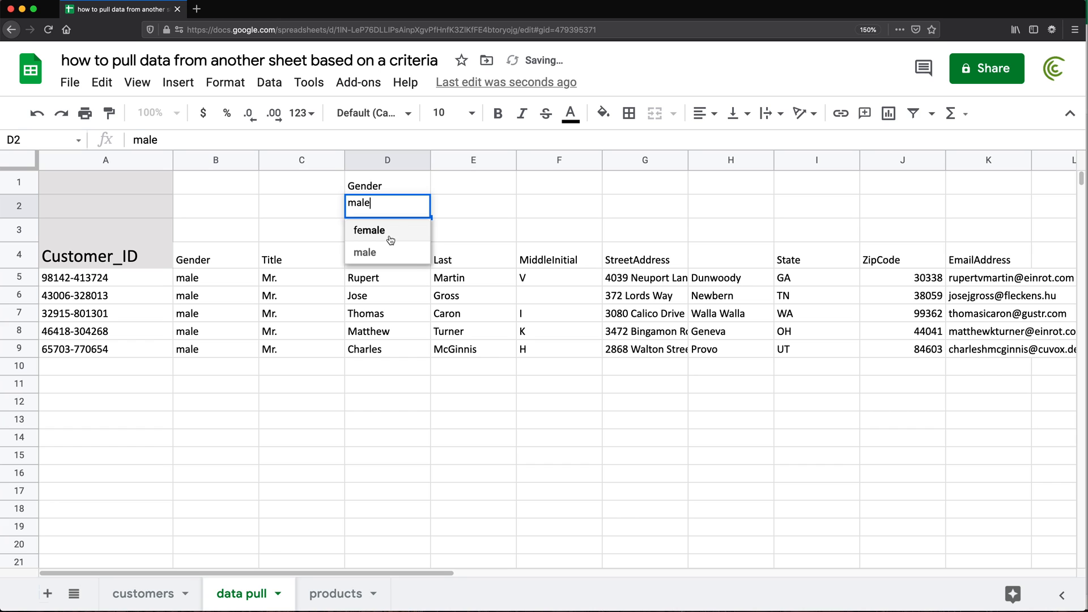
pyautogui.click(370, 230)
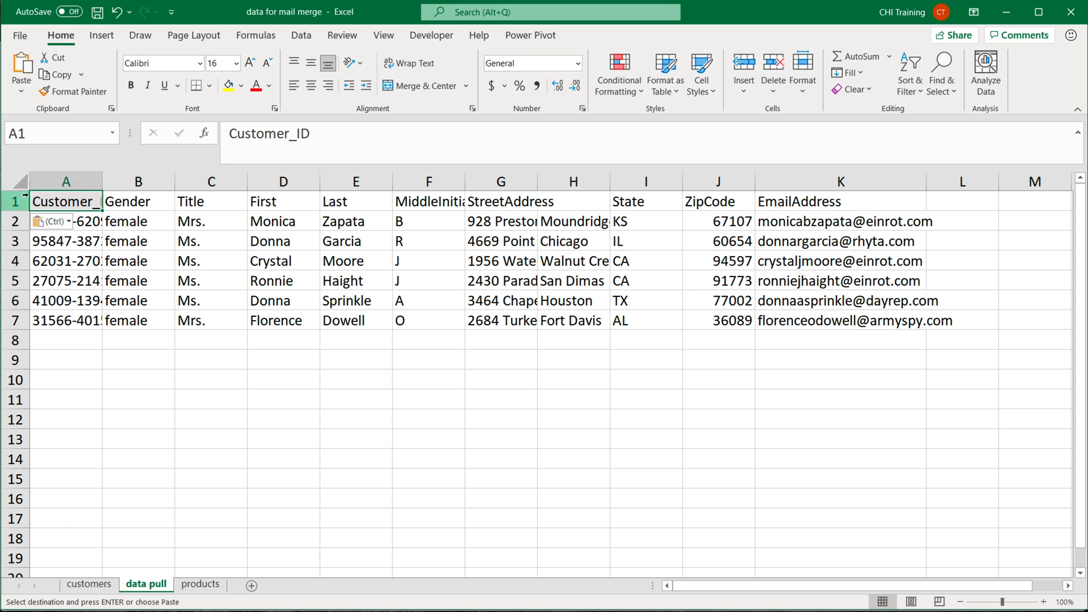
# Step: Insert rows above the Excel data pull table and label E1 Gender with male in E2
pyautogui.rightClick(66, 202)
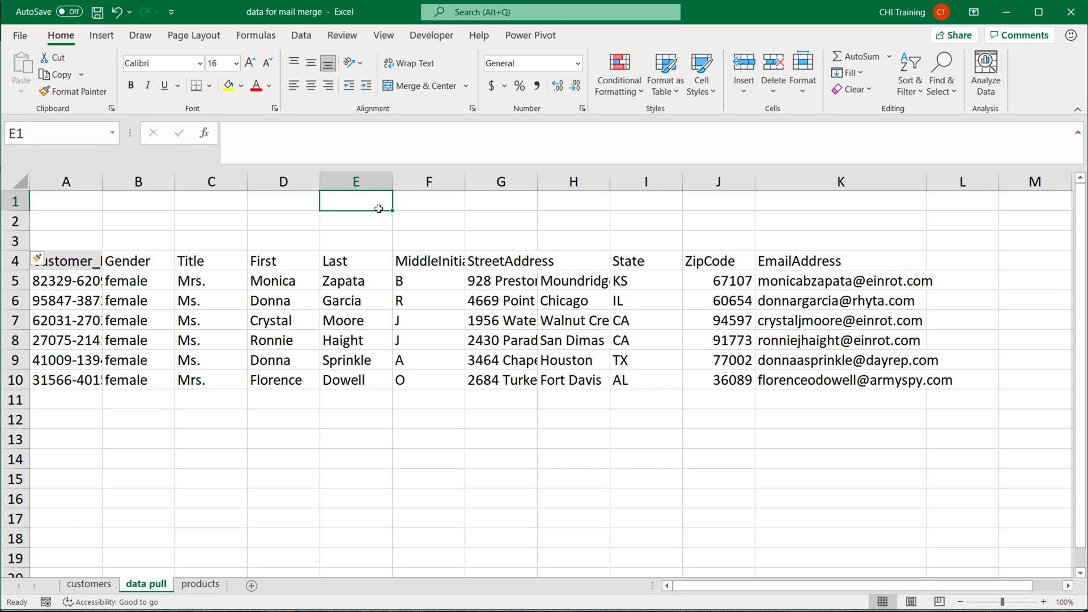
pyautogui.write('Gender')
pyautogui.click(356, 221)
pyautogui.write('male')
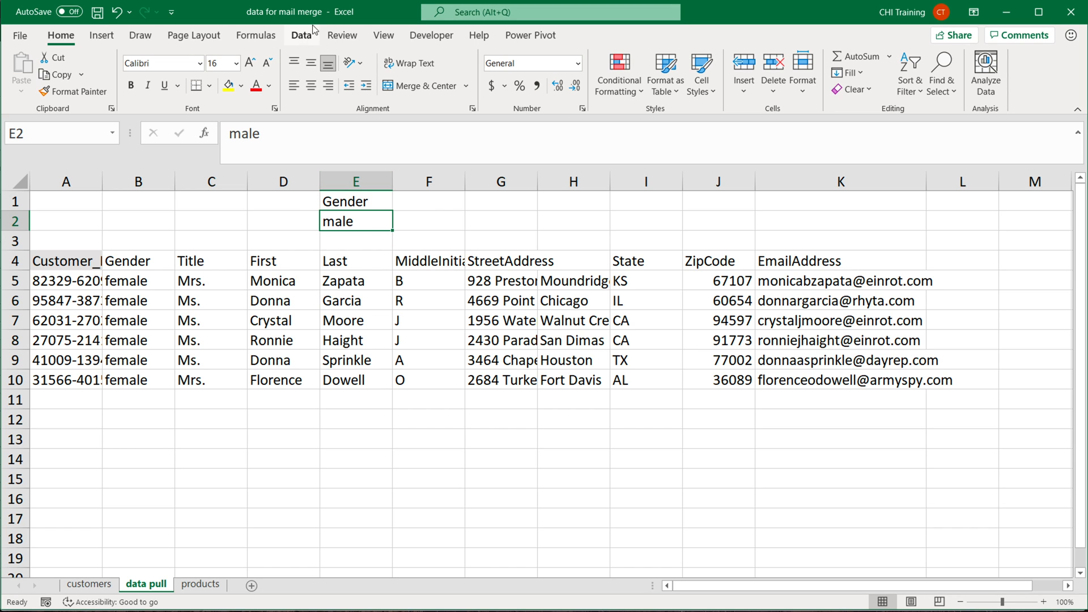
pyautogui.click(302, 35)
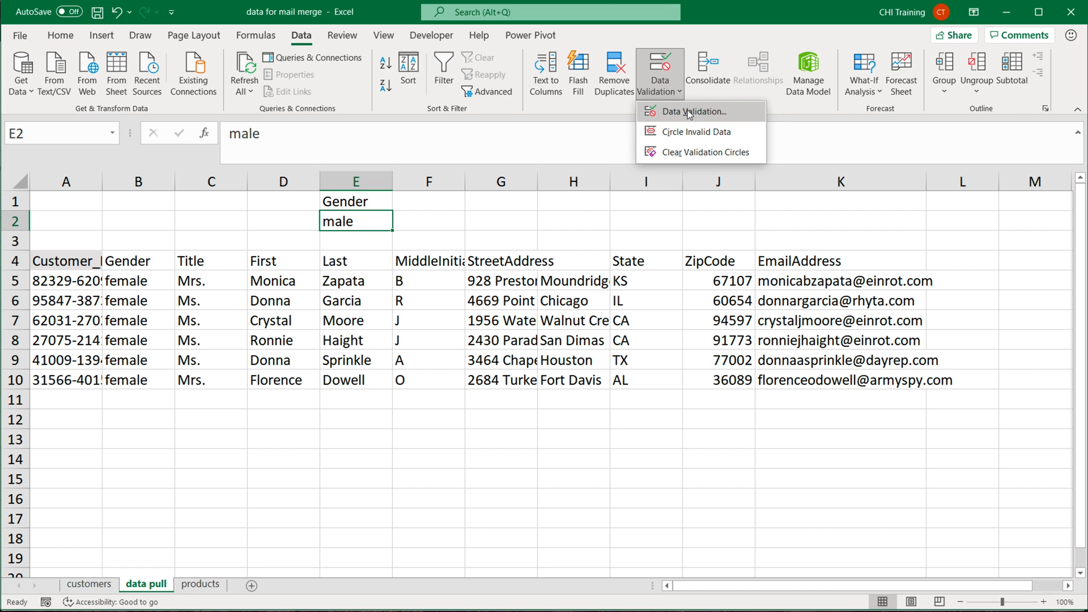
# Step: Validate E2 as a List with source 'female,male'
pyautogui.click(695, 111)
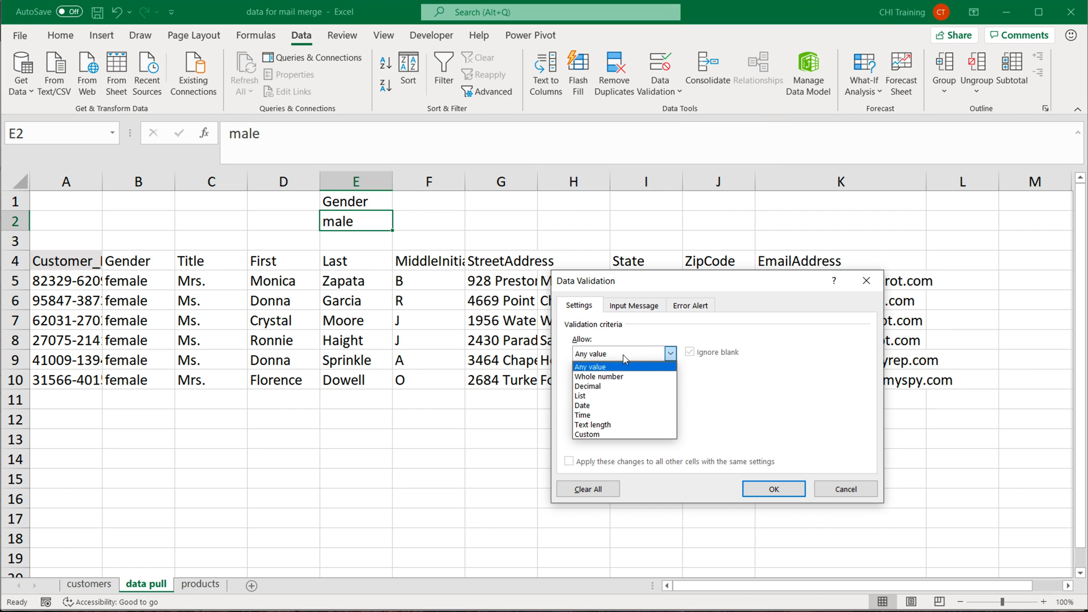
pyautogui.click(580, 395)
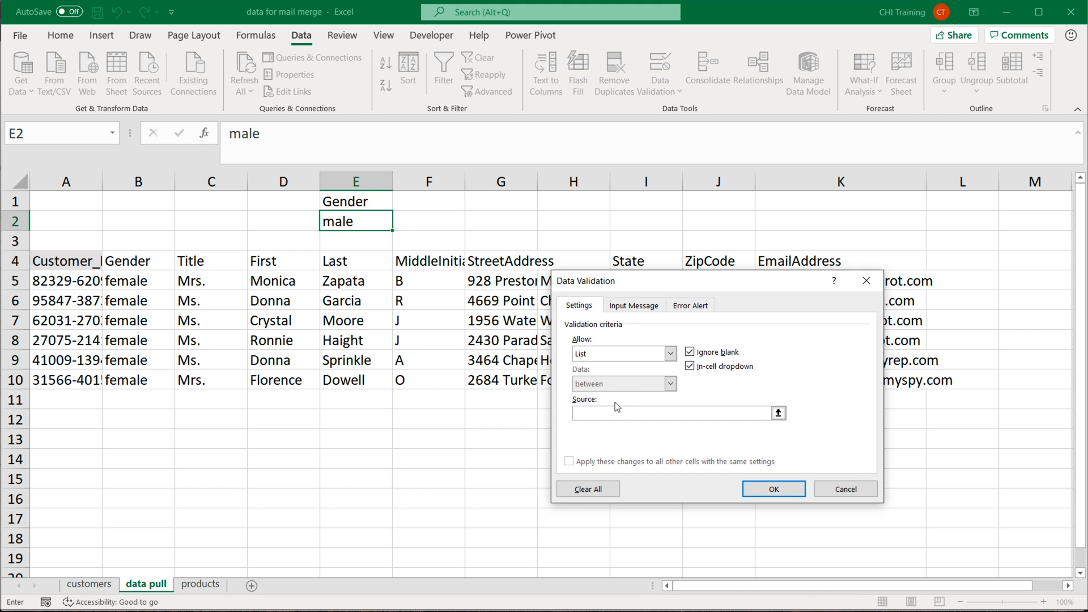
pyautogui.write('femlae')
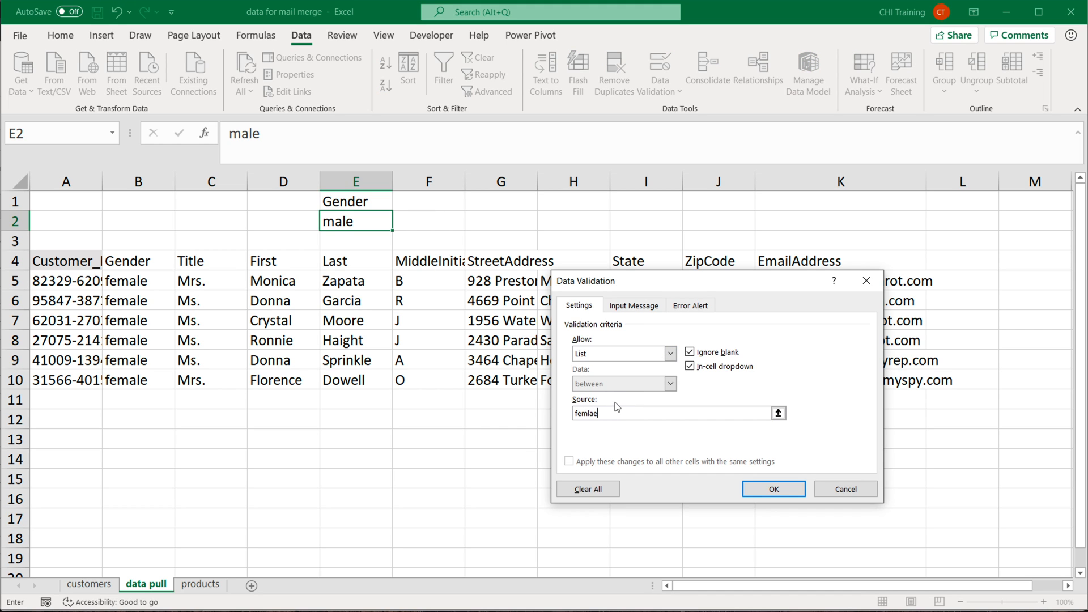
pyautogui.write(',male')
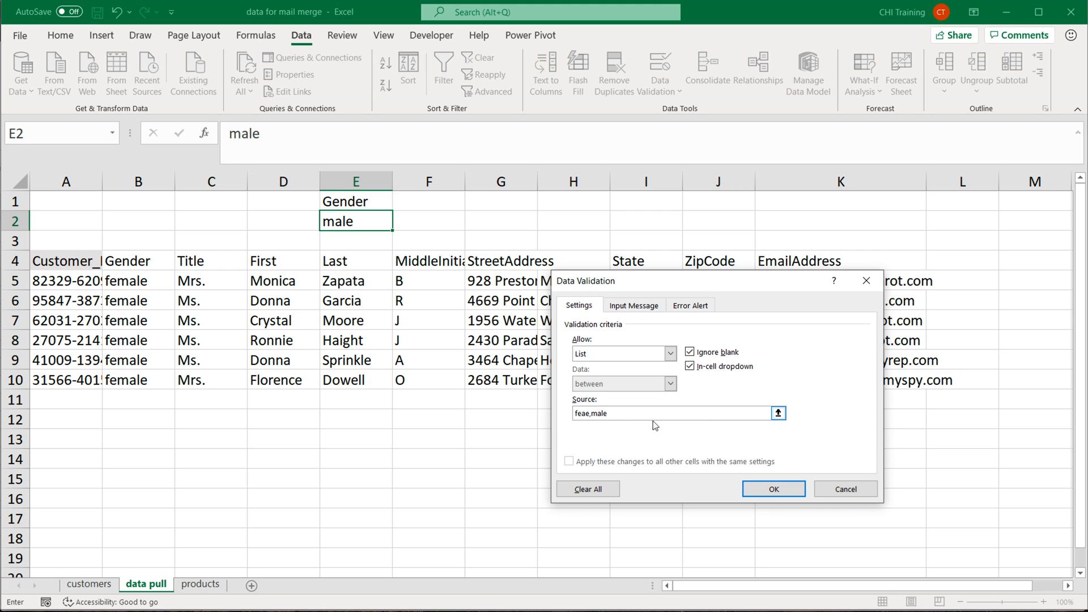
pyautogui.write('female,male')
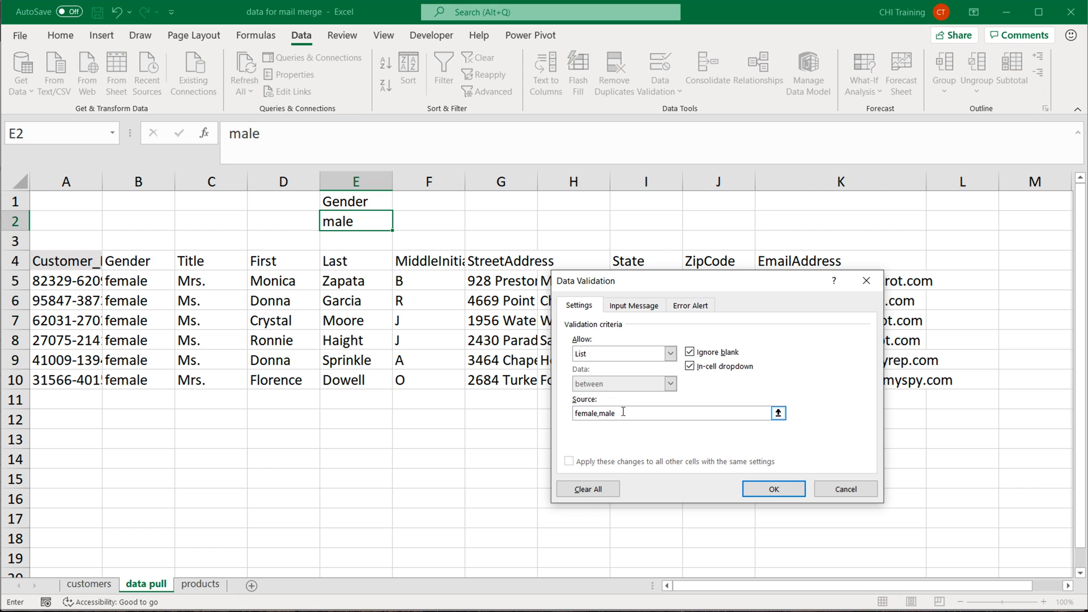
pyautogui.click(772, 489)
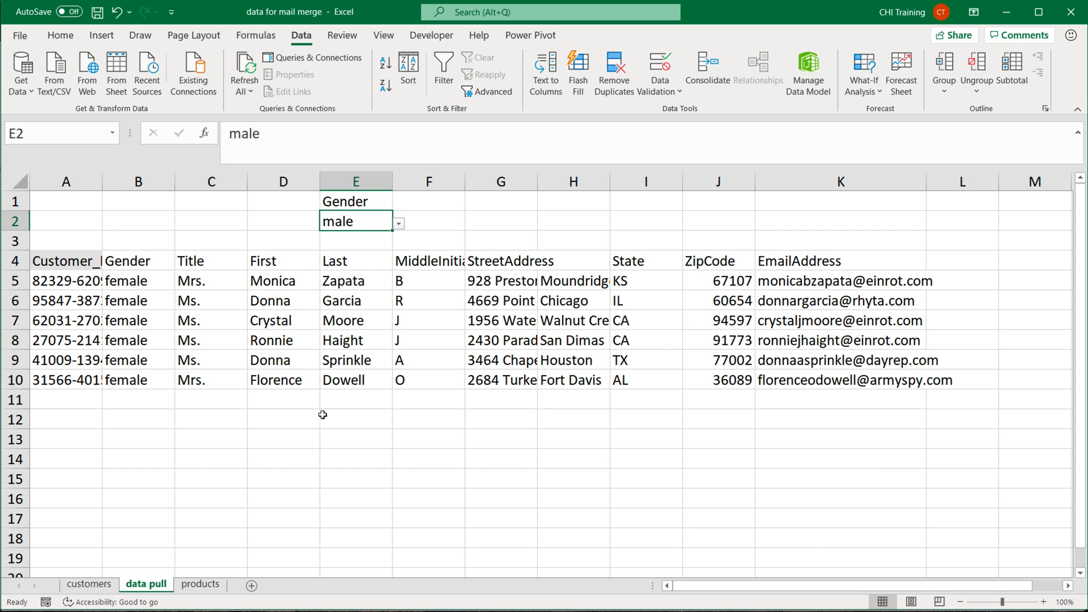
pyautogui.moveTo(381, 231)
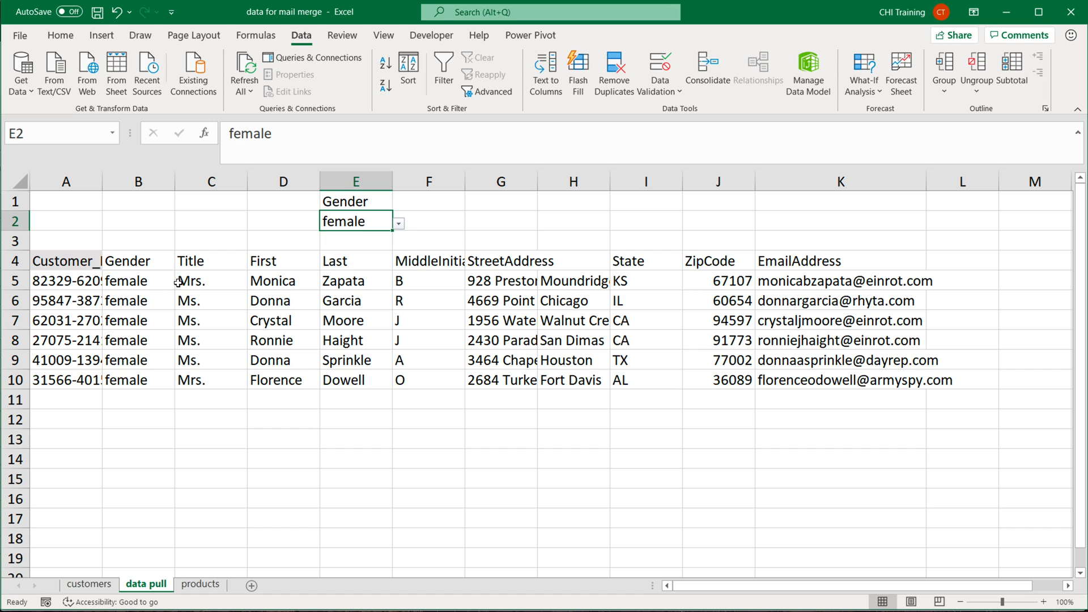
# Step: Enter the FILTER formula with the gender condition customers!B2:B12 pointing at E2
pyautogui.click(66, 261)
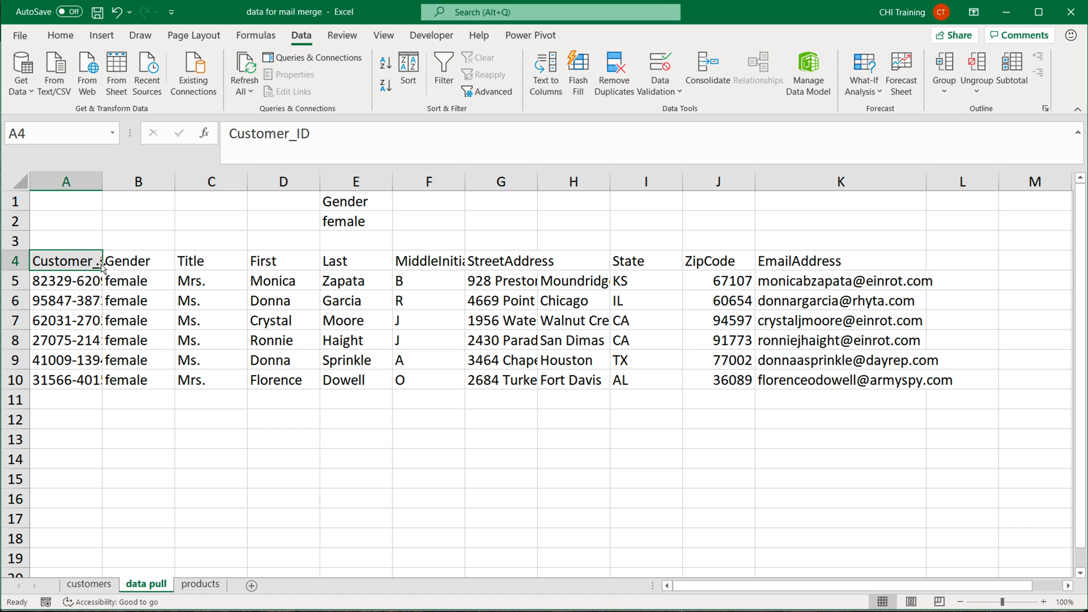
pyautogui.write('=FILTER(customers!A2:K12,customers!B2:B12="female")')
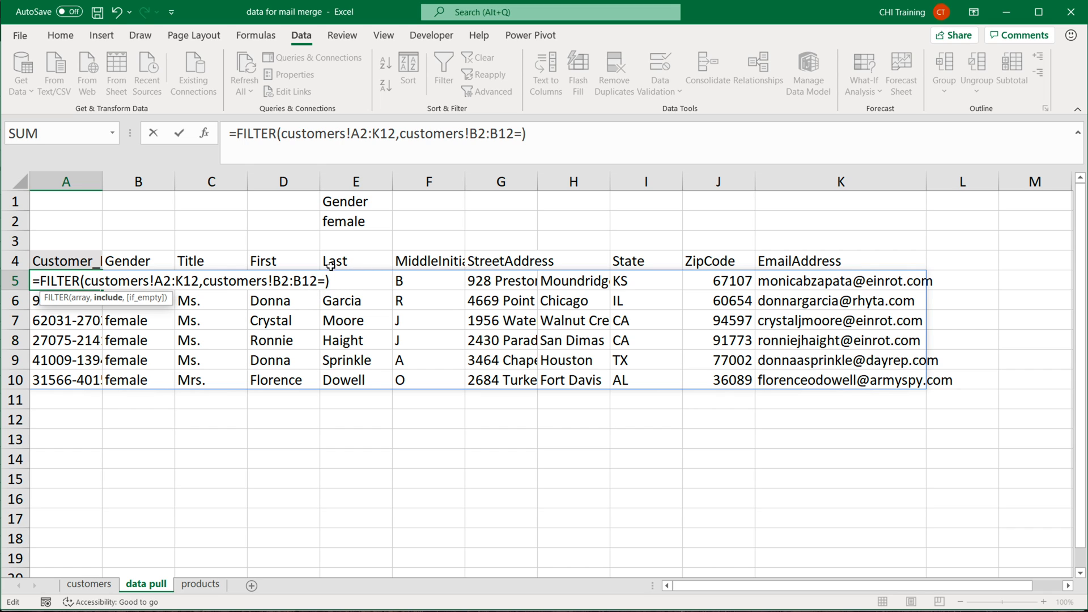
pyautogui.click(356, 221)
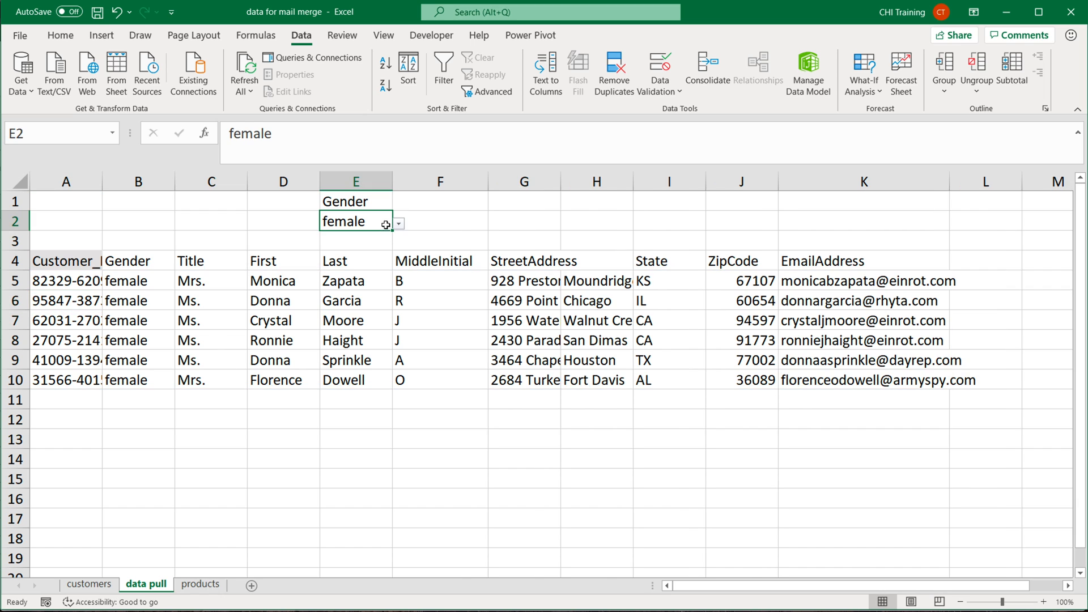
# Step: Pick male from the E2 dropdown so the five male customers are listed
pyautogui.click(397, 222)
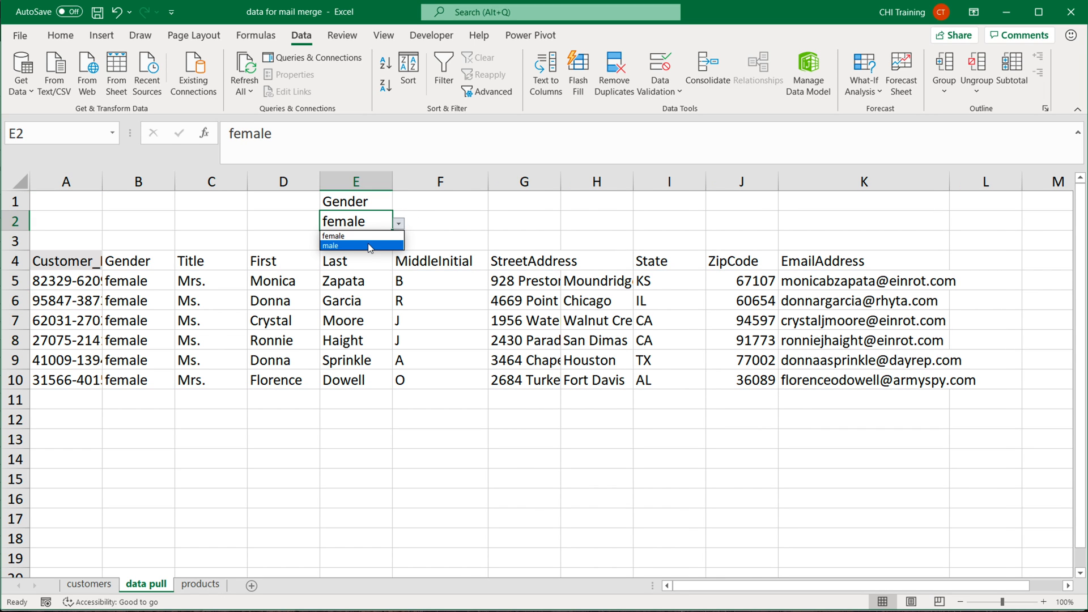
pyautogui.click(331, 244)
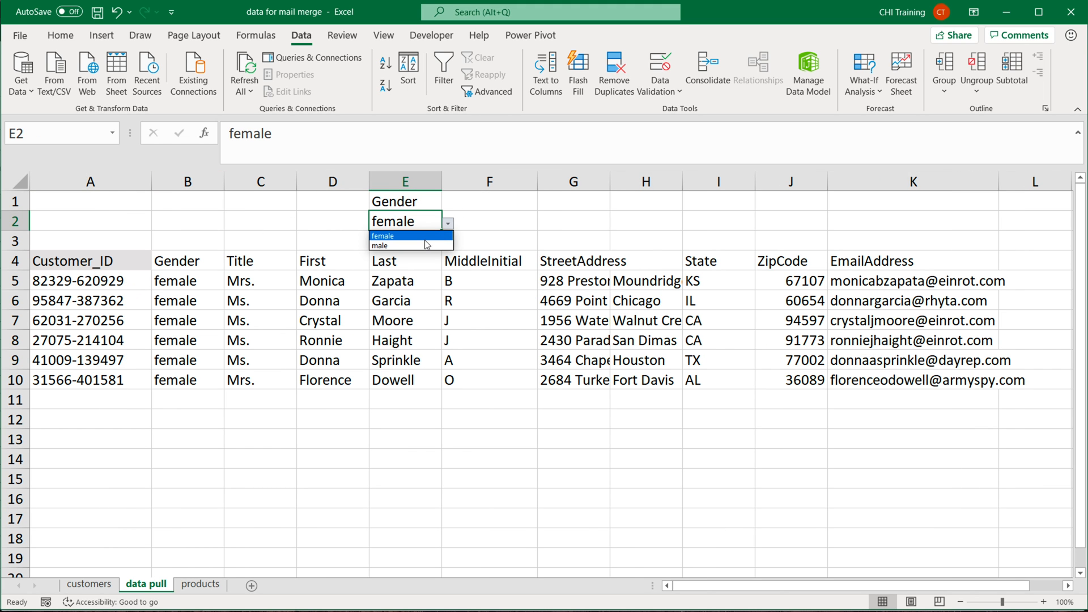
pyautogui.click(378, 244)
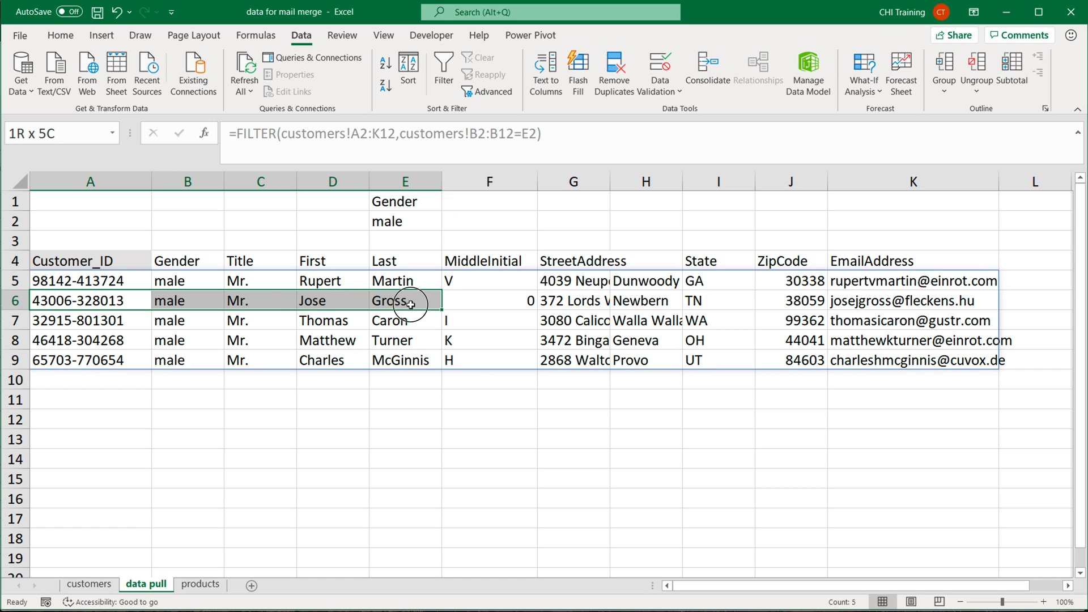
# Step: Inspect the 0 in the MiddleInitial column, then check the blank source cell on the customers sheet
pyautogui.click(490, 260)
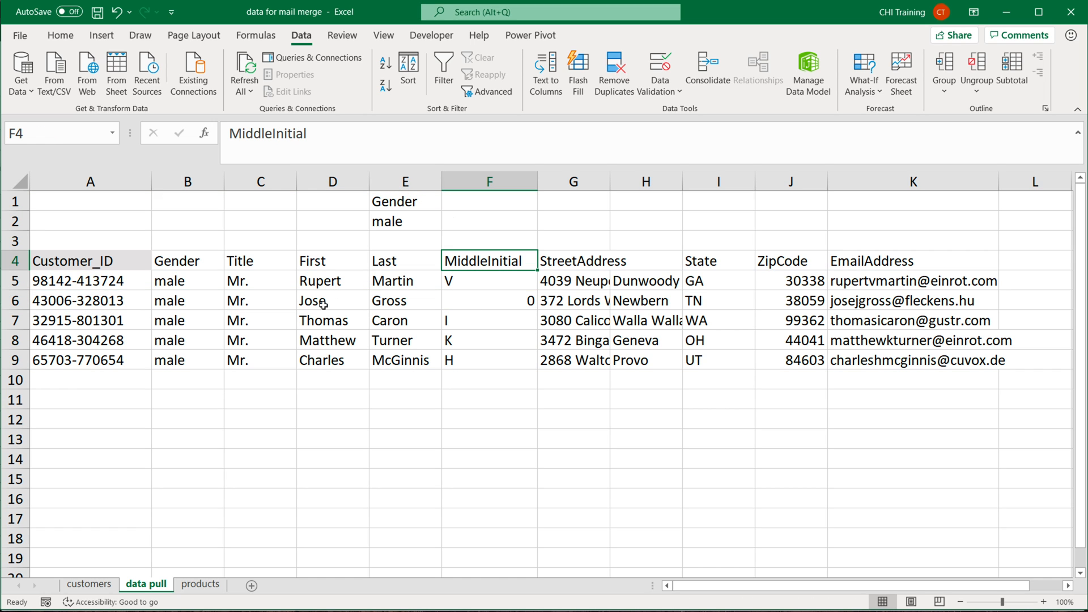
pyautogui.click(490, 300)
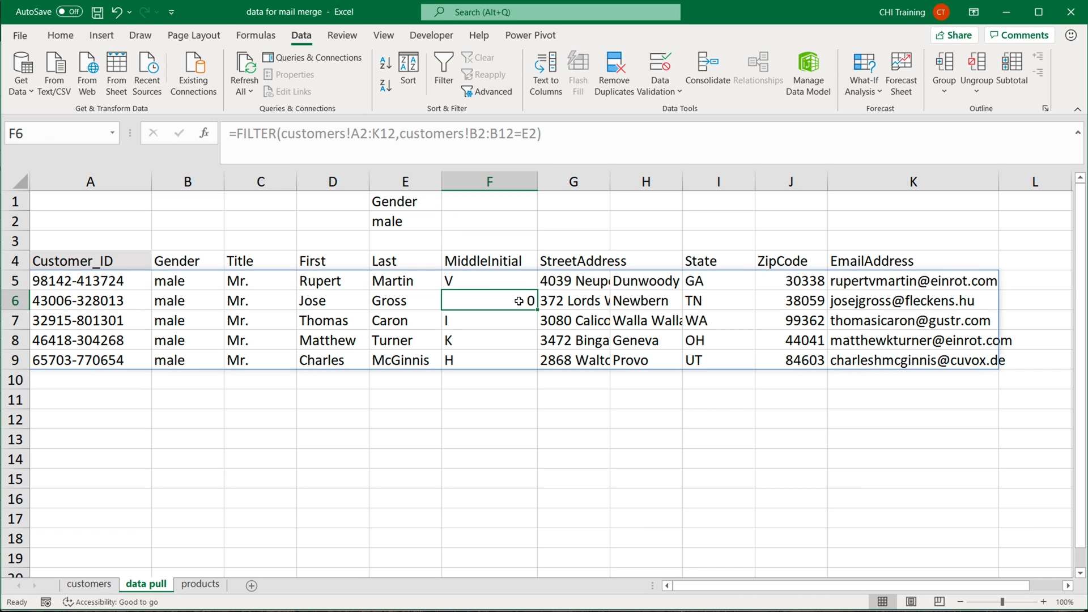
pyautogui.click(95, 584)
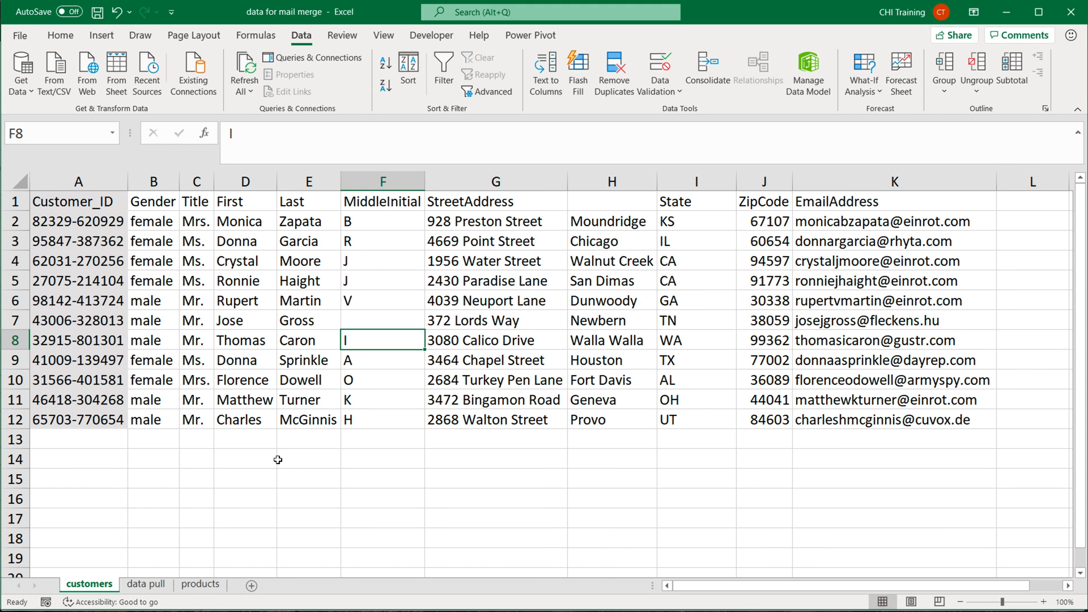
pyautogui.moveTo(477, 340)
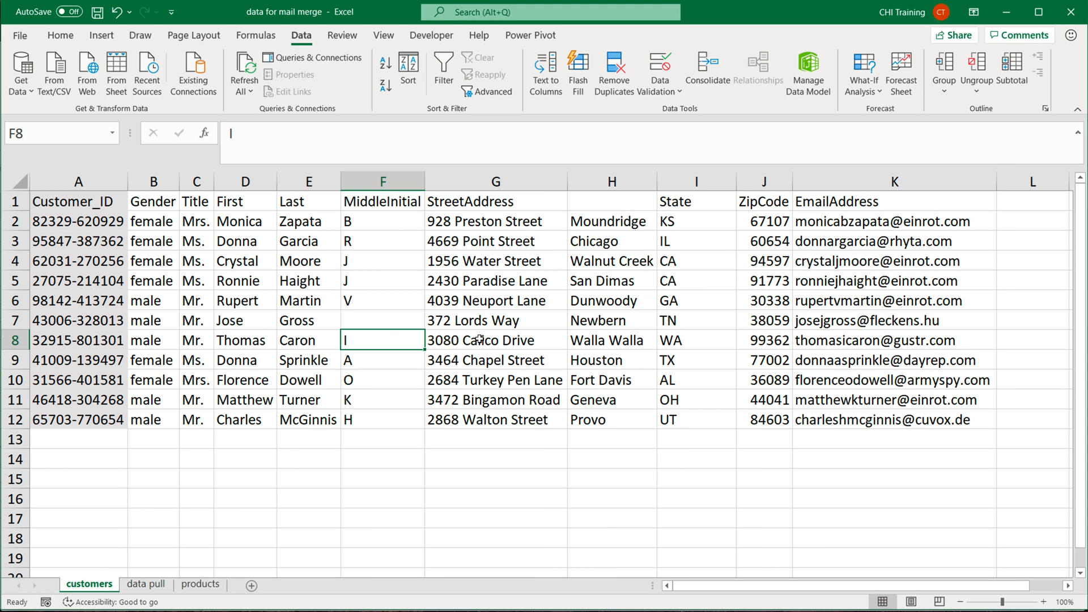
pyautogui.click(382, 319)
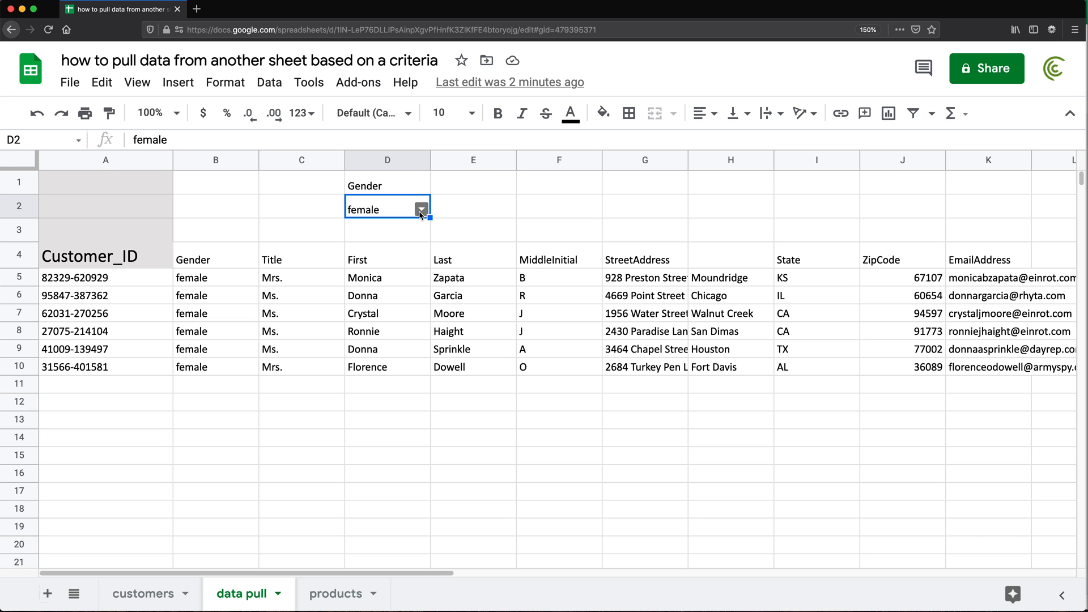
# Step: Choose male in the D2 Gender dropdown so the data pull lists five male customers
pyautogui.click(422, 208)
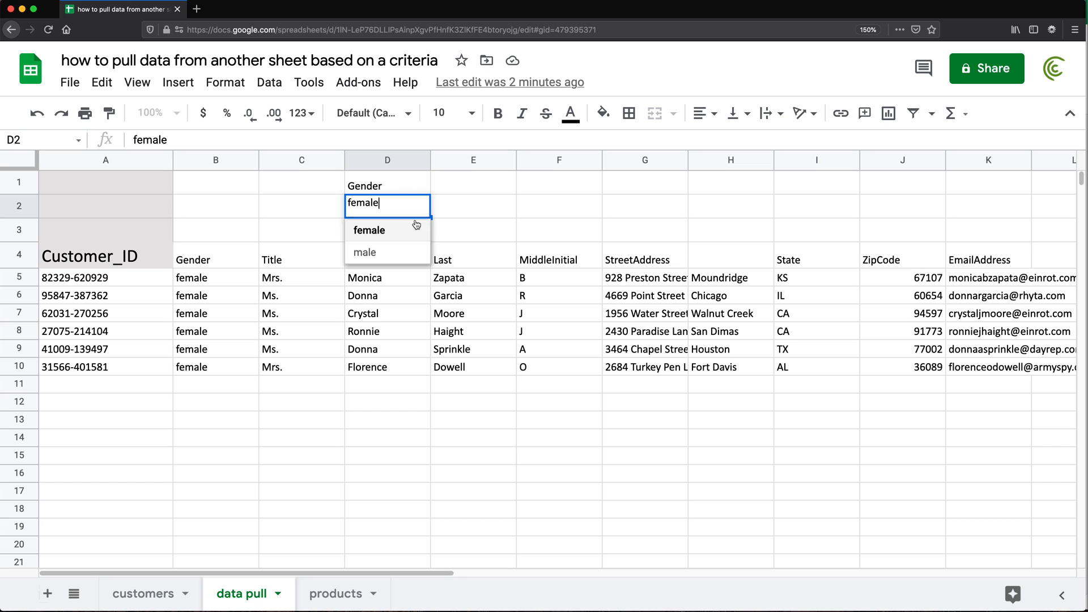
pyautogui.click(364, 251)
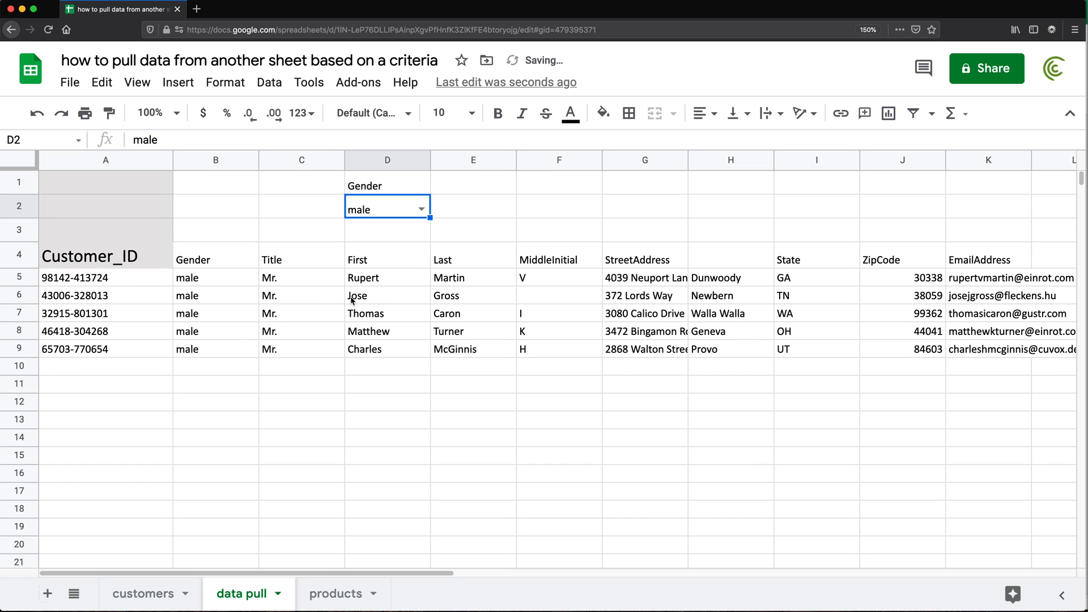
pyautogui.click(558, 296)
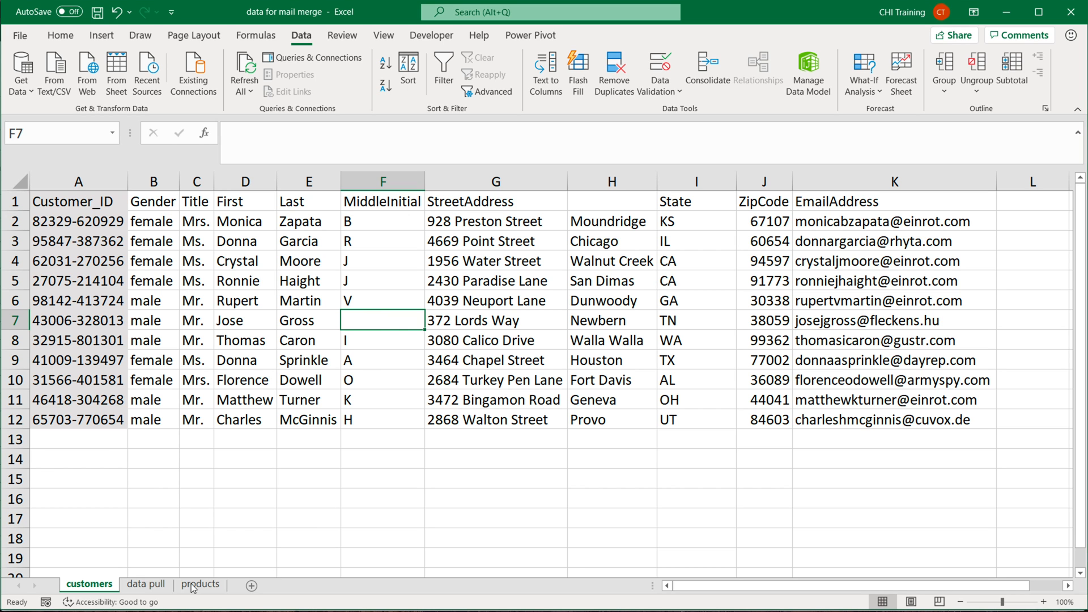
# Step: Wrap A5's FILTER array in IF(customers!A2:K12="","",customers!A2:K12) so blanks return empty instead of 0
pyautogui.click(145, 583)
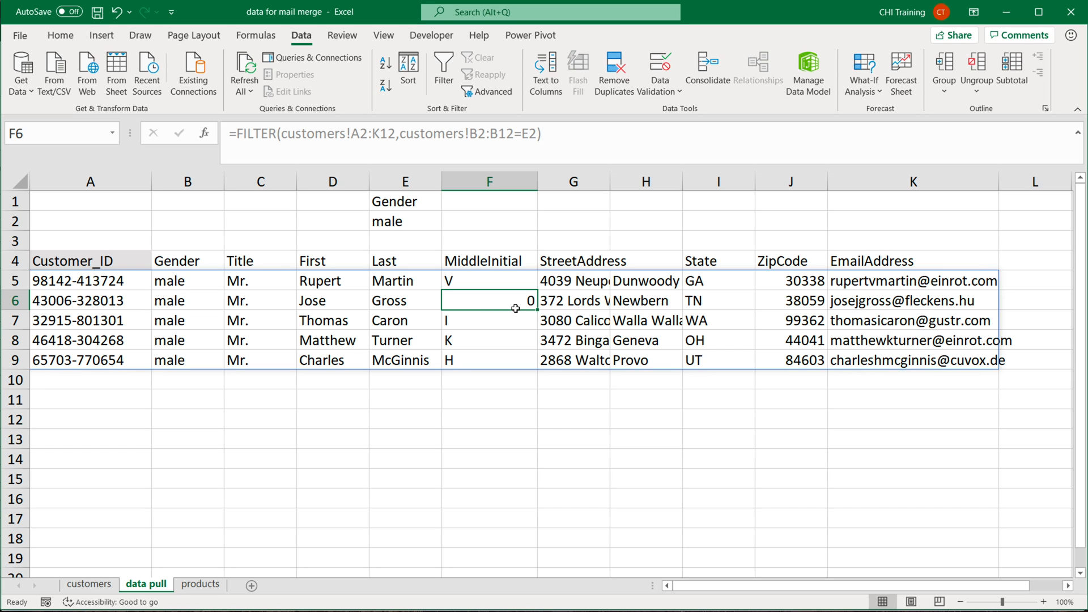
pyautogui.click(89, 281)
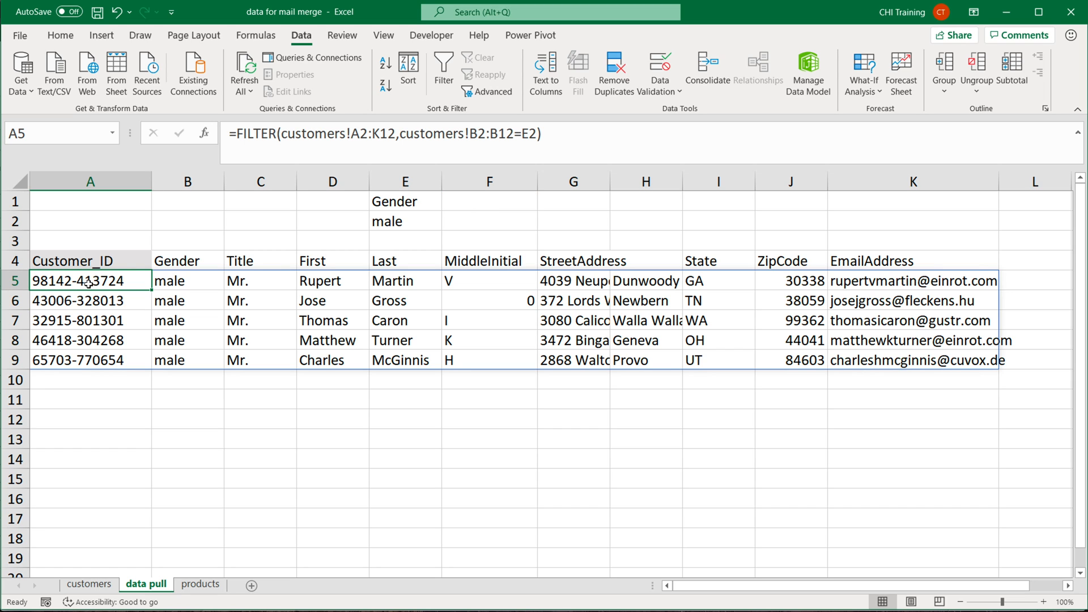
pyautogui.doubleClick(89, 281)
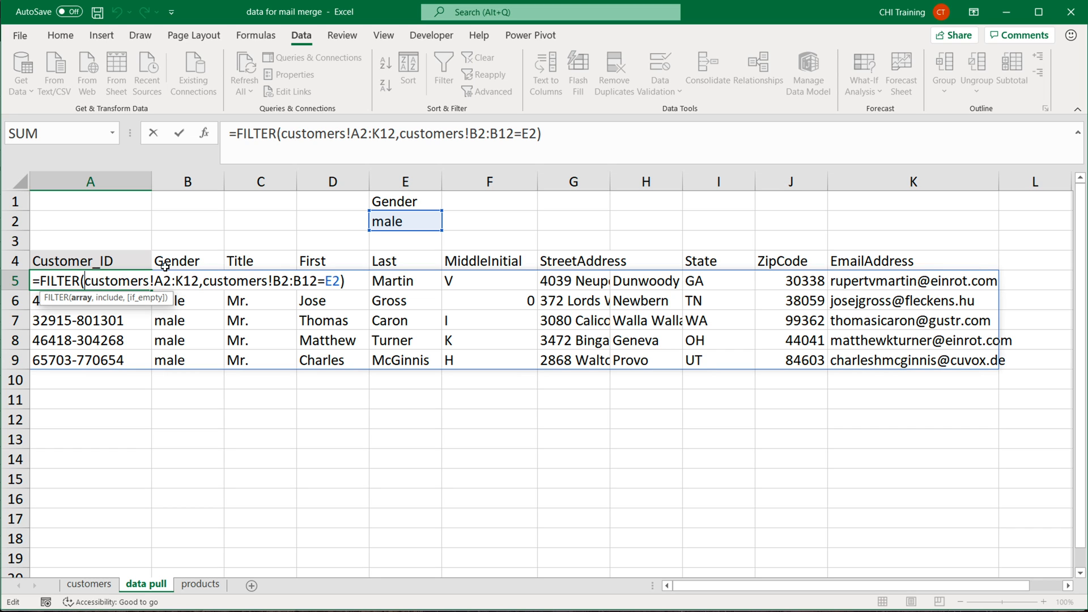
pyautogui.write('IF(')
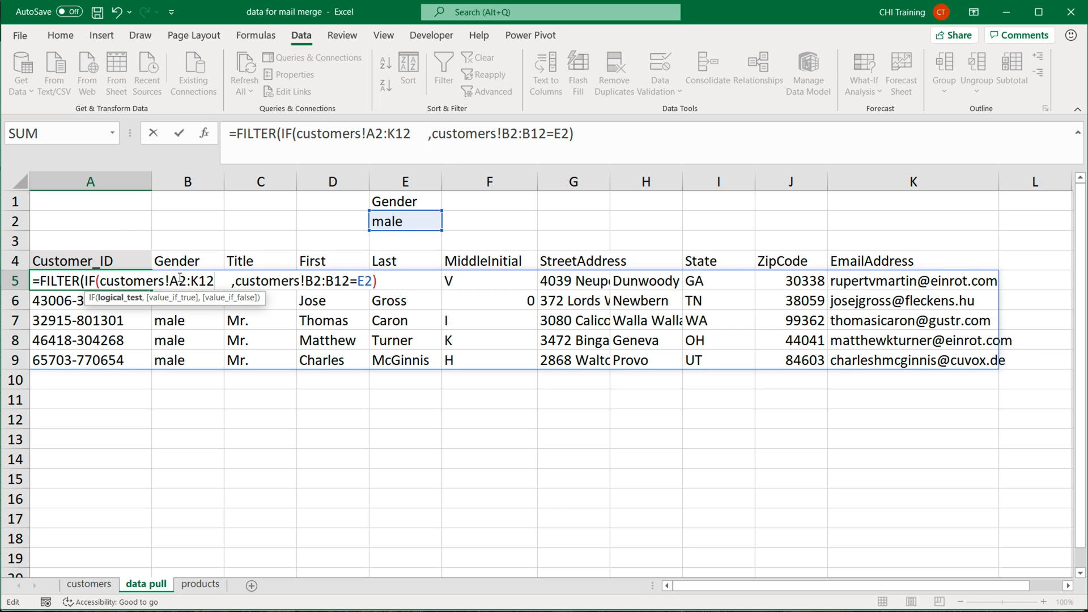
pyautogui.write('=""')
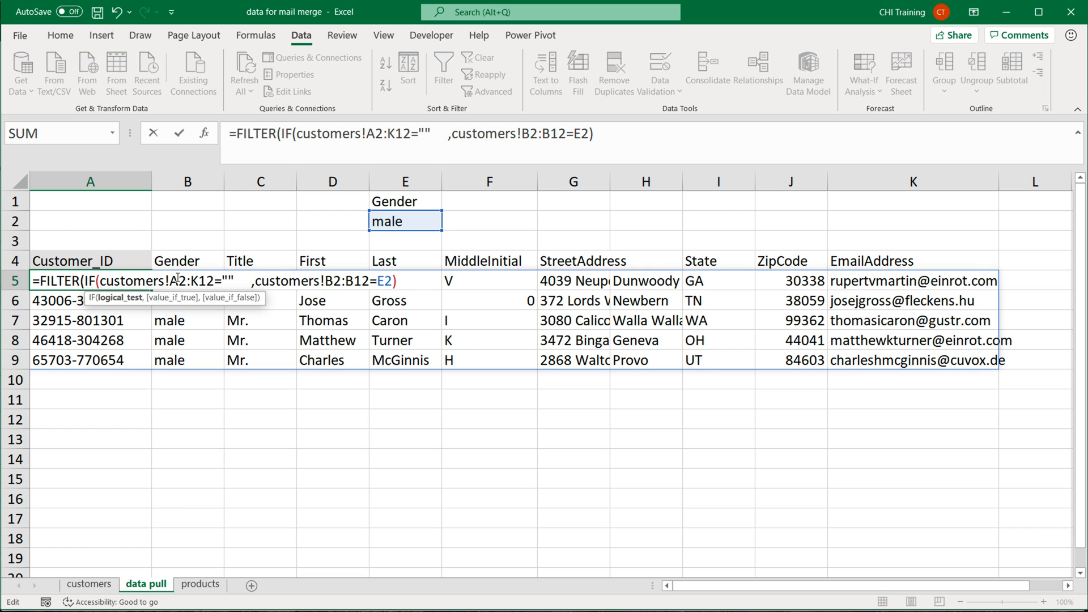
pyautogui.write(',"",')
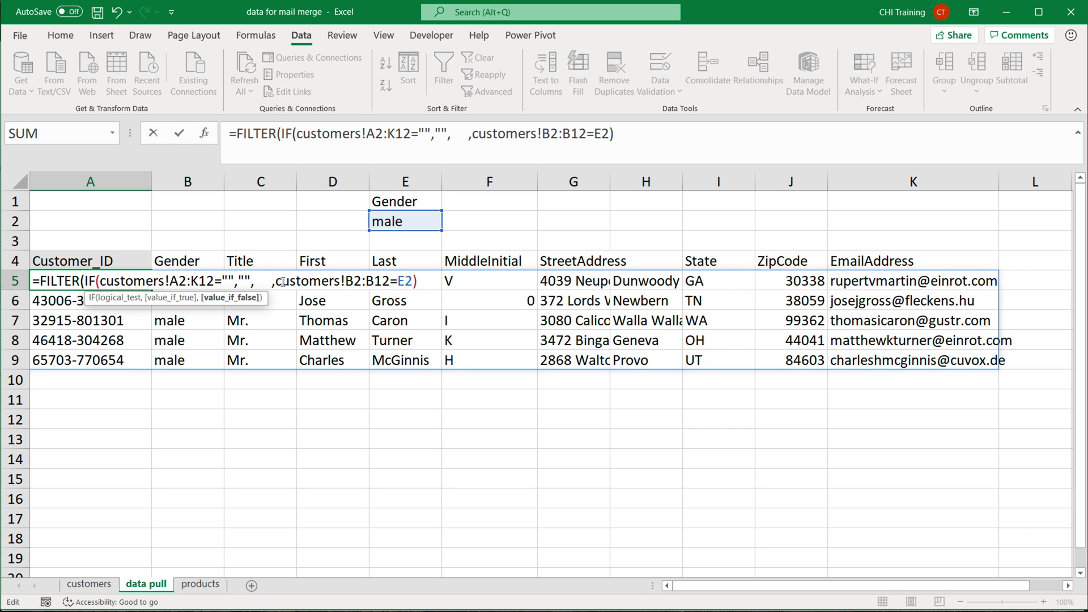
pyautogui.write('customers!A2:K12')
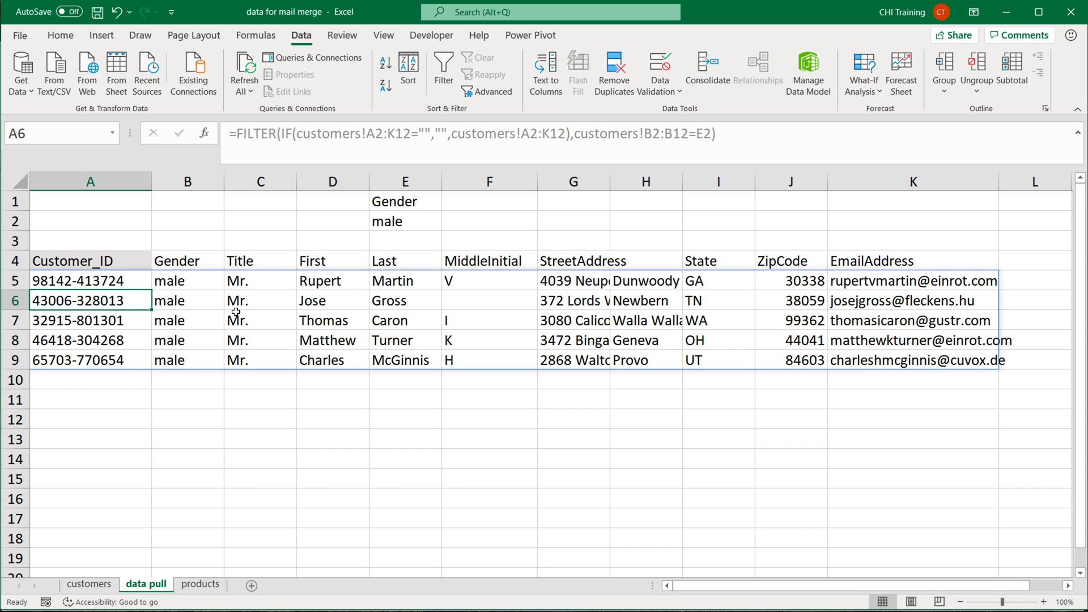
pyautogui.click(490, 300)
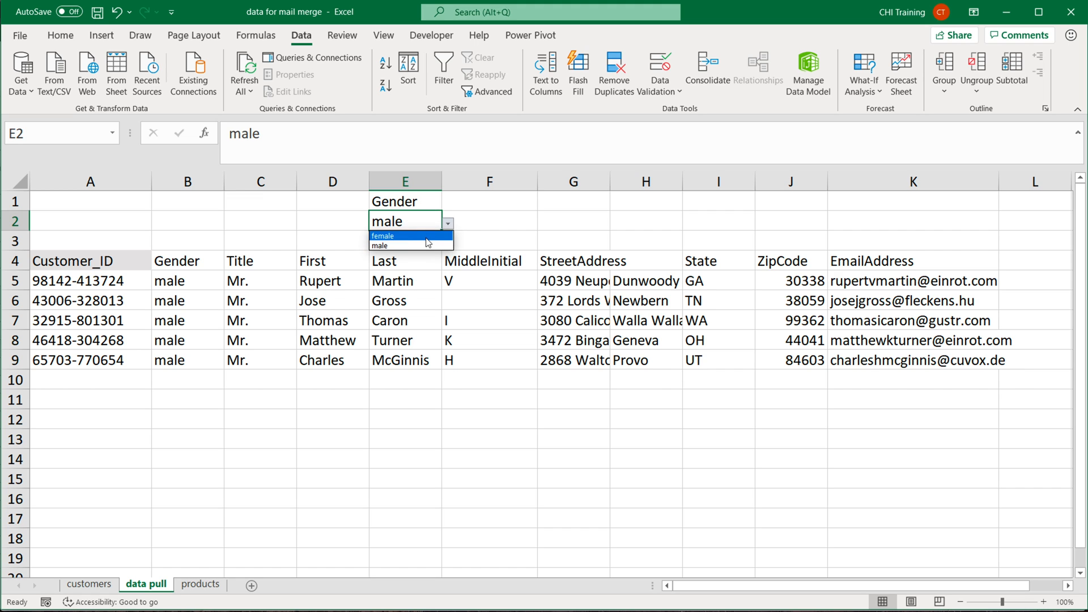
# Step: Switch the E2 Gender dropdown to female and back to male to confirm the results update
pyautogui.click(383, 236)
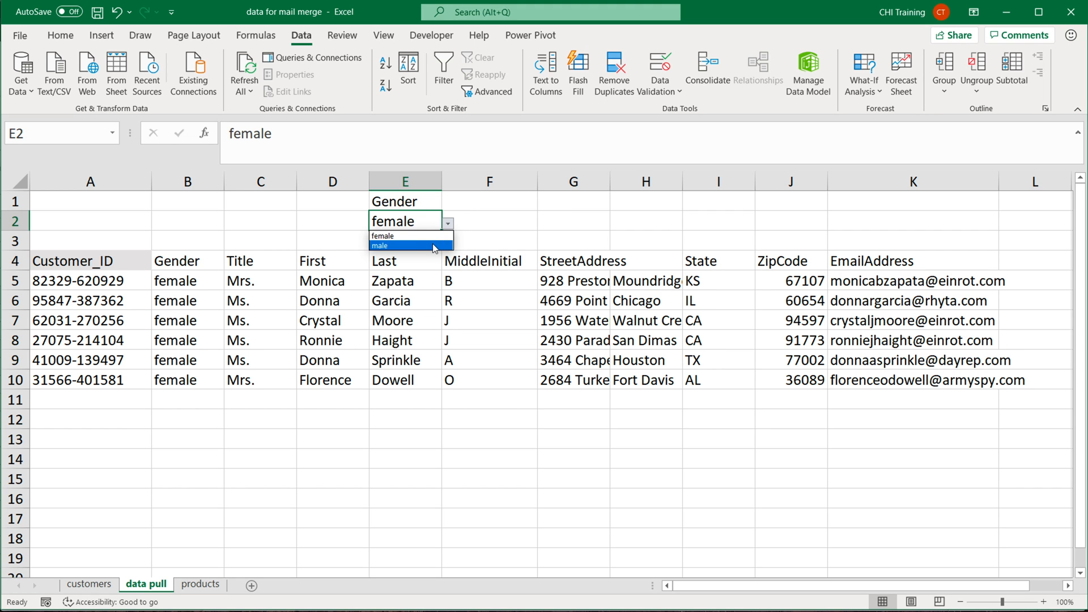
pyautogui.click(378, 246)
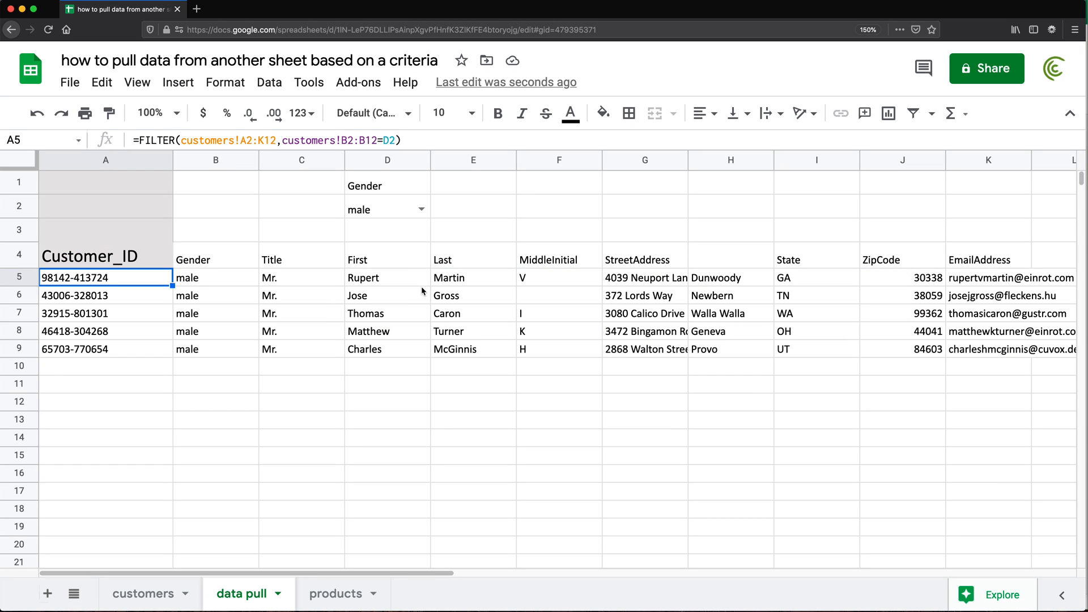
# Step: Start a second FILTER condition in A5 referencing the customers ZipCode range J2:J12
pyautogui.click(379, 208)
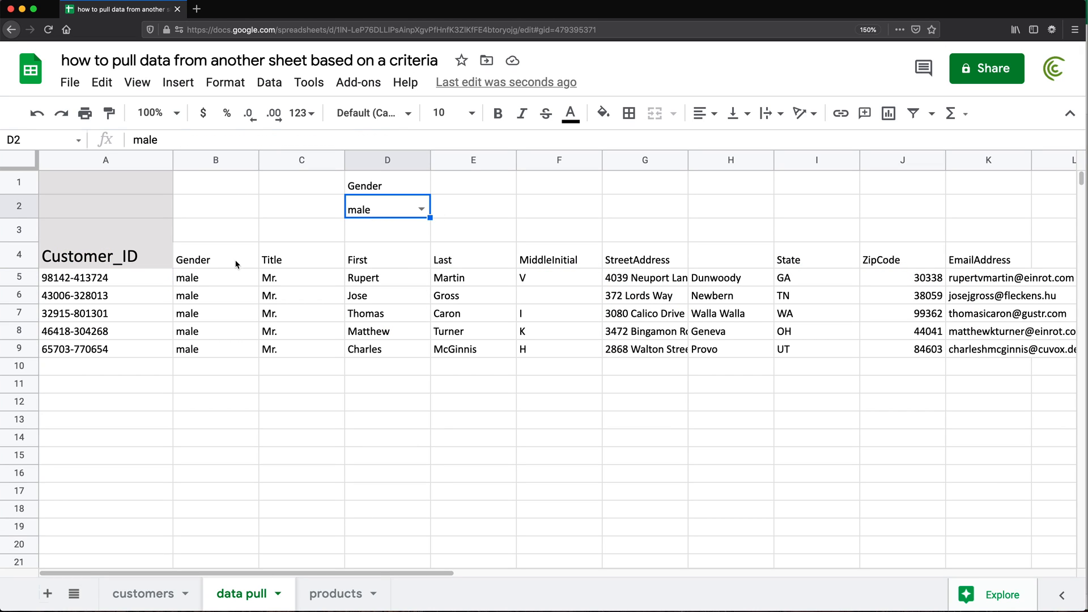
pyautogui.click(106, 295)
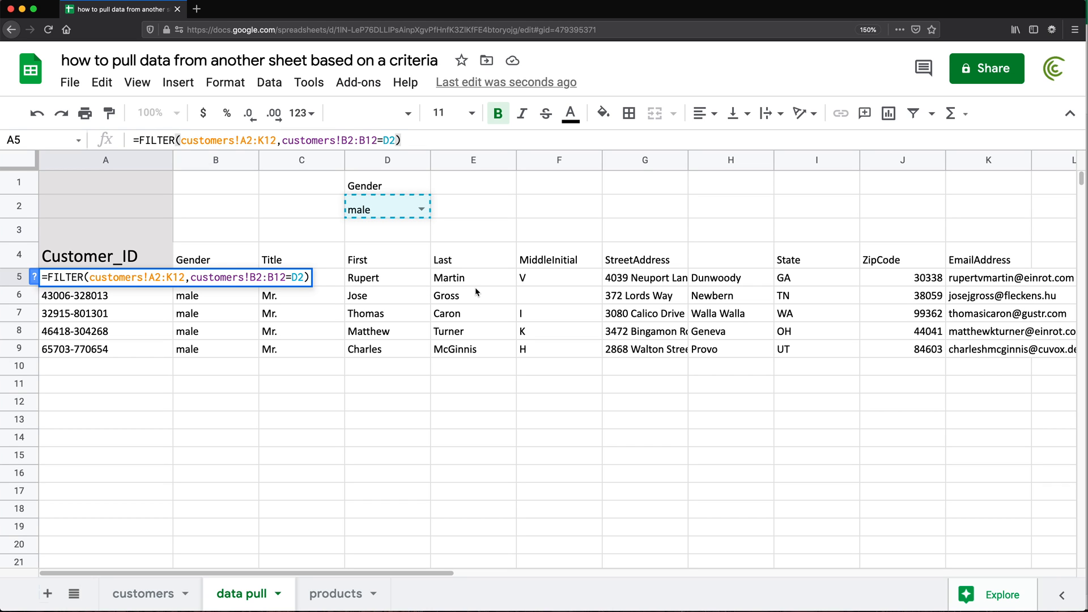
pyautogui.write(',')
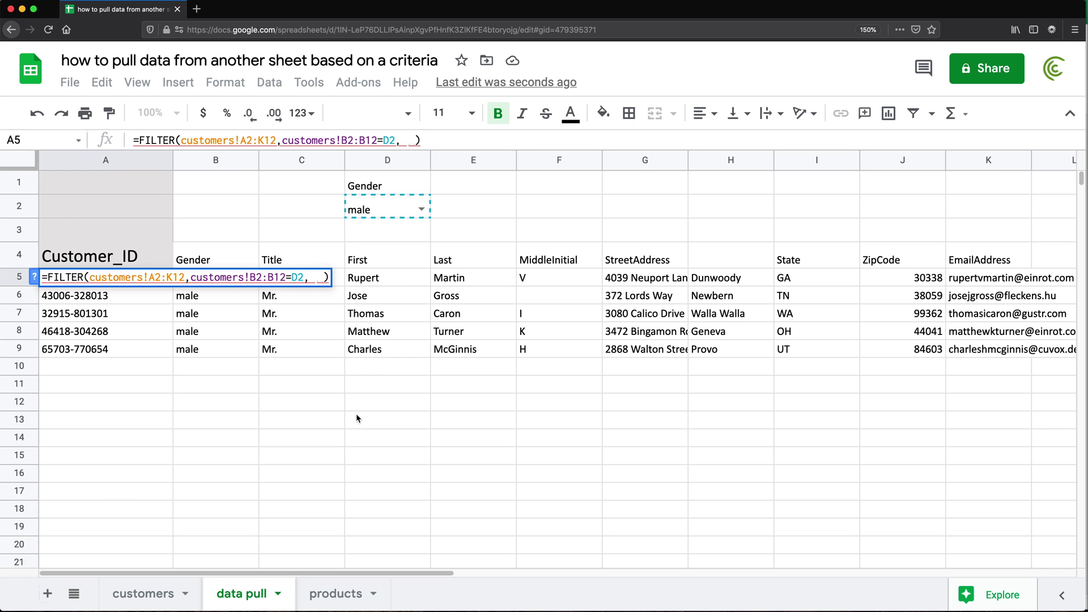
pyautogui.click(143, 594)
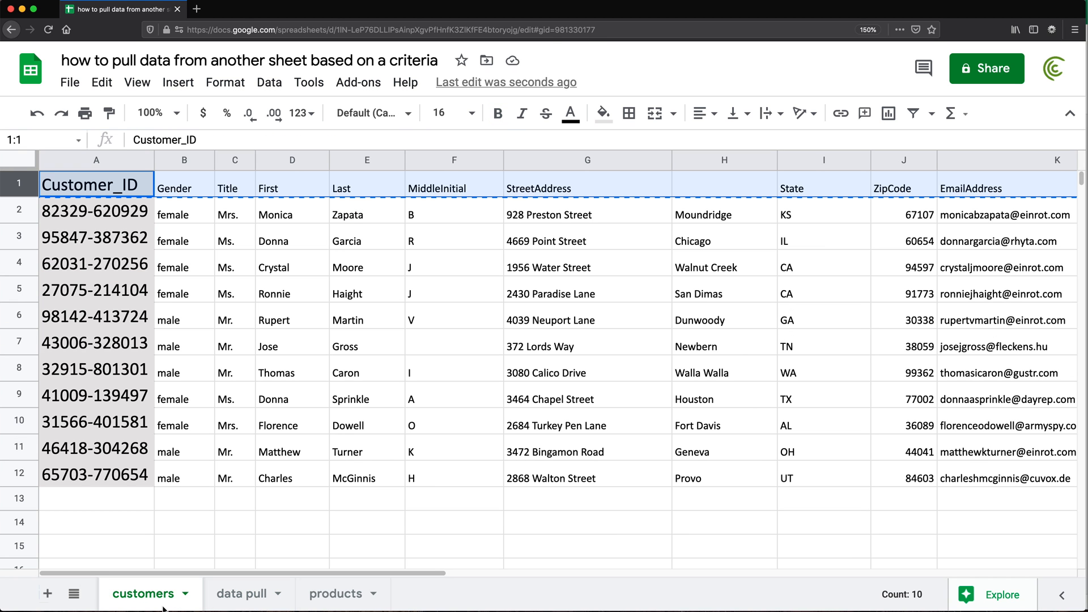
pyautogui.click(903, 216)
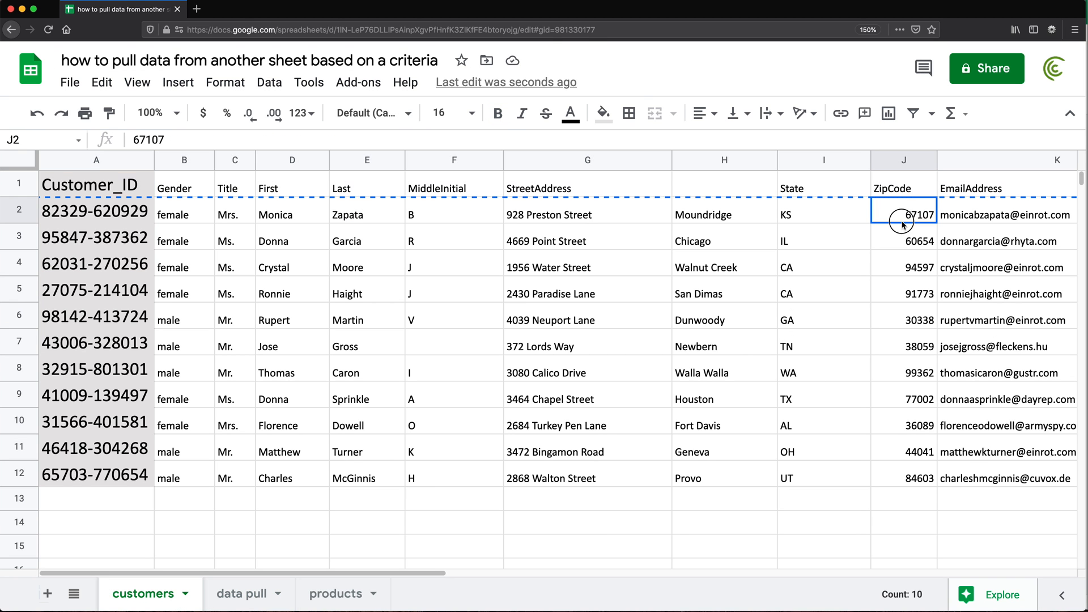
pyautogui.moveTo(903, 211); pyautogui.dragTo(903, 477)
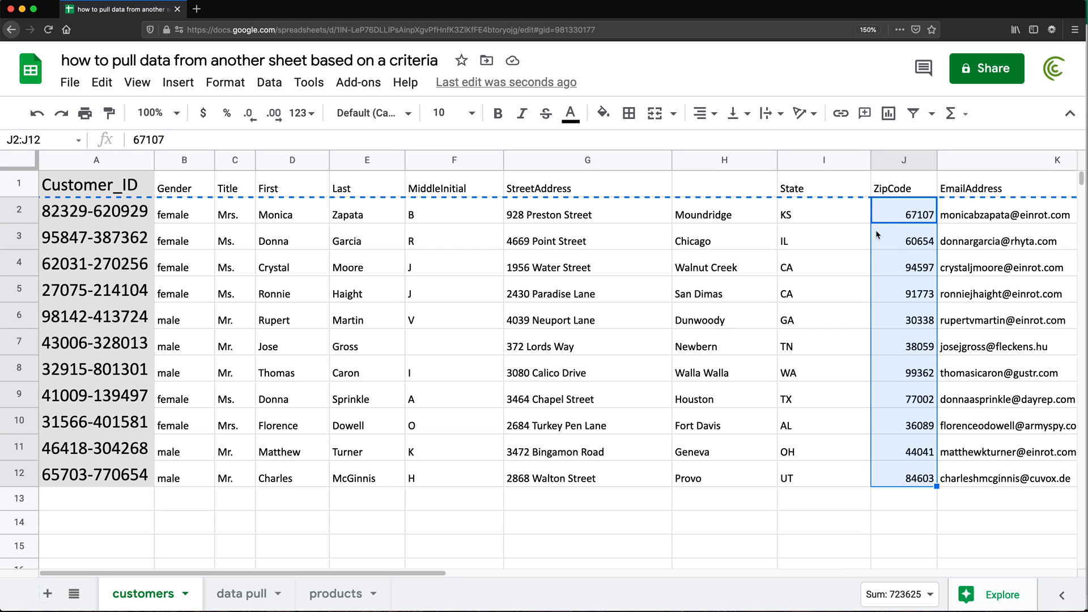
pyautogui.moveTo(911, 359)
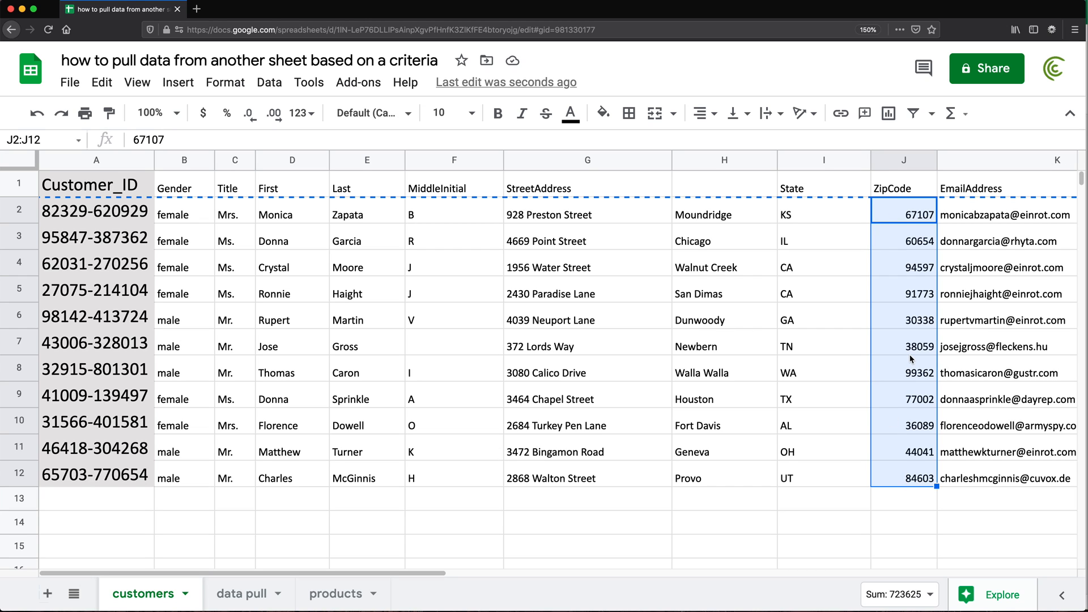
pyautogui.moveTo(907, 222)
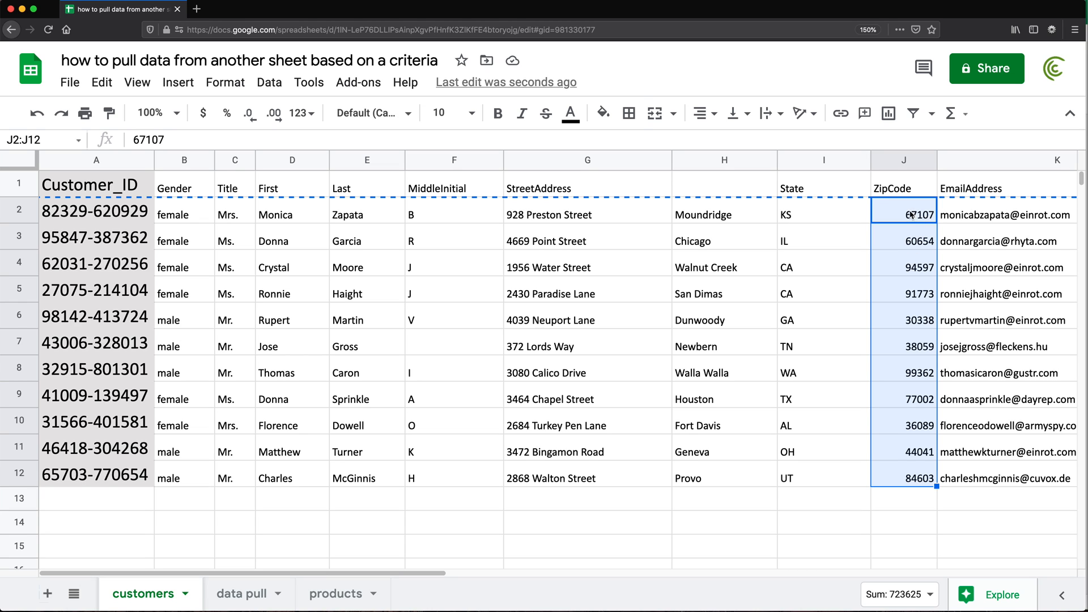
pyautogui.moveTo(917, 341)
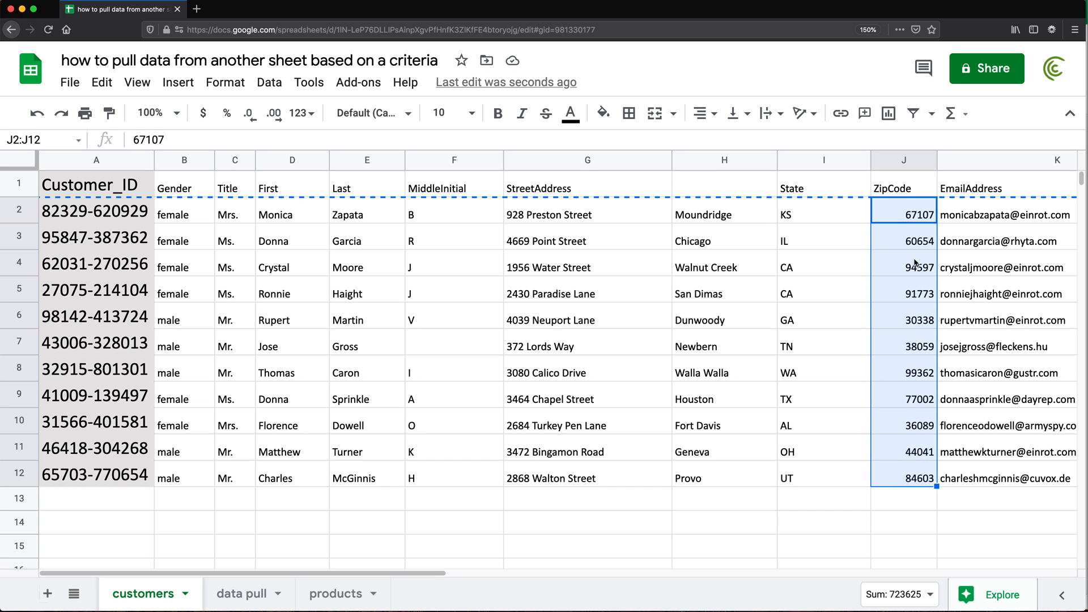
pyautogui.click(240, 594)
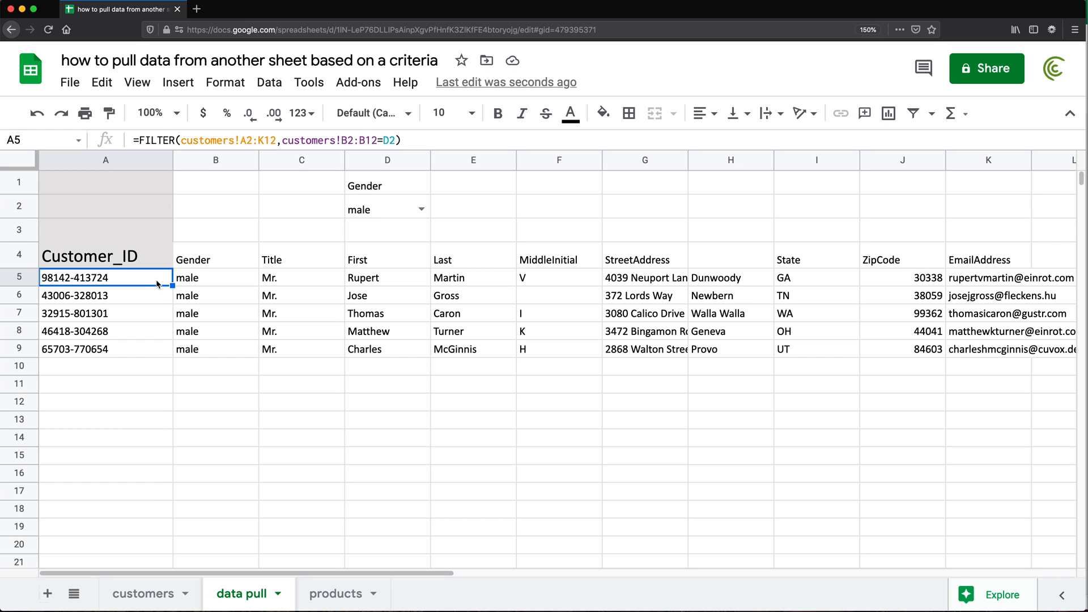
# Step: Add customers!J2:J12>=9000 as A5's second condition, then reopen it to adjust the threshold to 90000
pyautogui.doubleClick(105, 276)
pyautogui.write(', ')
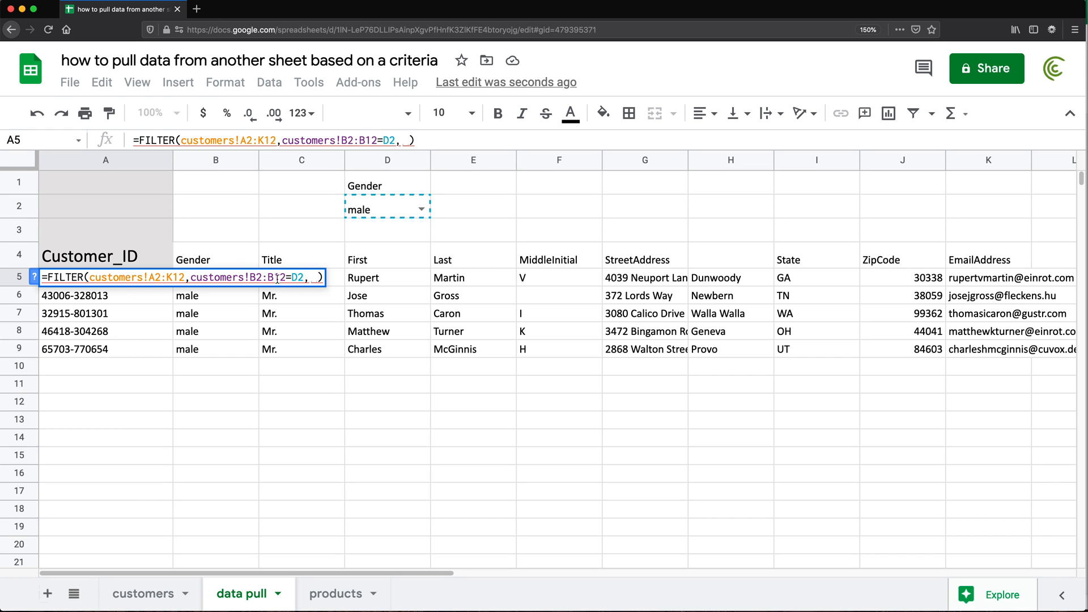
pyautogui.click(142, 594)
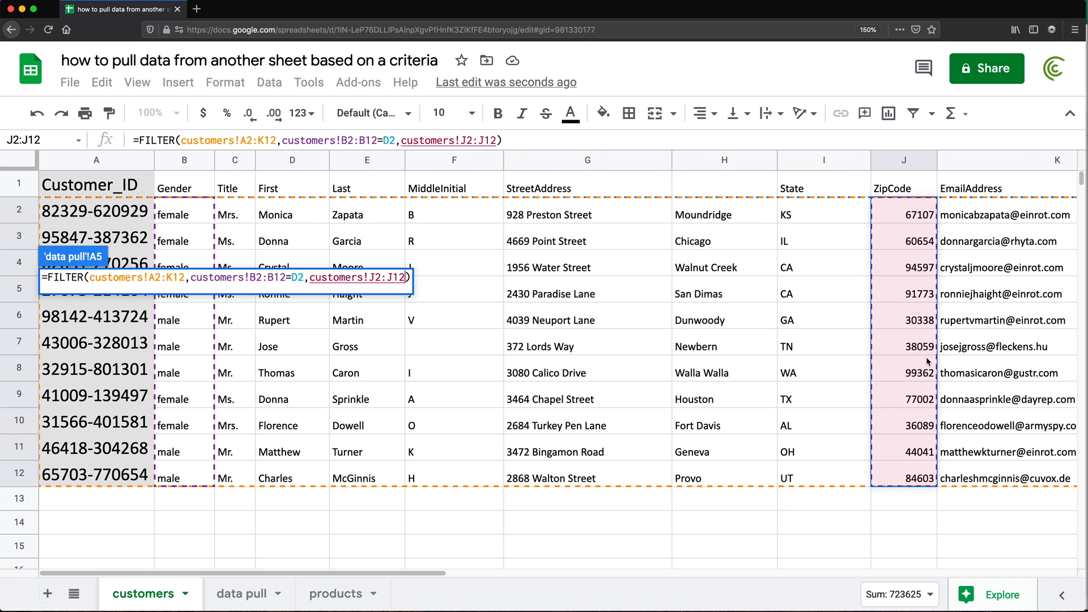
pyautogui.moveTo(395, 299)
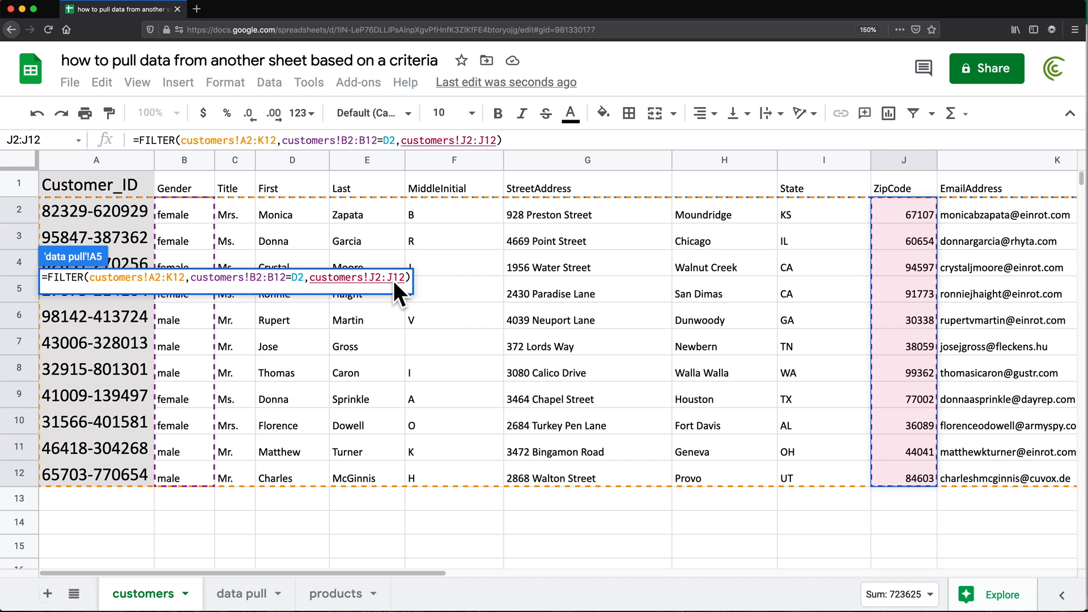
pyautogui.moveTo(415, 287)
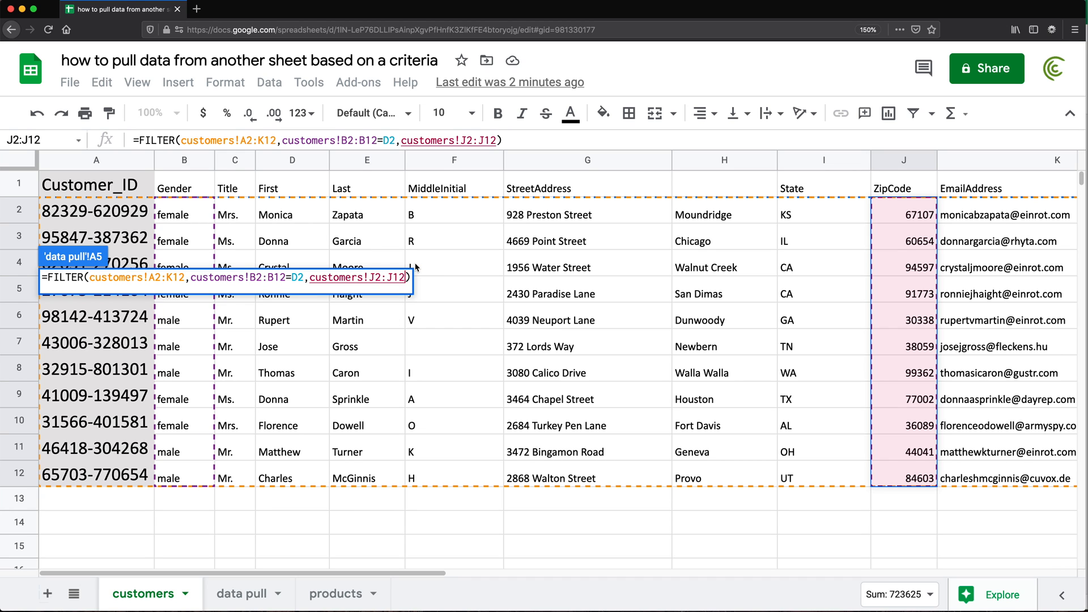
pyautogui.write('>')
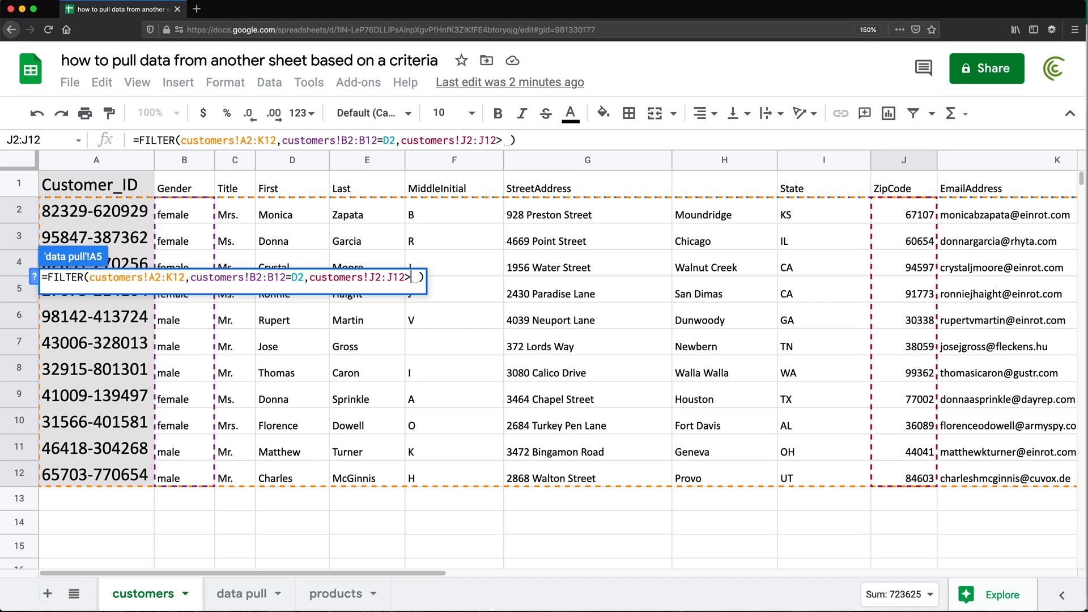
pyautogui.write('=')
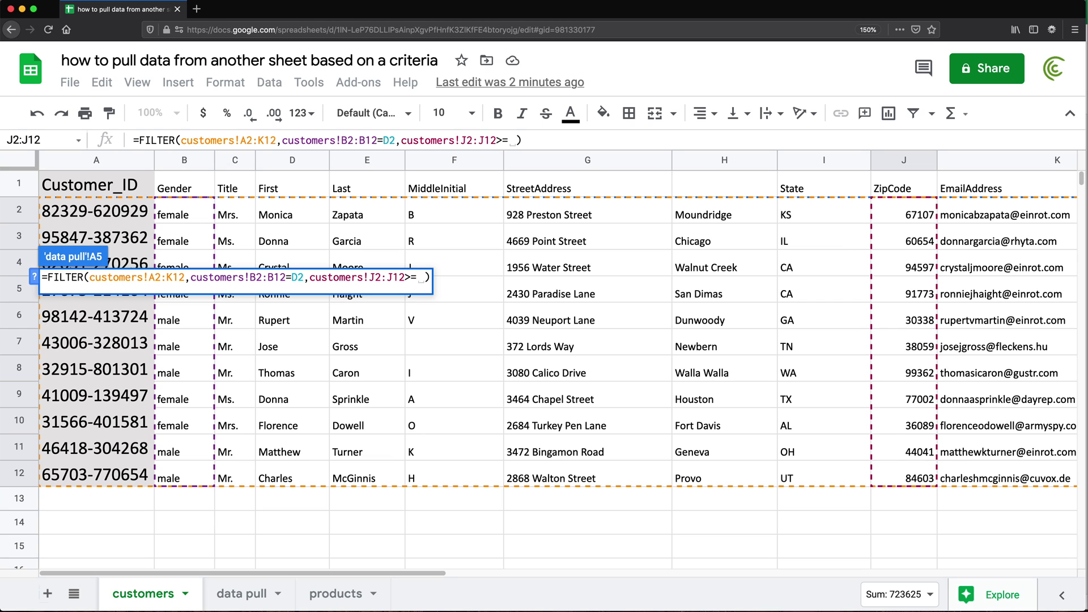
pyautogui.write('9000')
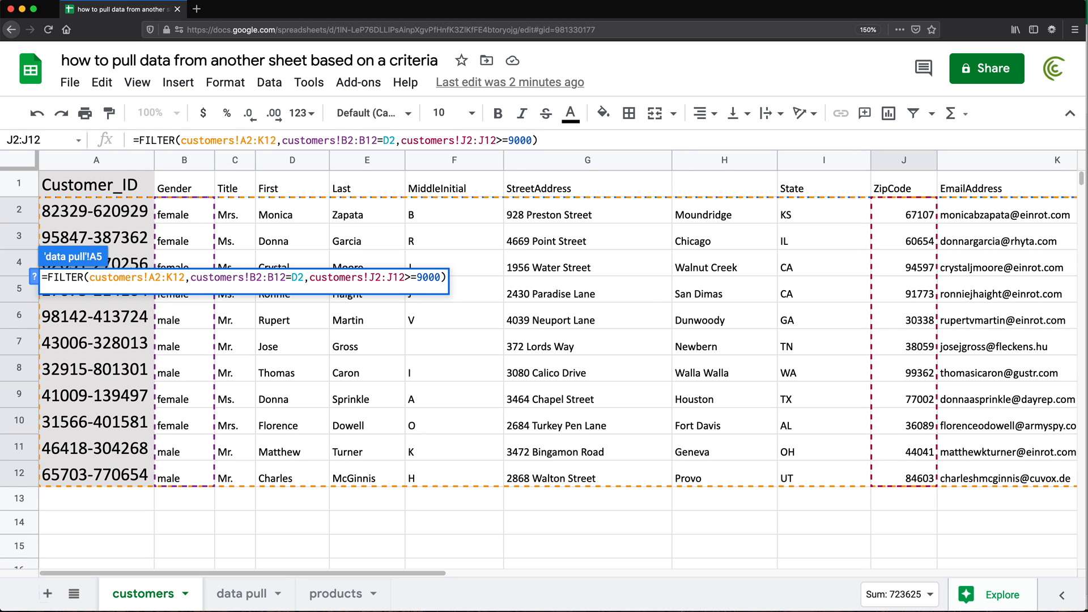
pyautogui.click(240, 593)
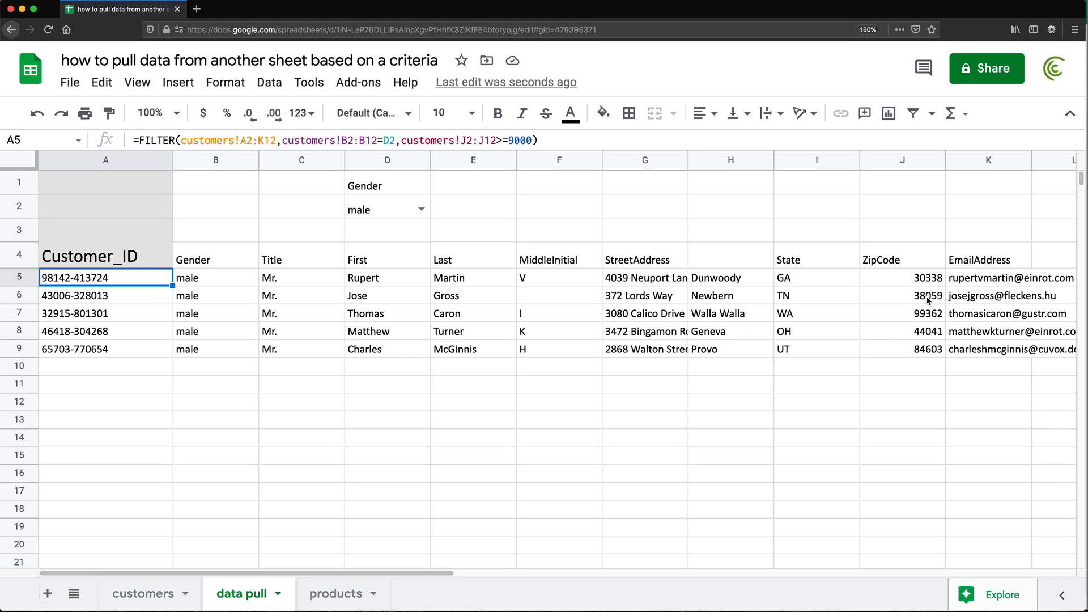
pyautogui.moveTo(845, 324)
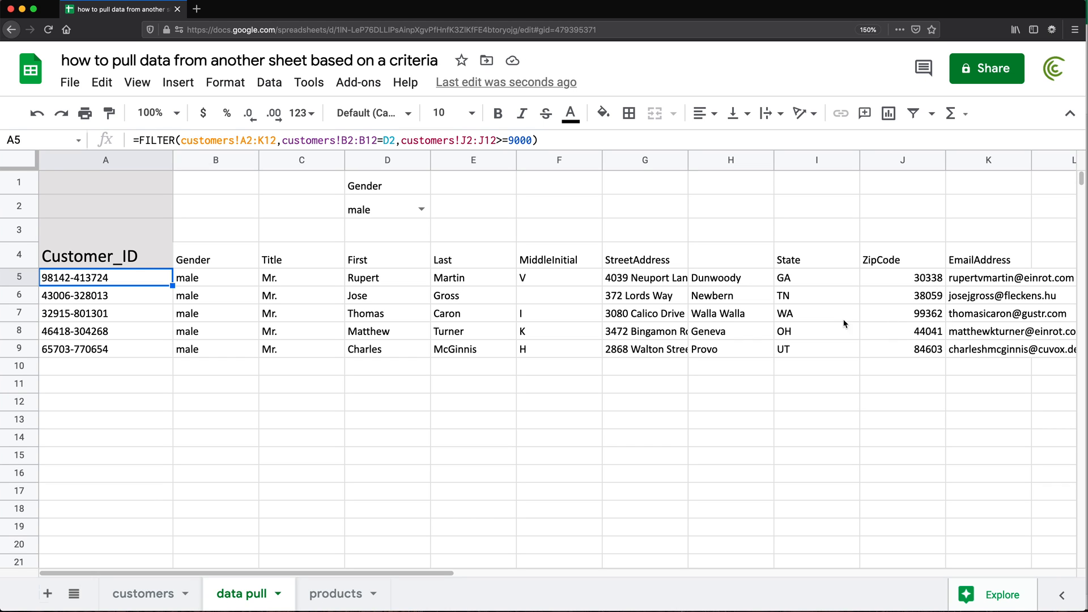
pyautogui.doubleClick(104, 278)
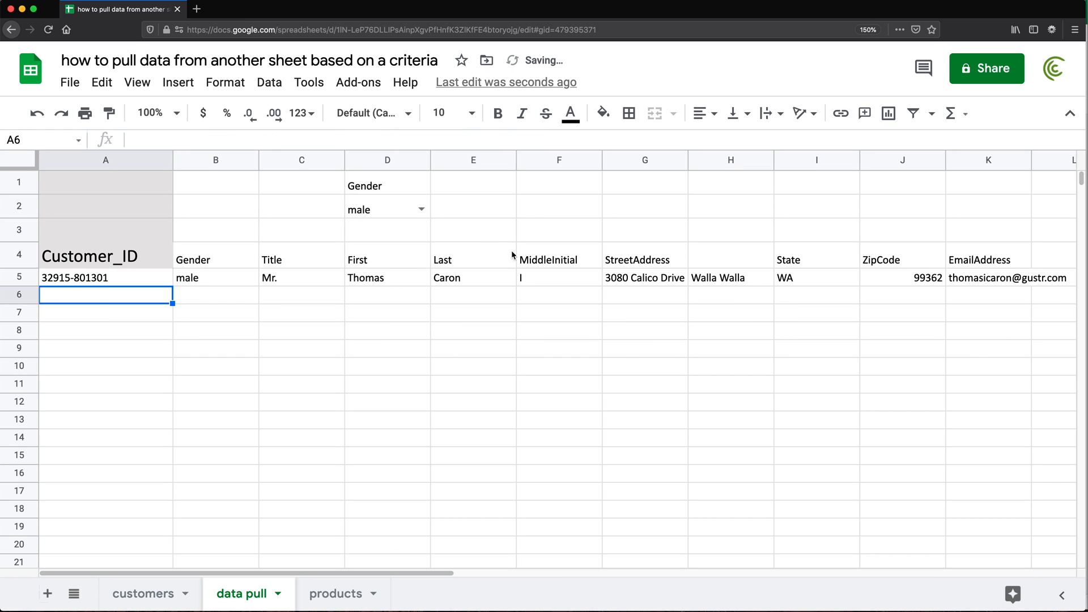
pyautogui.click(902, 278)
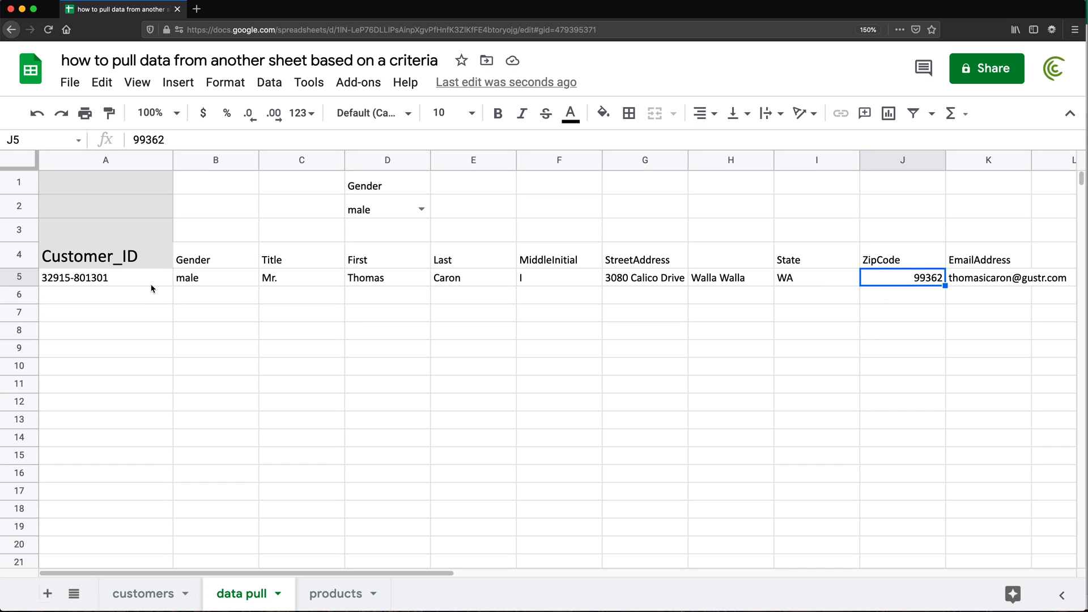
pyautogui.moveTo(126, 283)
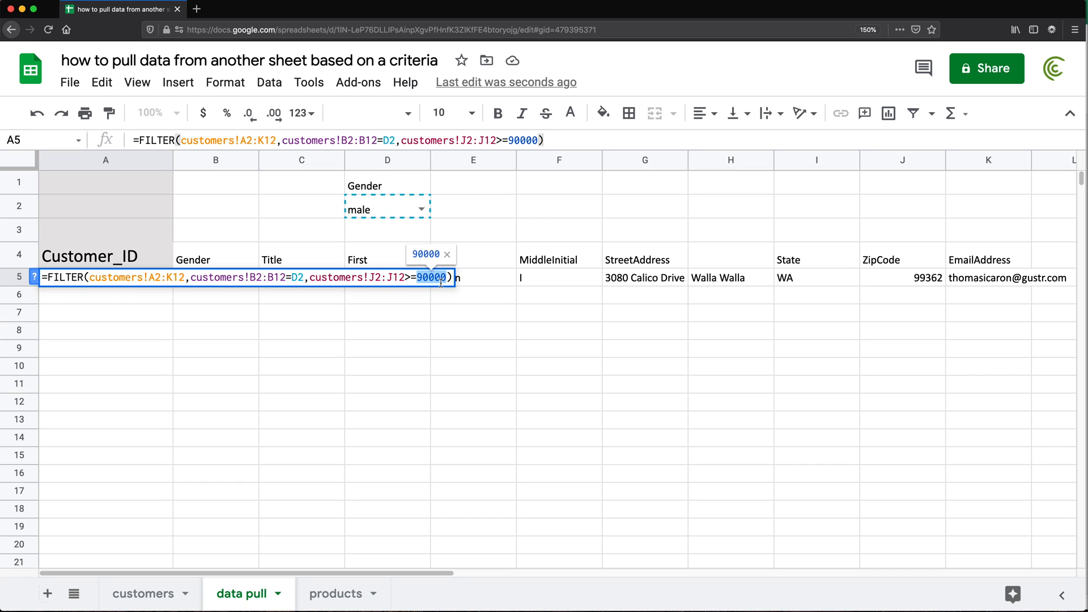
pyautogui.moveTo(340, 265)
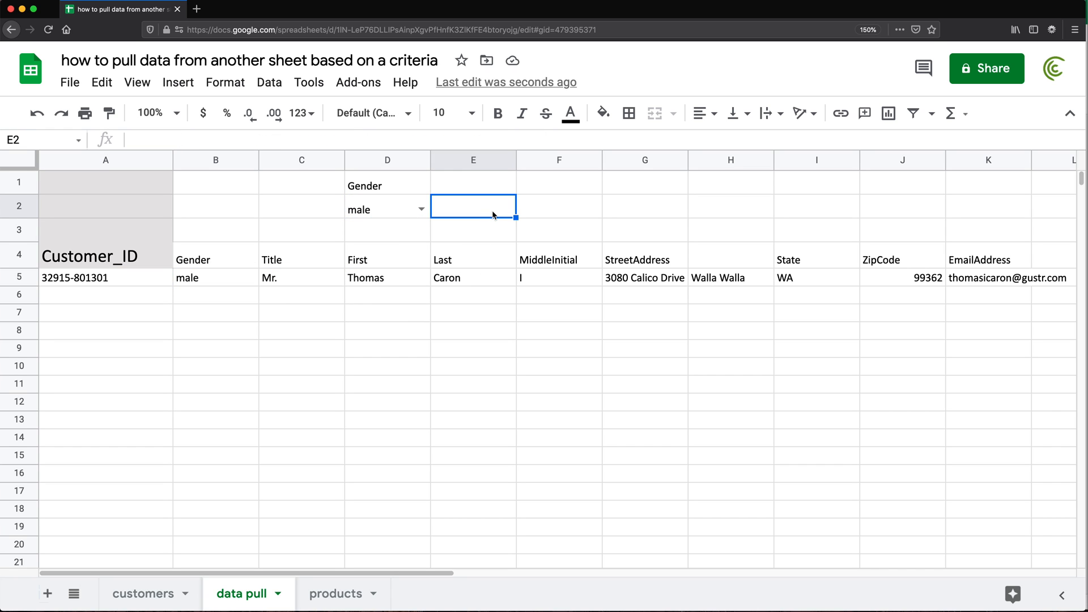
# Step: Enter 90000 in E2 labelled zip and point the formula's zip threshold at E2
pyautogui.write('90000')
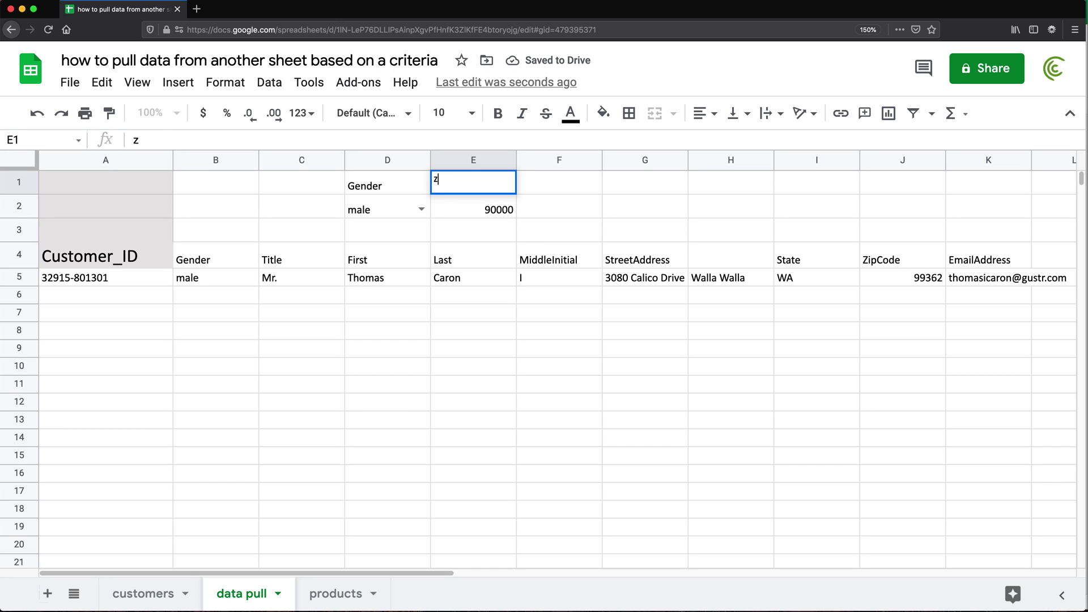
pyautogui.write('zip')
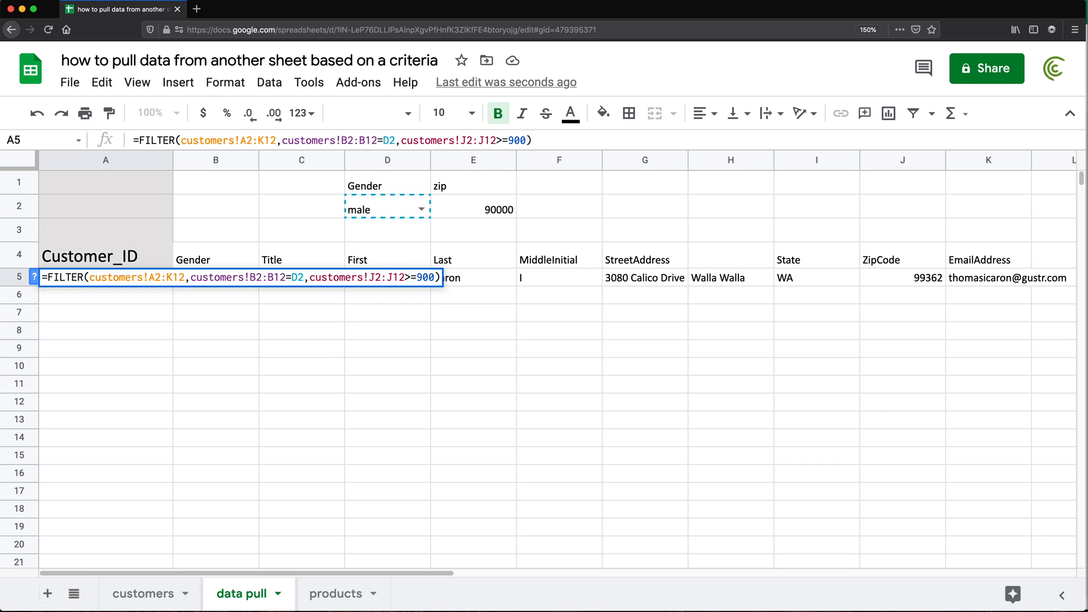
pyautogui.click(474, 209)
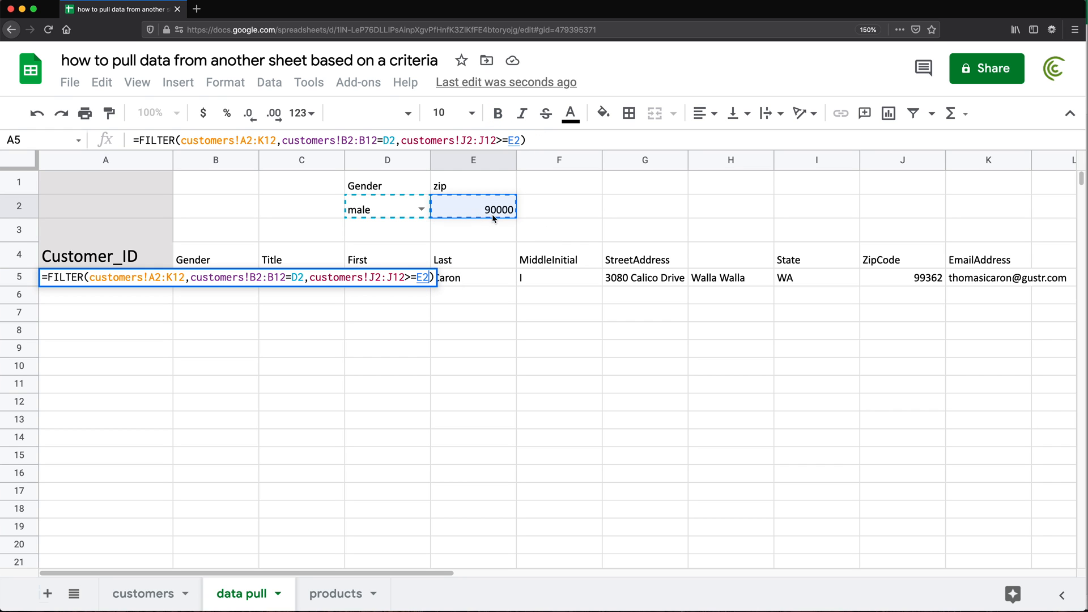
pyautogui.press('Enter')
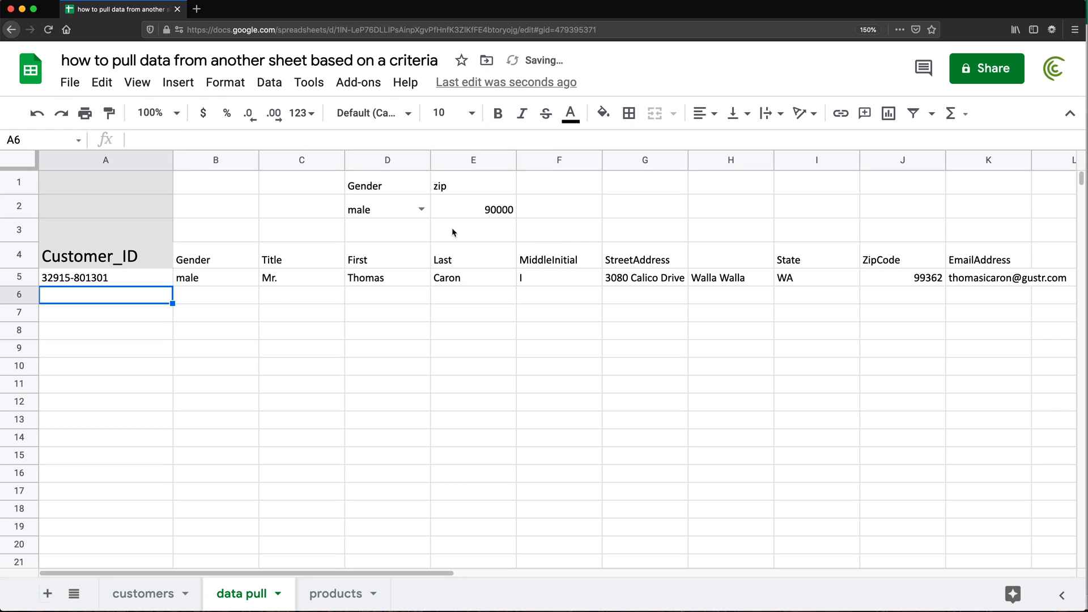
# Step: Change E2 to 60000 so the filter returns two male customers
pyautogui.click(473, 205)
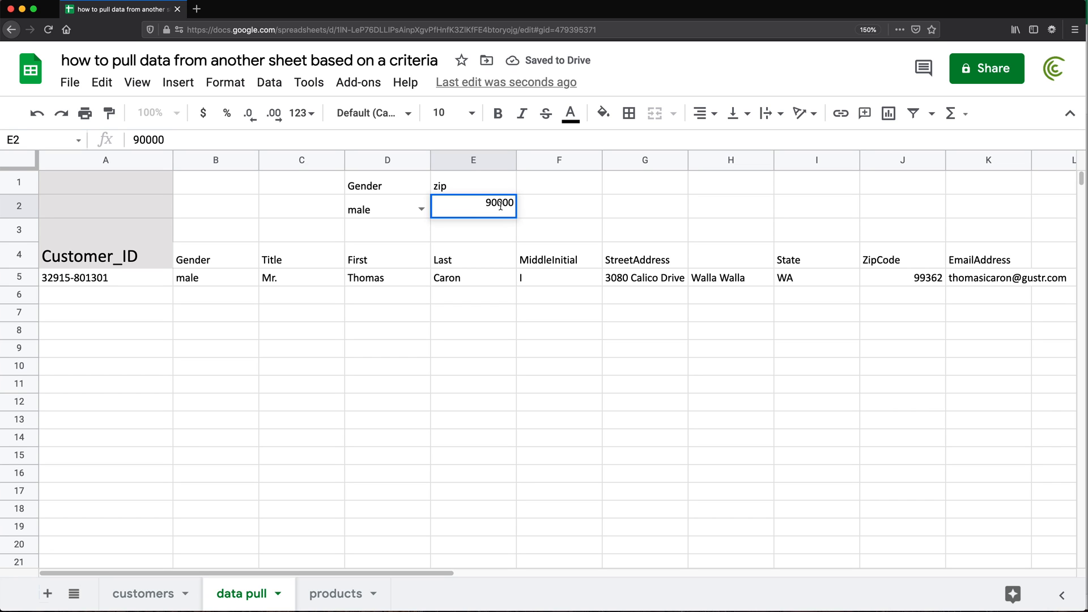
pyautogui.write('60')
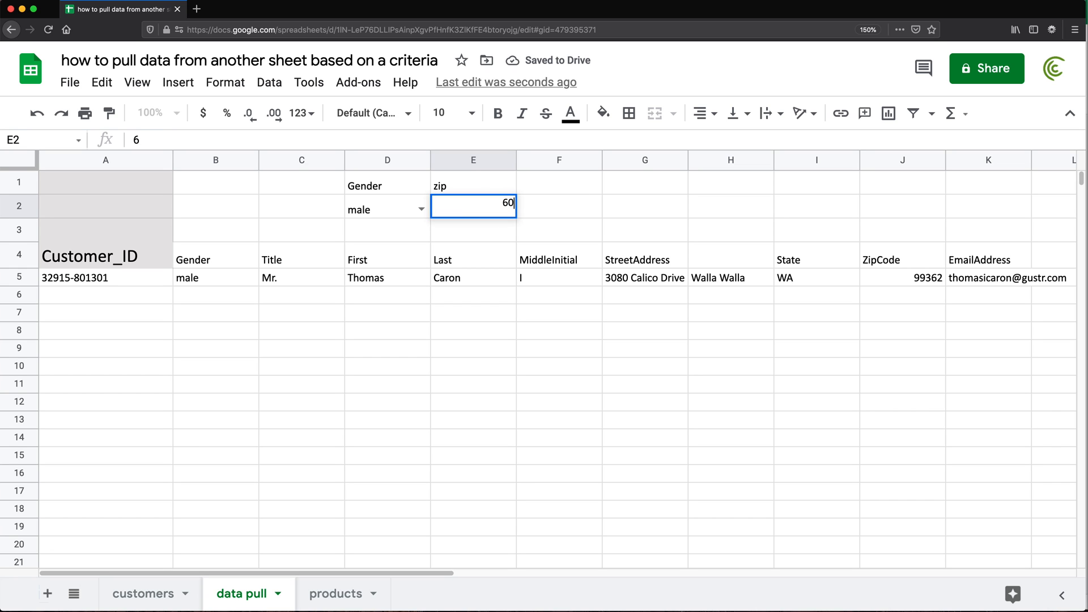
pyautogui.press('Enter')
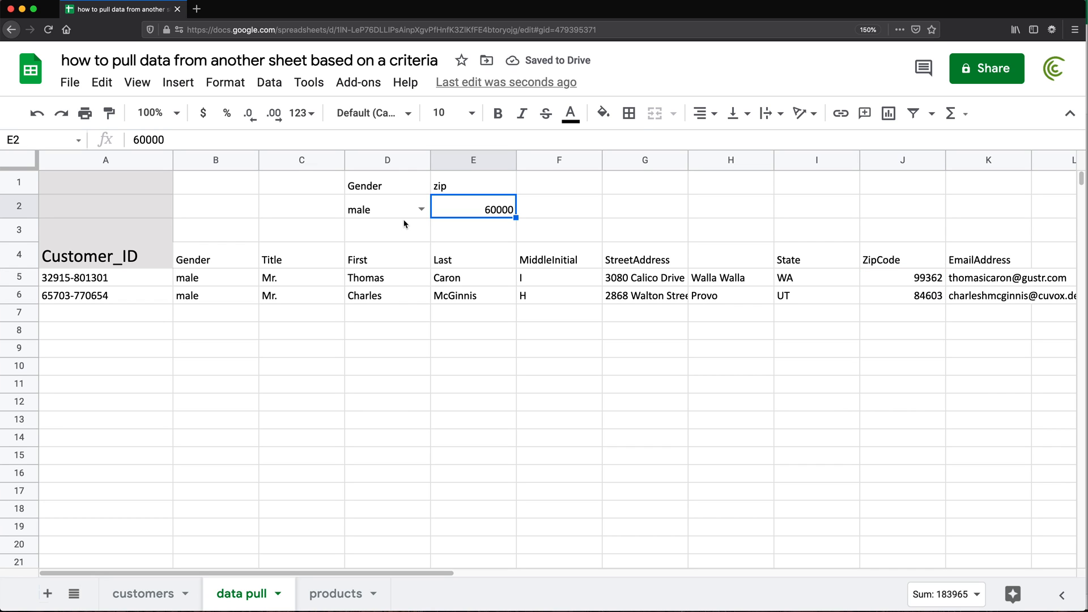
pyautogui.click(106, 278)
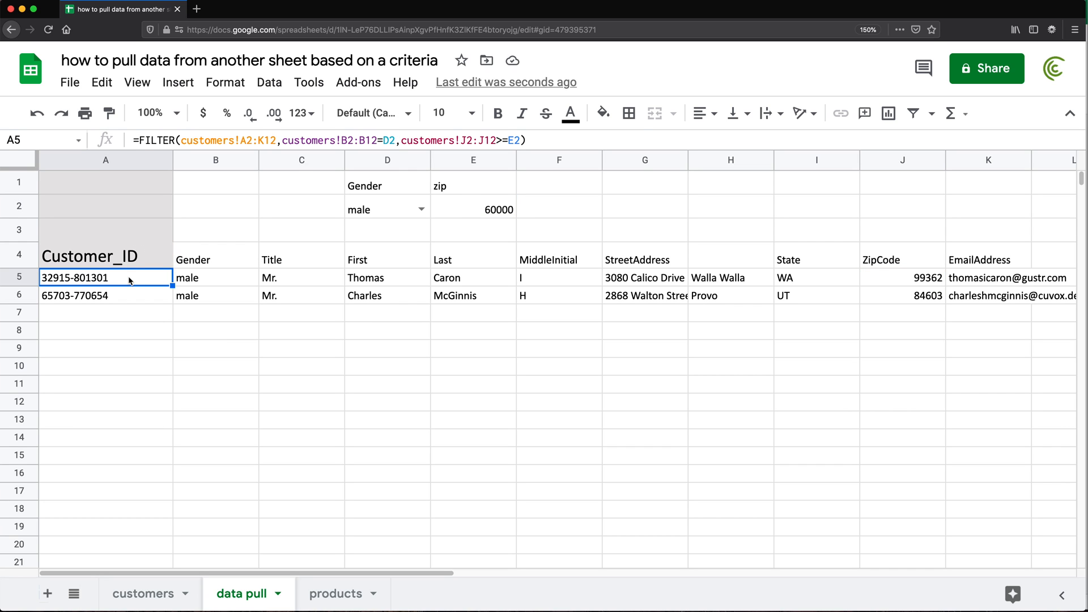
pyautogui.doubleClick(105, 277)
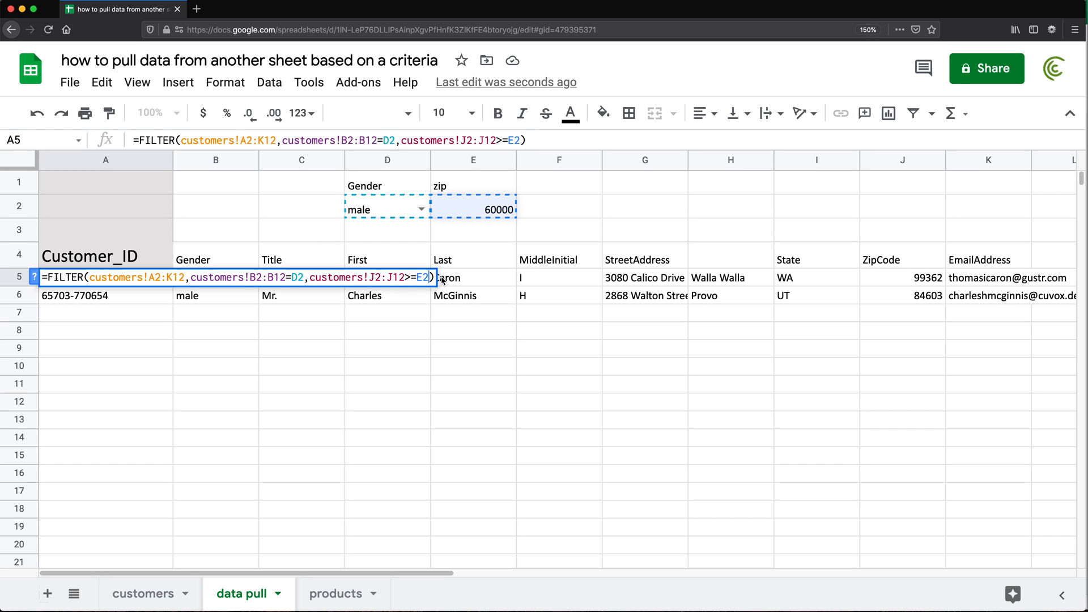
pyautogui.write('", "')
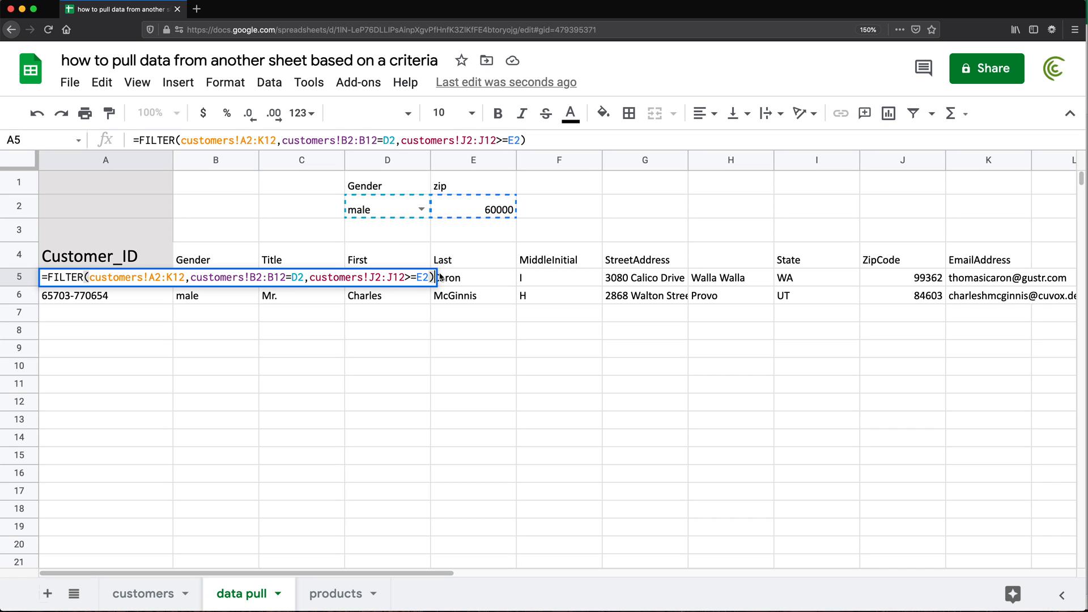
pyautogui.press('Enter')
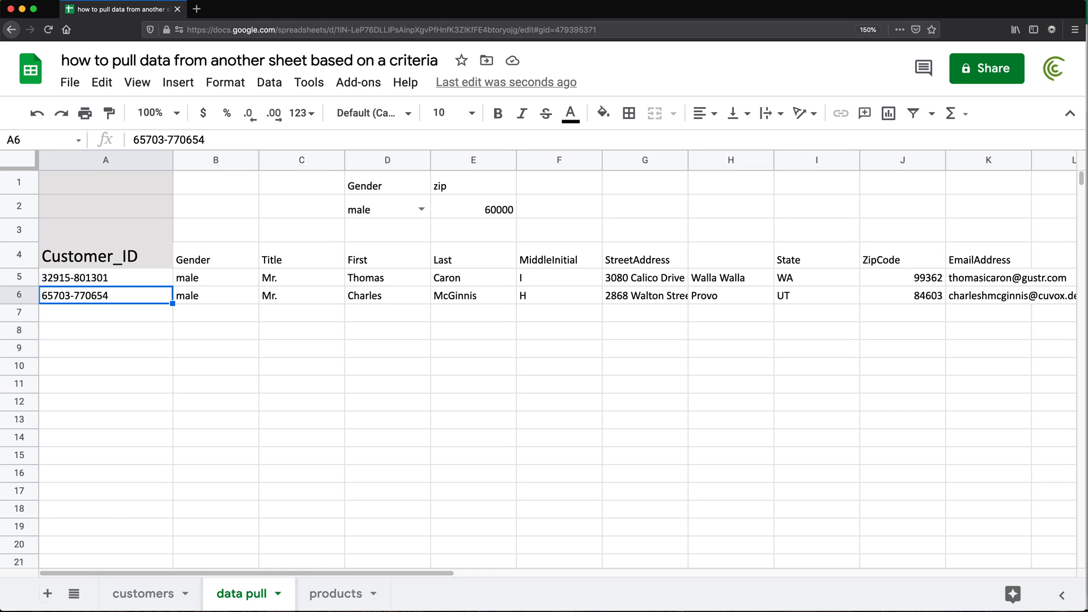